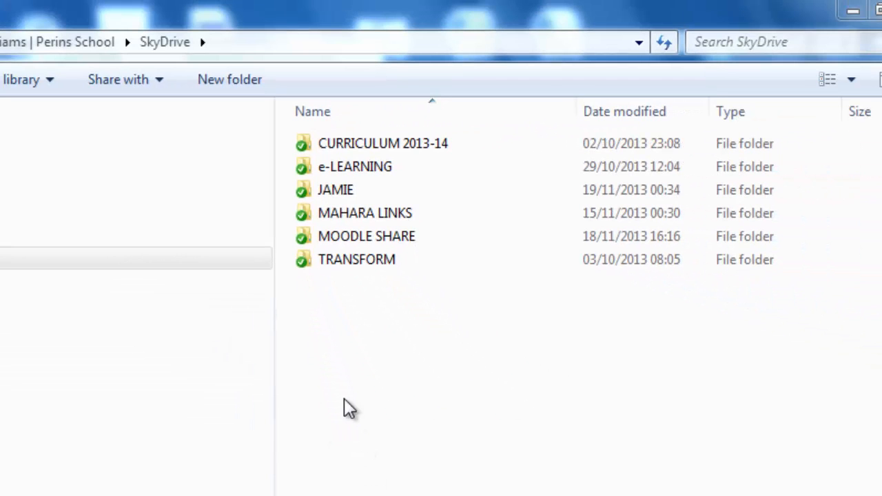
mouse_move(352, 343)
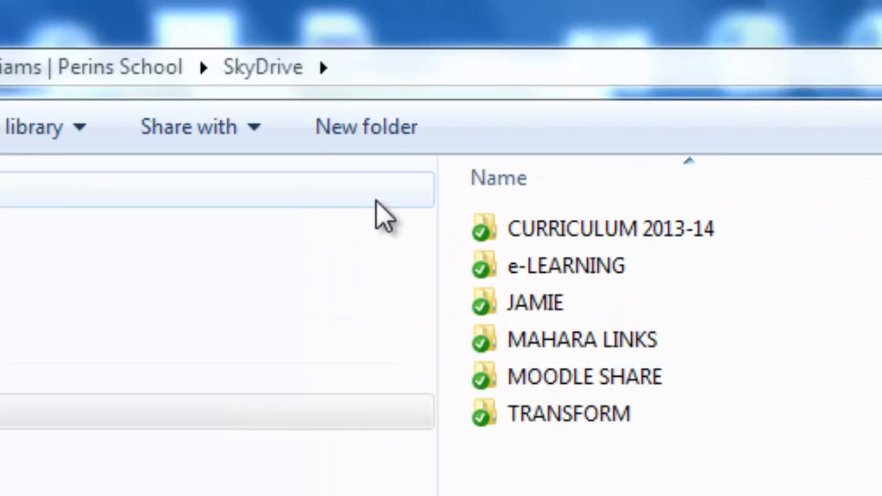
Create a new folder named QUIZ inside the SkyDrive folder in Windows Explorer.
left_click(504, 127)
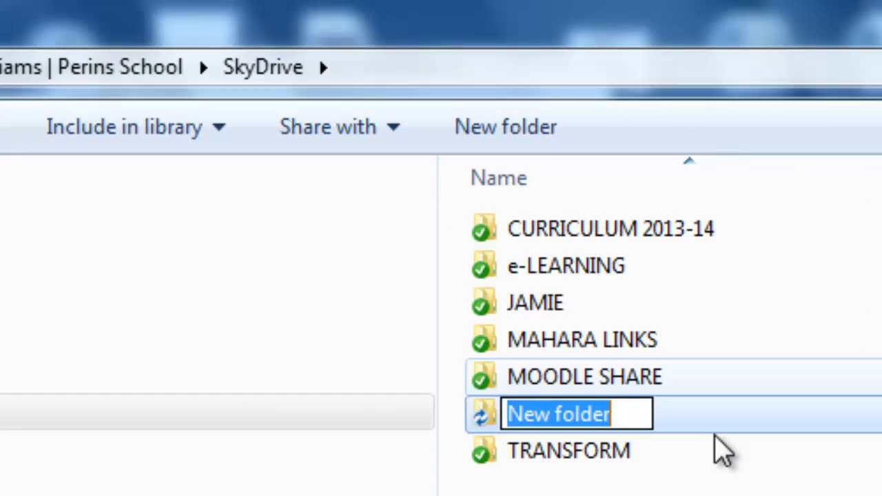
type("Qui")
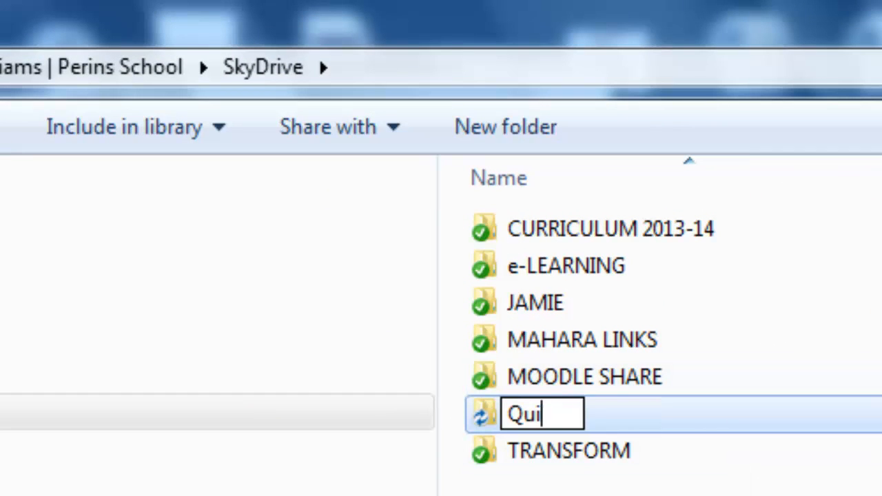
type("QUIZ")
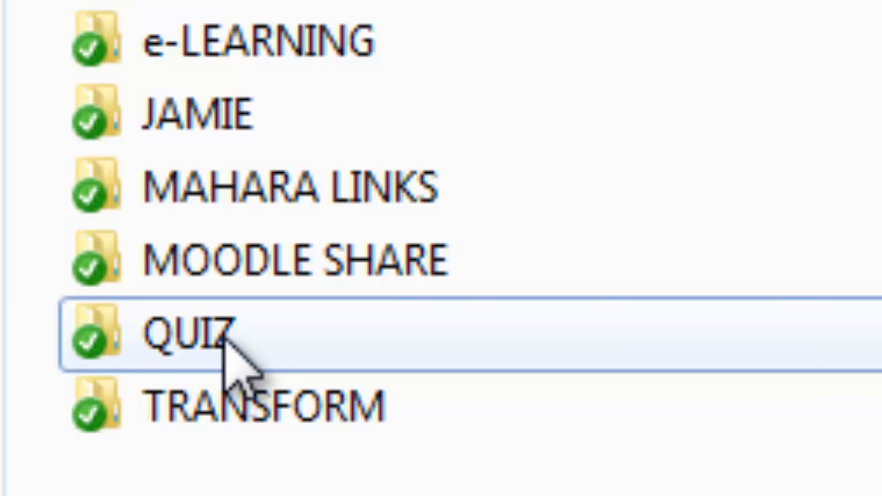
View the QUIZ folder on SkyDrive.com, signing in with the account email and password.
right_click(186, 338)
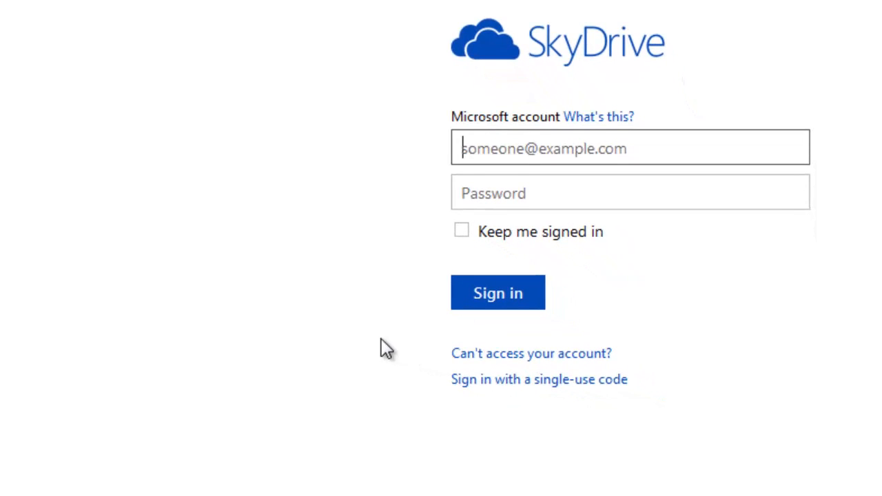
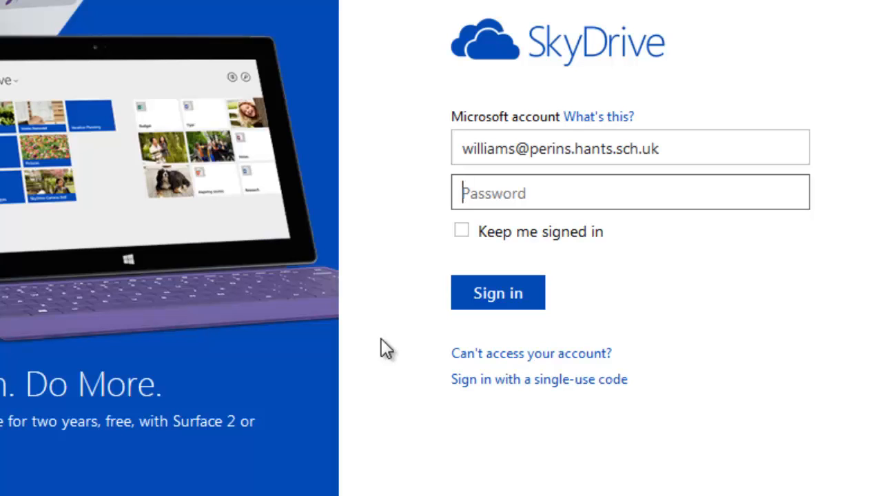
type("••••")
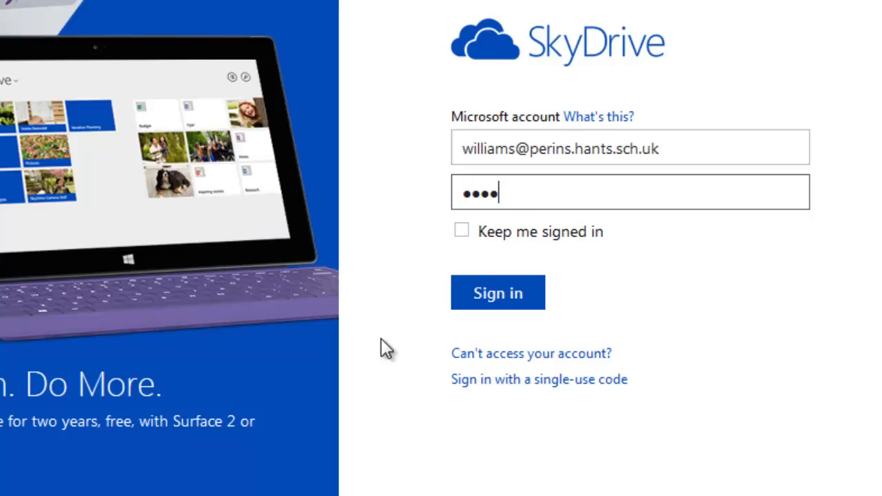
left_click(498, 293)
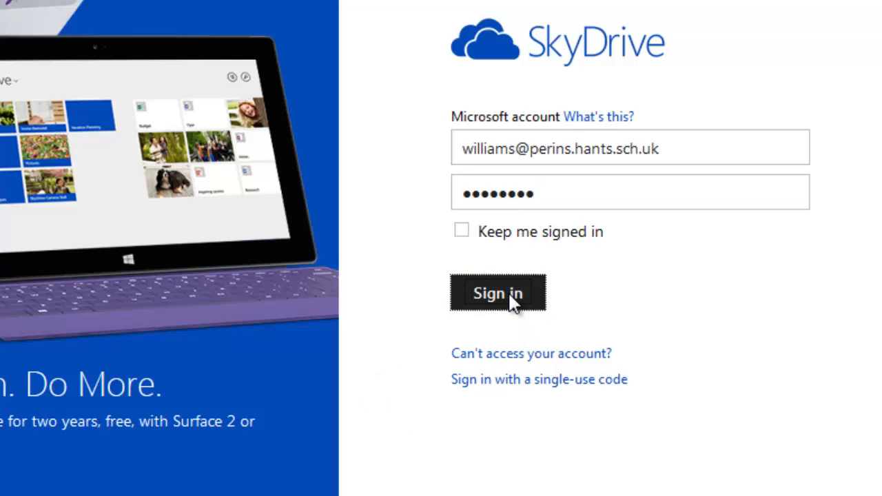
left_click(498, 292)
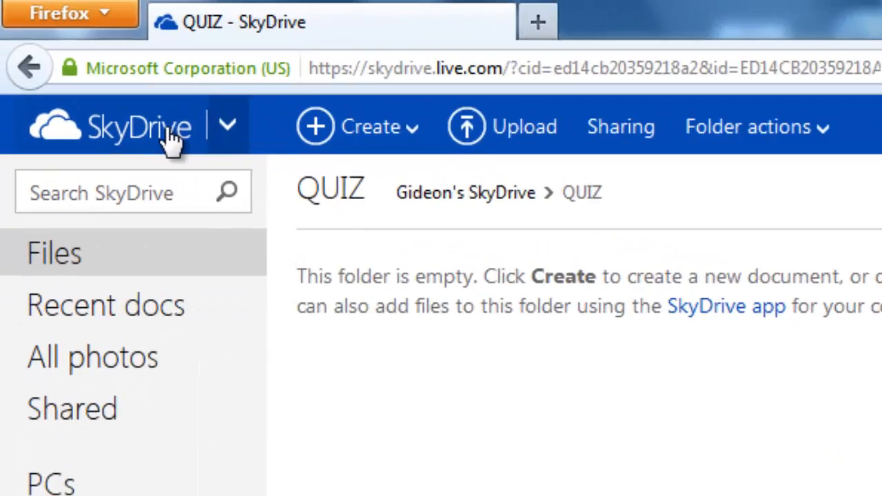
From the top-level Files view, create a new online folder named TEST.
left_click(138, 127)
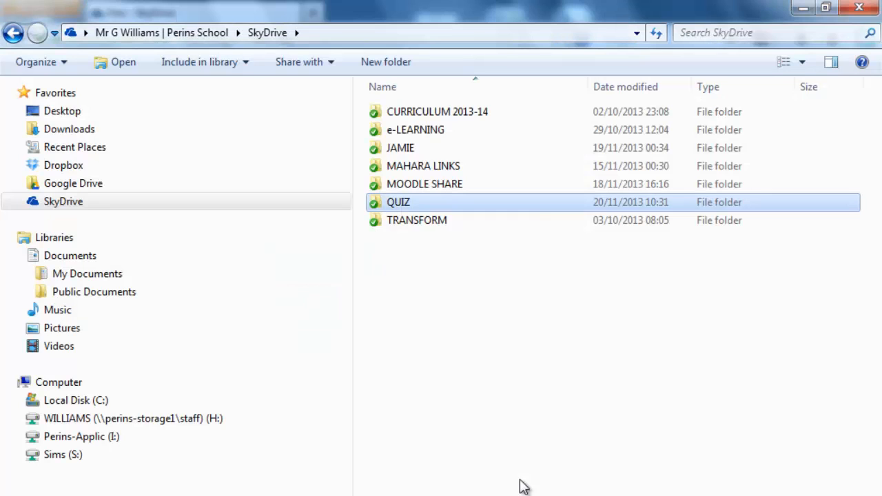
mouse_move(417, 129)
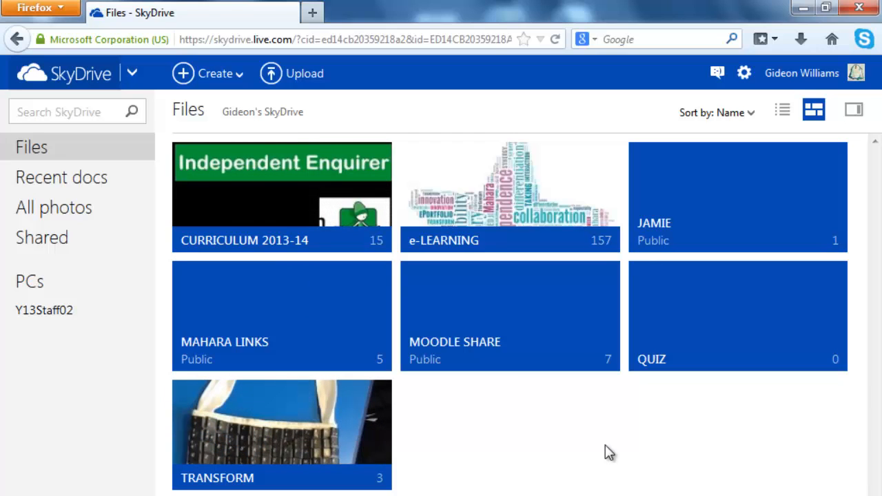
mouse_move(227, 75)
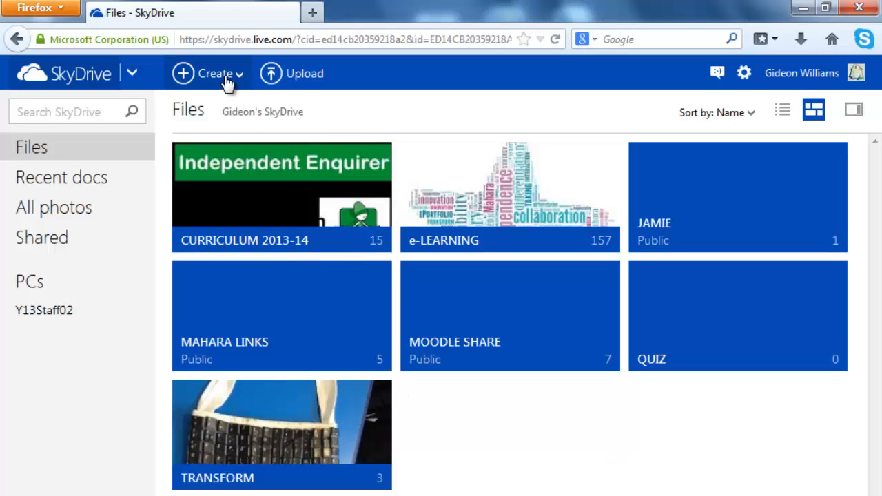
left_click(214, 73)
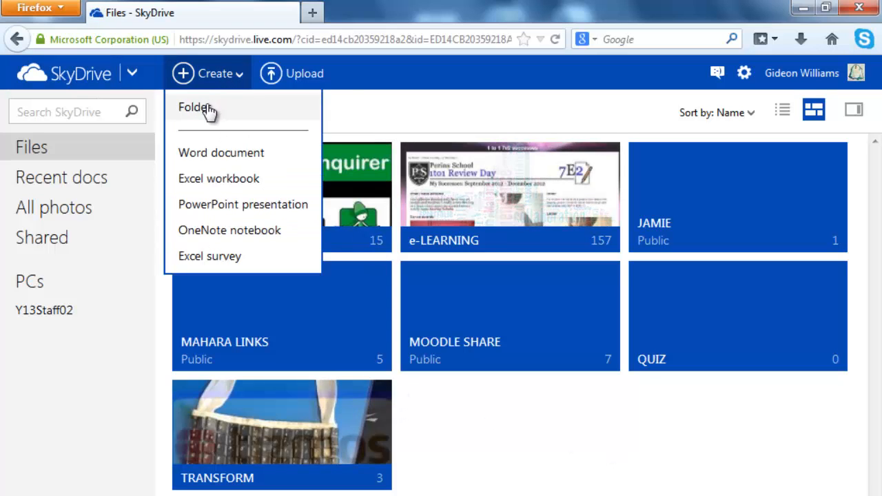
left_click(196, 107)
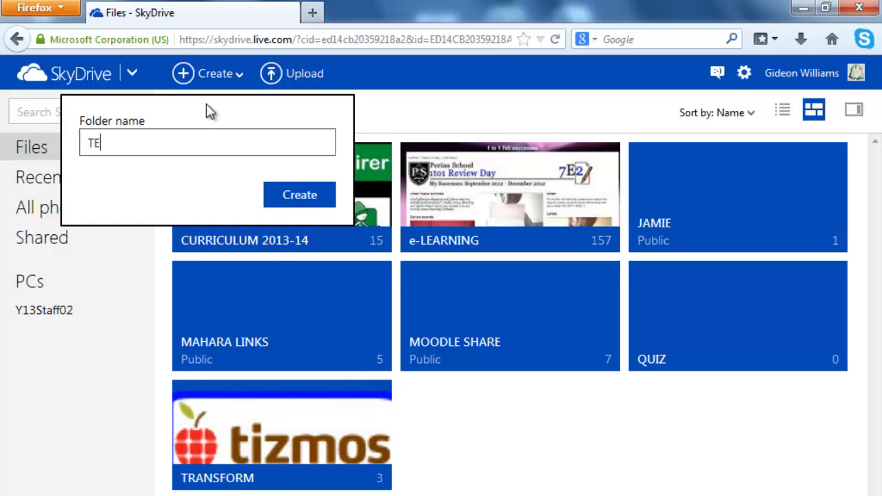
left_click(299, 194)
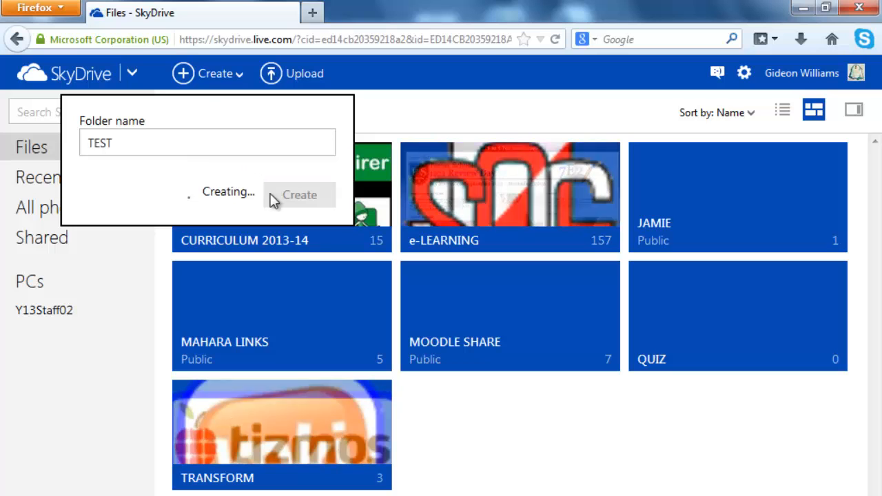
left_click(301, 194)
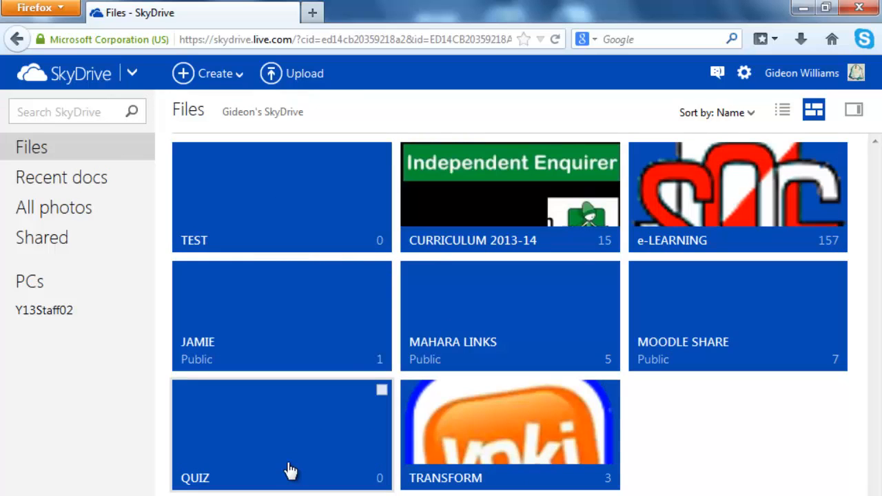
mouse_move(289, 472)
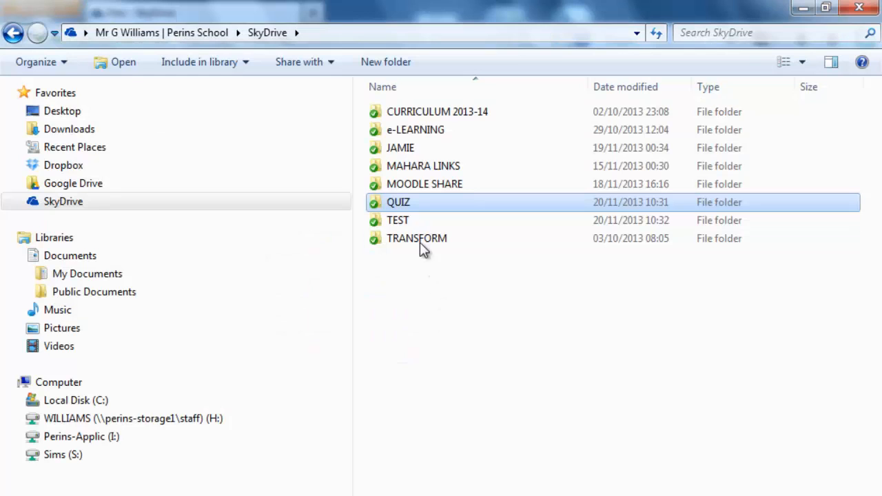
Delete the synced TEST folder from the SkyDrive folder, sending it to the Recycle Bin.
left_click(397, 220)
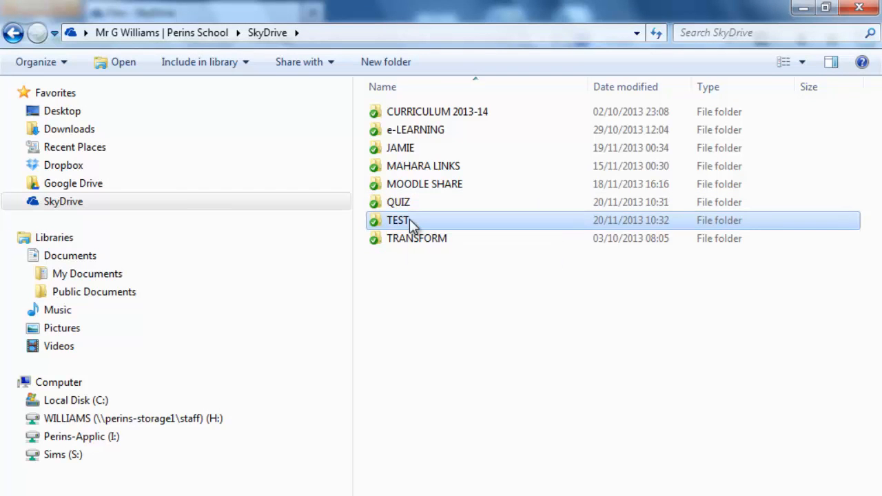
key("Delete")
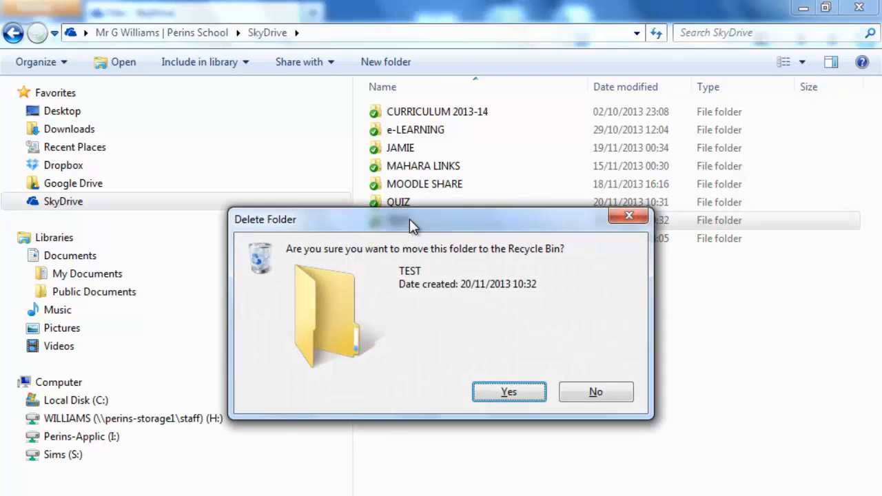
left_click(509, 391)
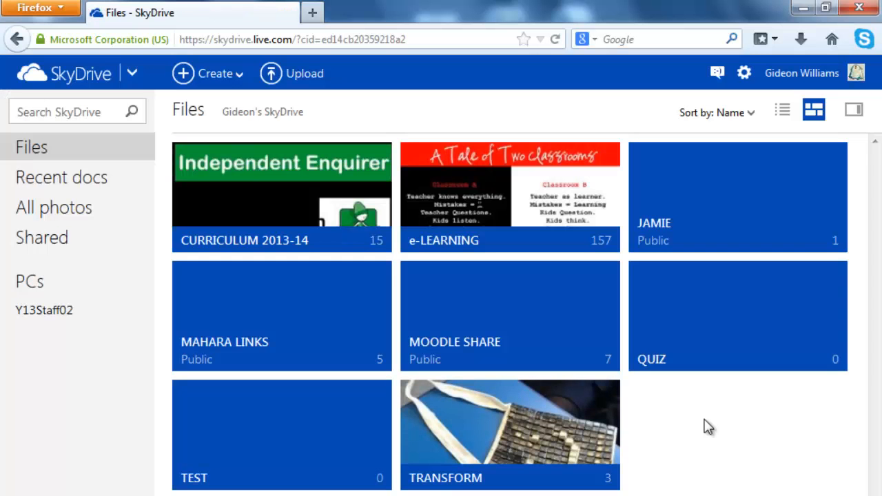
mouse_move(375, 486)
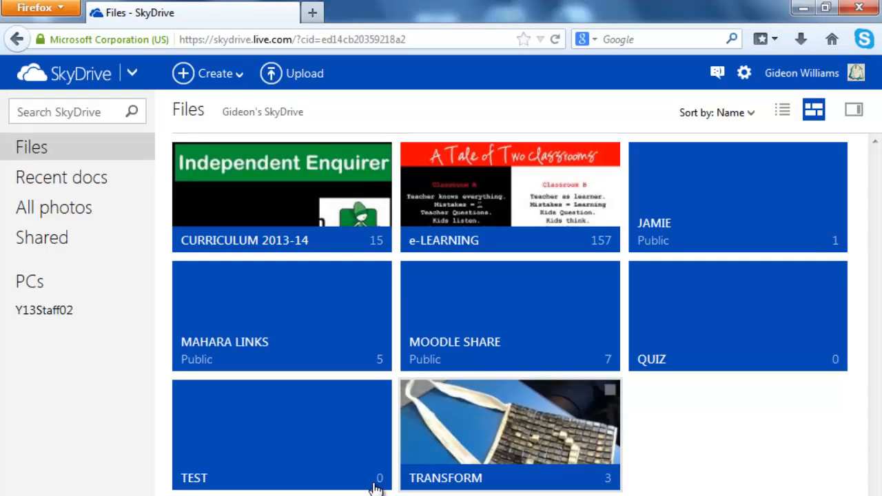
mouse_move(306, 447)
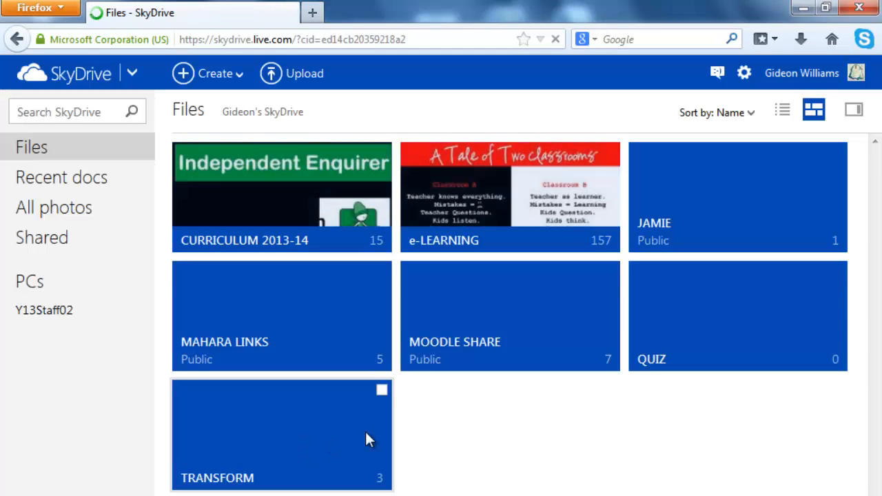
Refresh the SkyDrive Files page so the deleted TEST folder disappears.
key("alt+Tab")
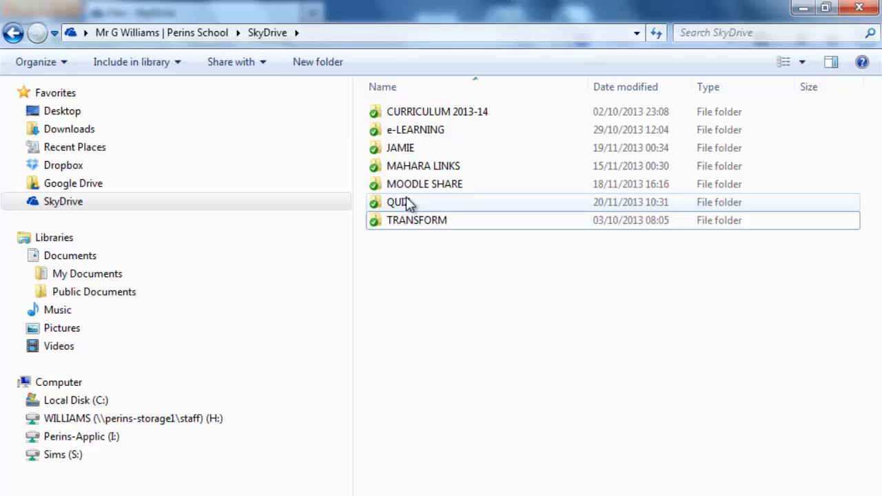
mouse_move(398, 201)
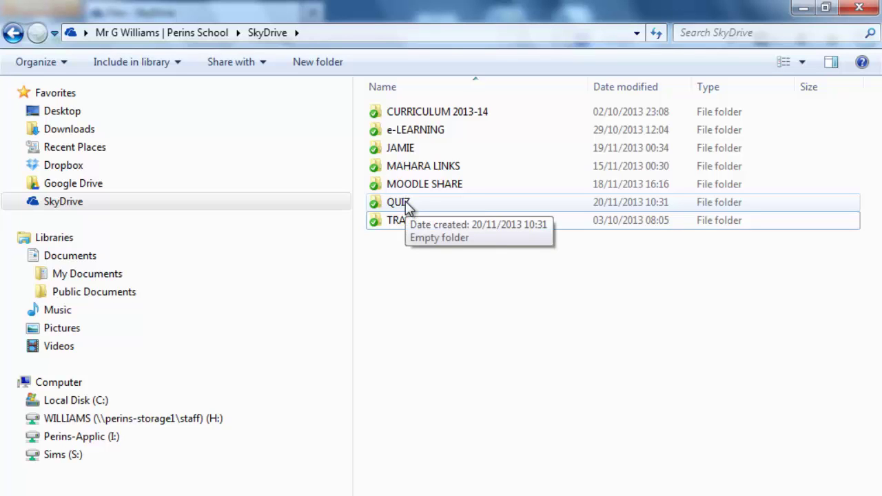
Search the e-LEARNING documents for 'qui' and place Moodle Quiz Questions in the QUIZ folder.
double_click(398, 201)
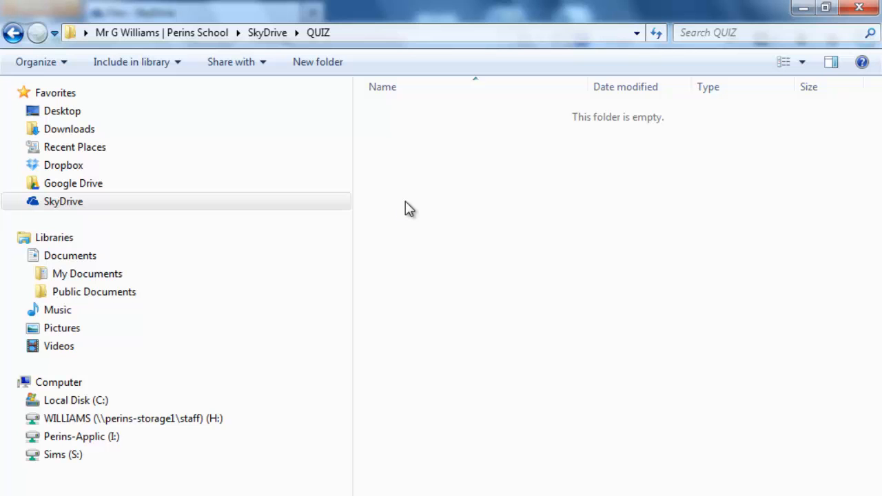
left_click(69, 255)
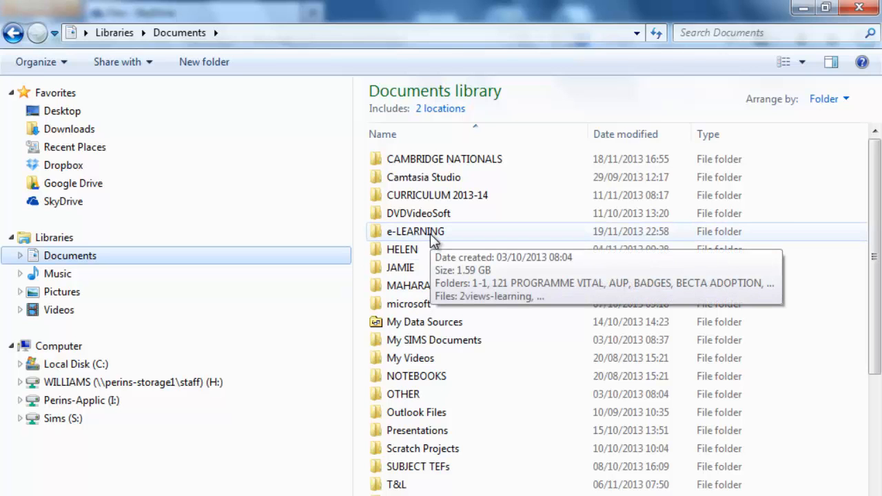
double_click(415, 232)
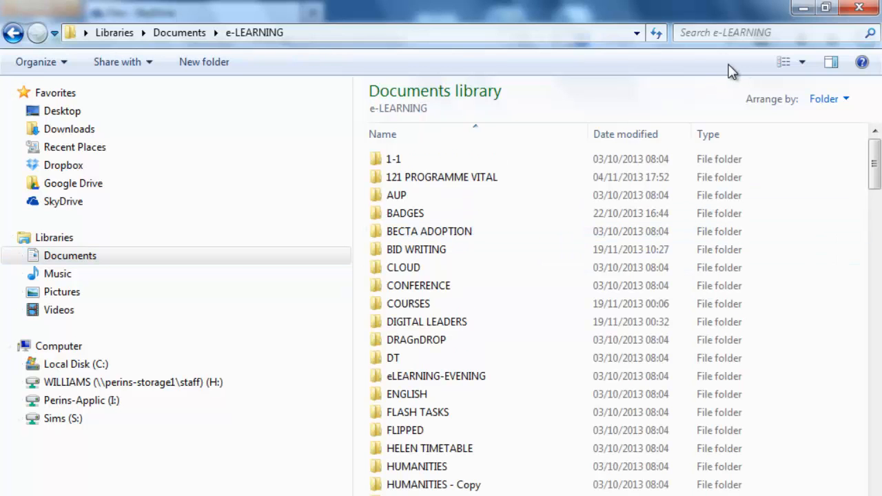
type("qui")
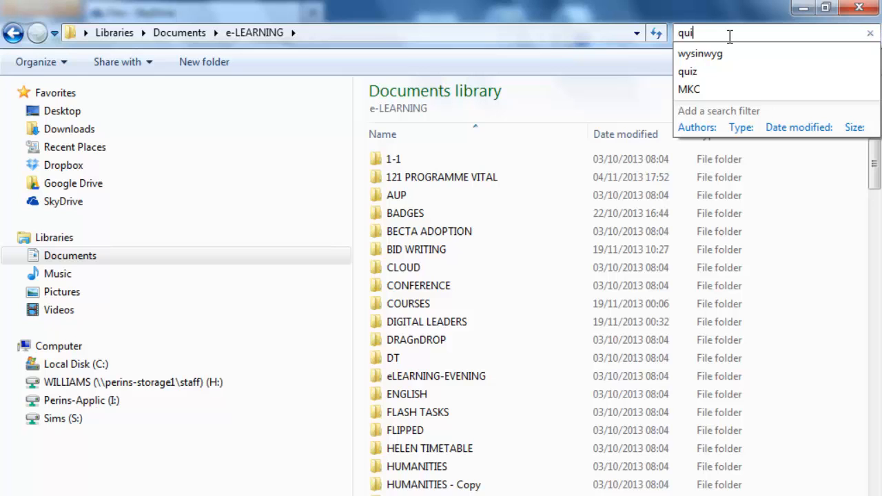
left_click(686, 71)
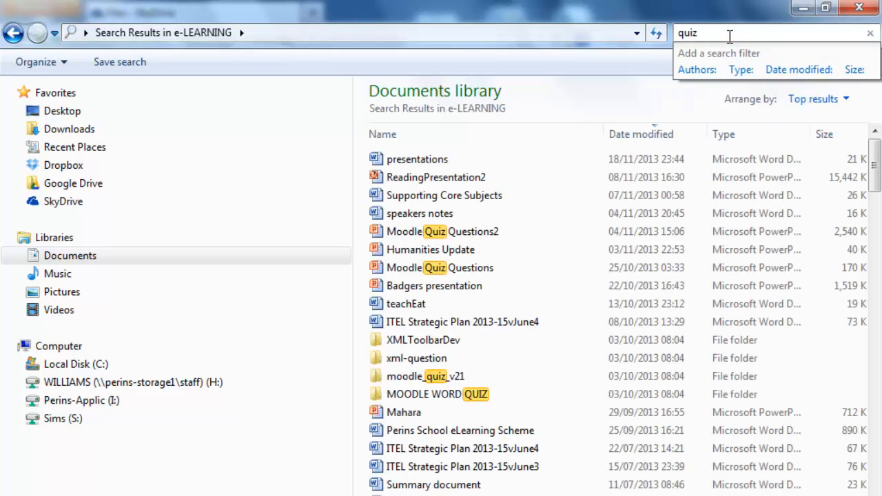
left_click(439, 267)
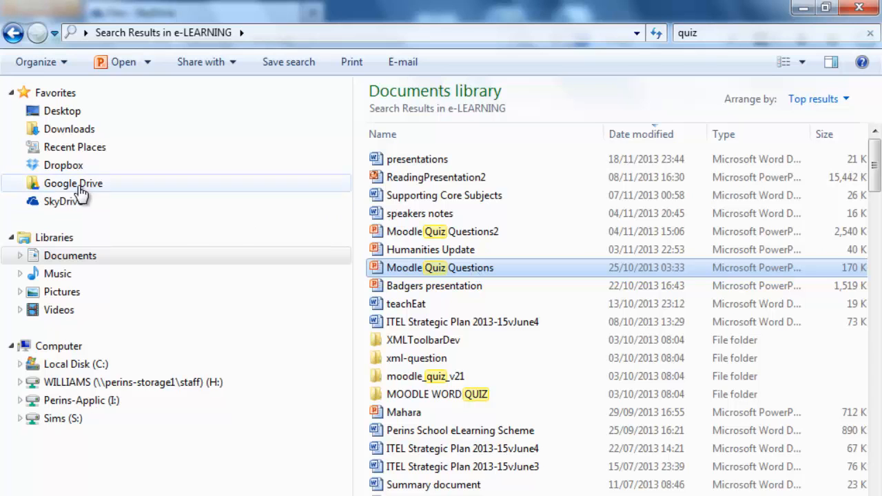
left_click(63, 201)
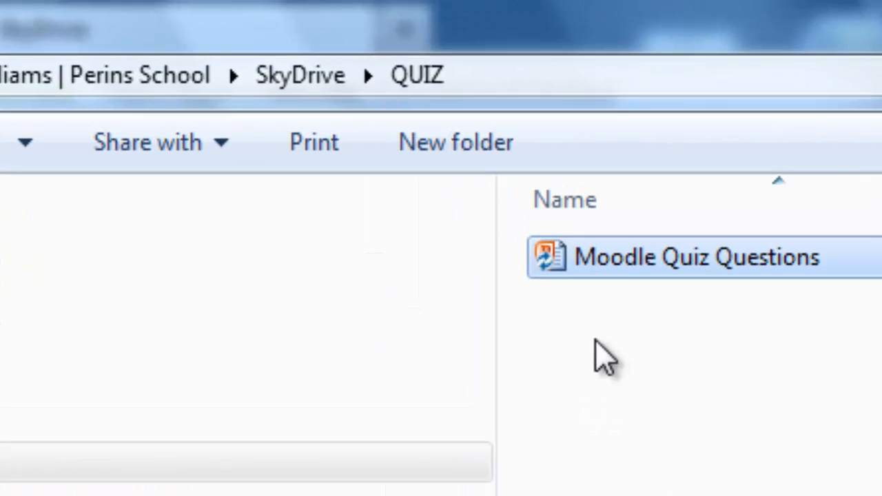
mouse_move(552, 297)
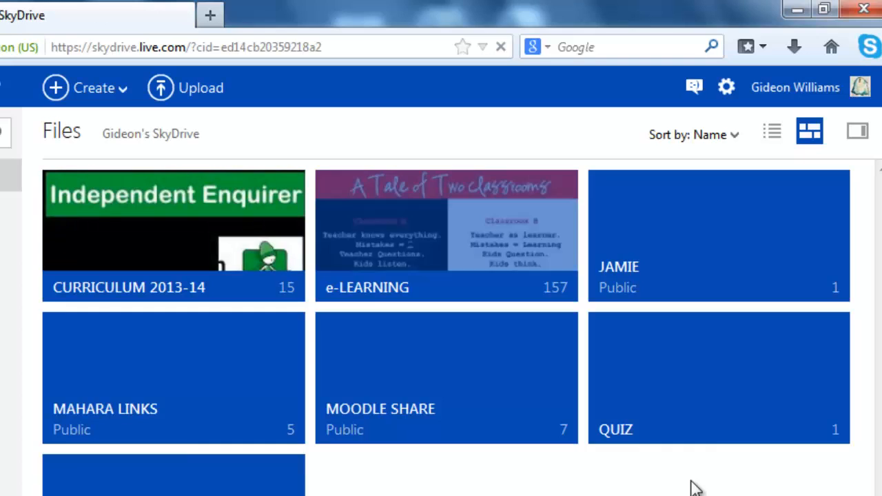
Check Moodle Quiz Questions shows inside QUIZ online, then tick the QUIZ folder tile.
left_click(718, 378)
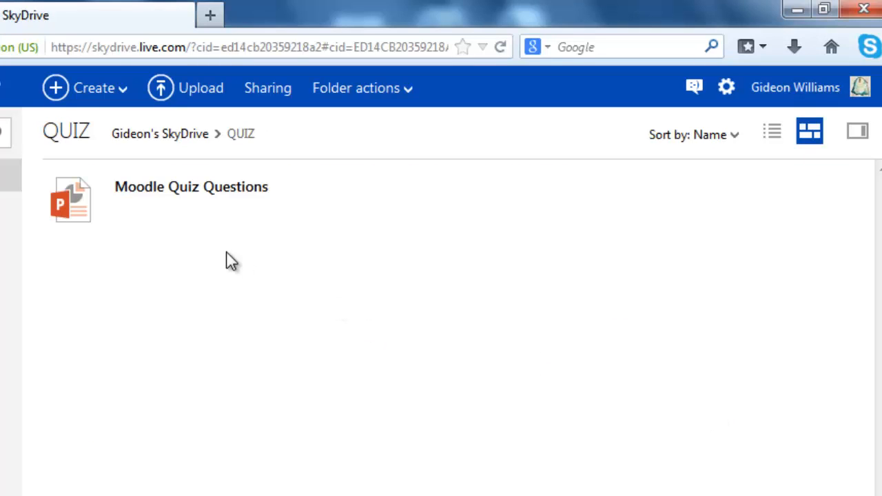
mouse_move(199, 209)
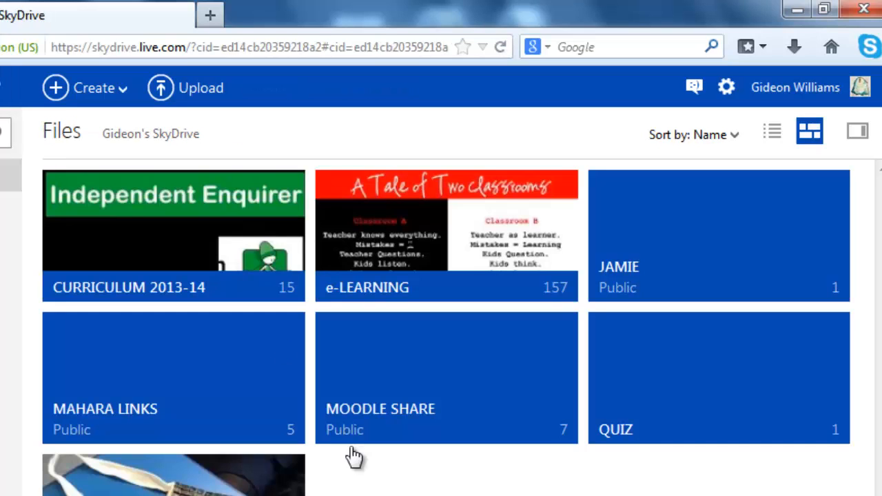
mouse_move(639, 297)
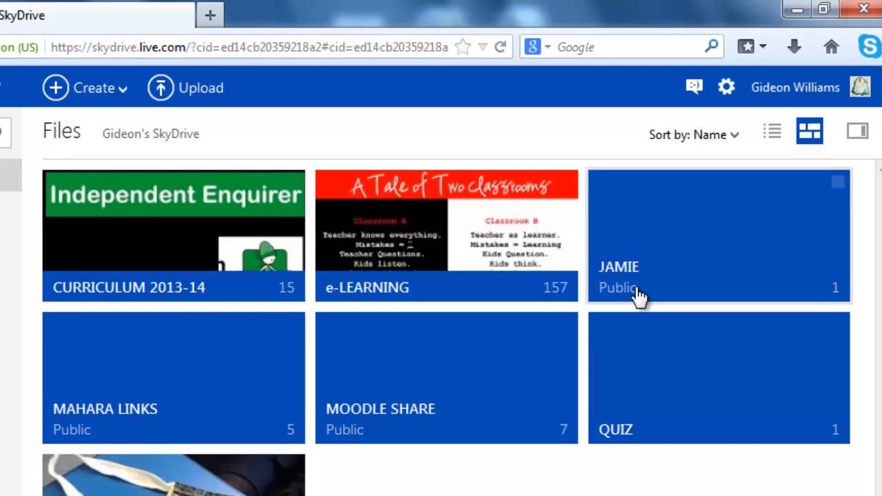
mouse_move(83, 430)
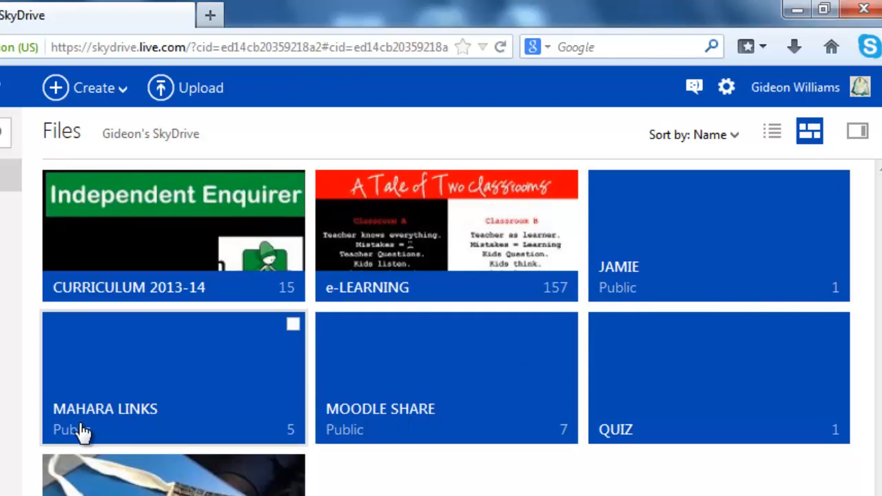
mouse_move(394, 452)
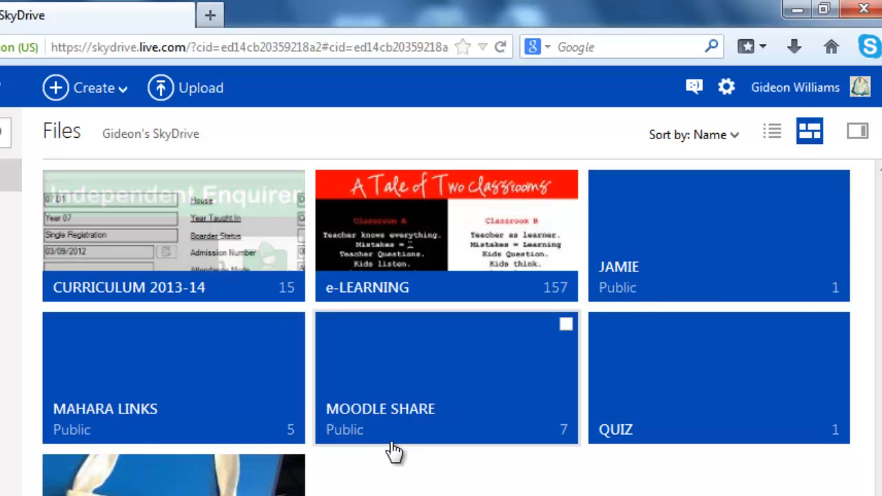
mouse_move(348, 412)
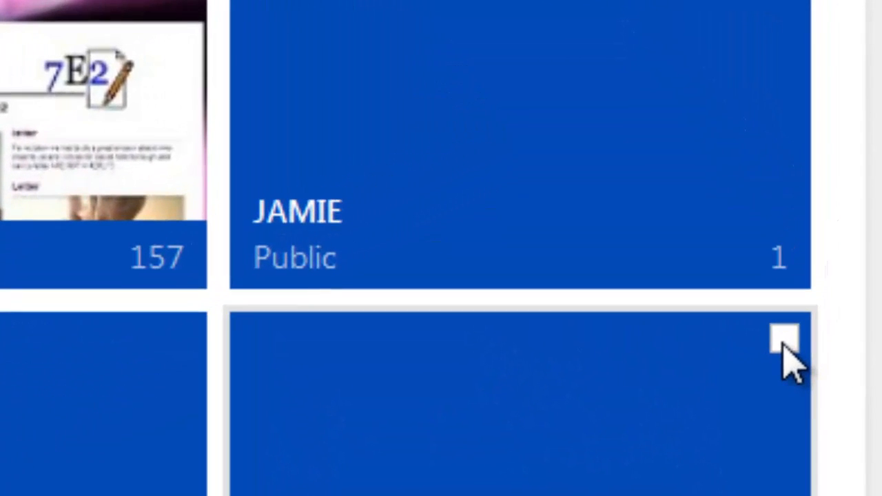
left_click(785, 342)
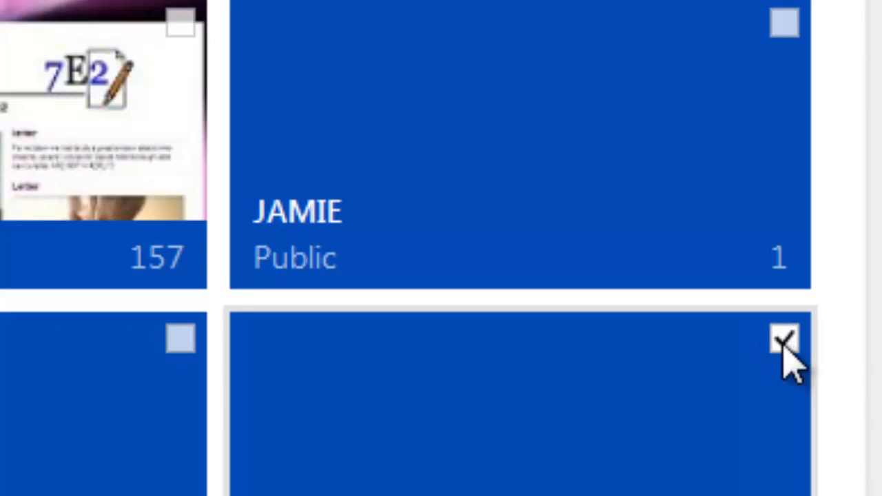
left_click(784, 339)
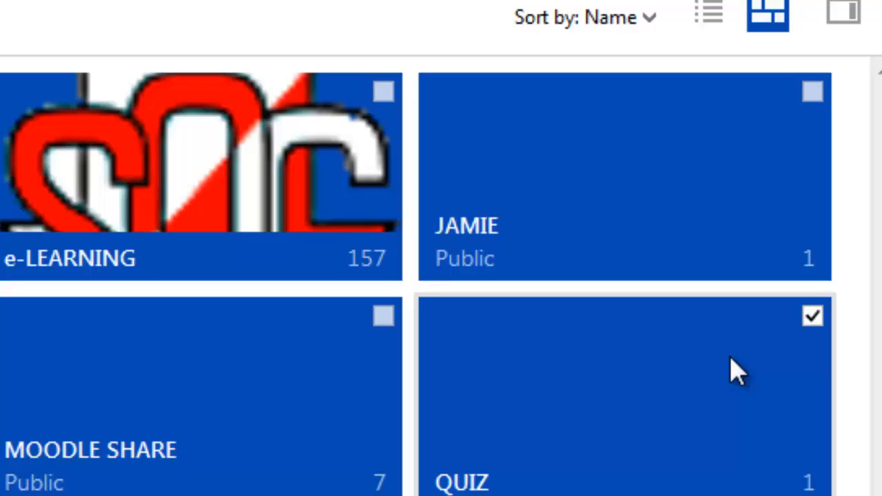
Make the QUIZ folder public via Sharing > Get a link > Make public.
left_click(483, 91)
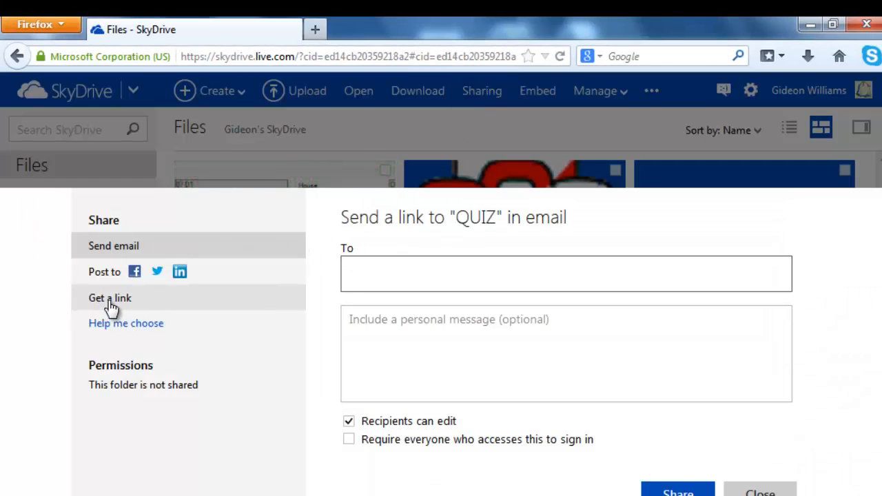
left_click(110, 298)
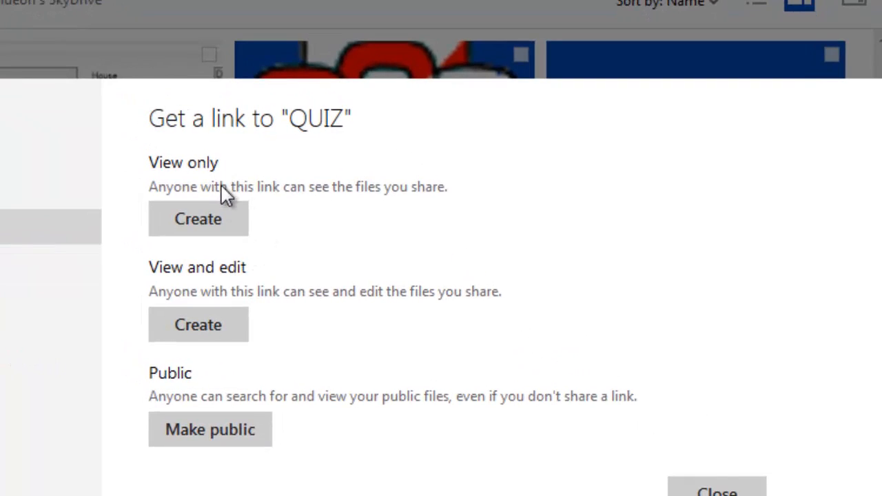
mouse_move(215, 467)
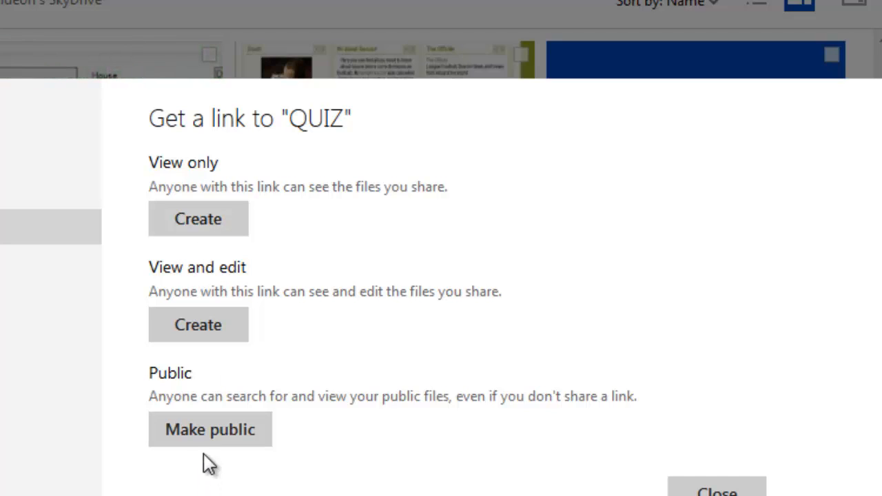
left_click(209, 429)
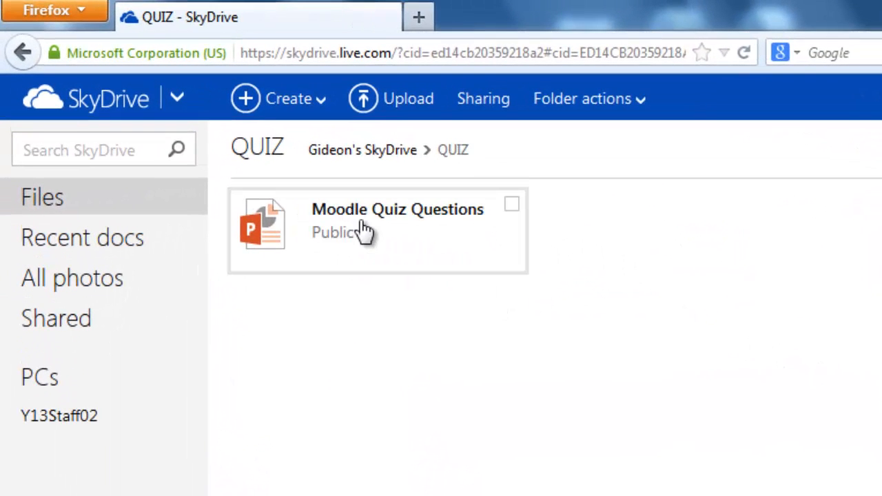
mouse_move(347, 246)
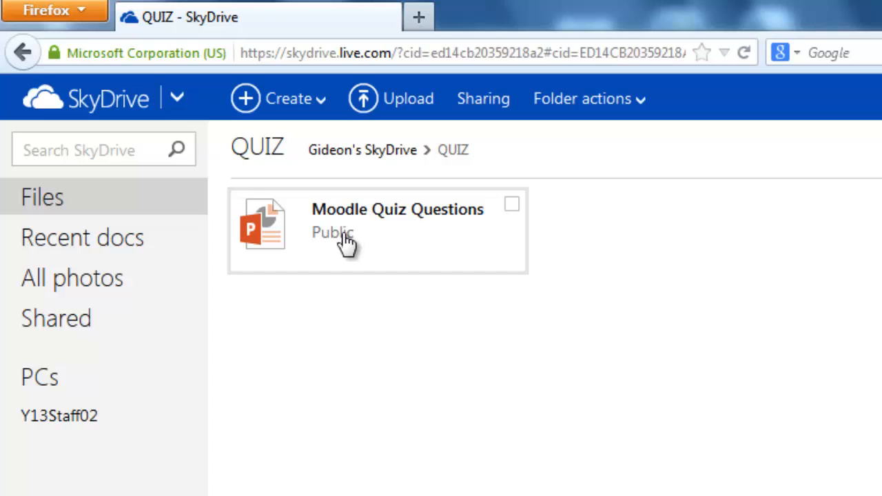
mouse_move(455, 320)
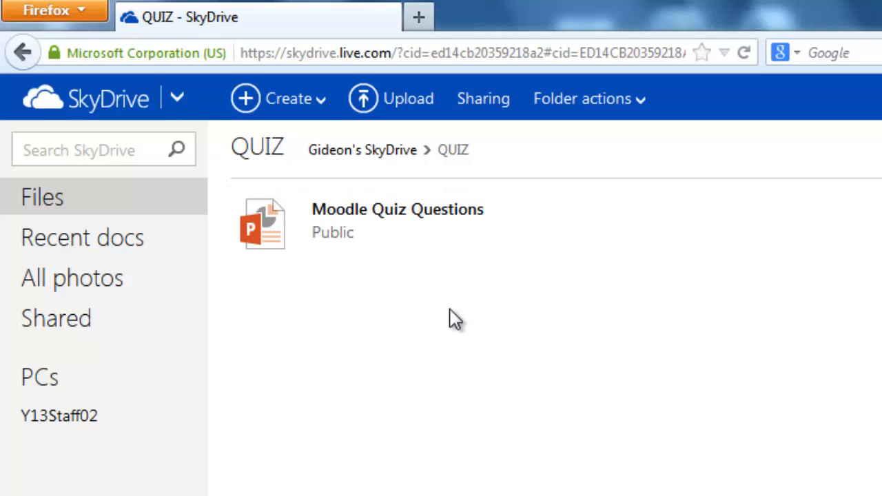
mouse_move(453, 309)
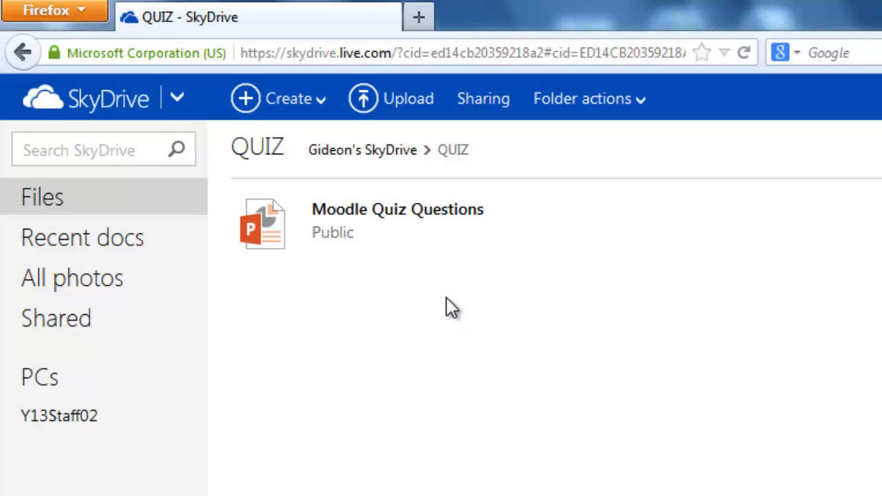
mouse_move(375, 336)
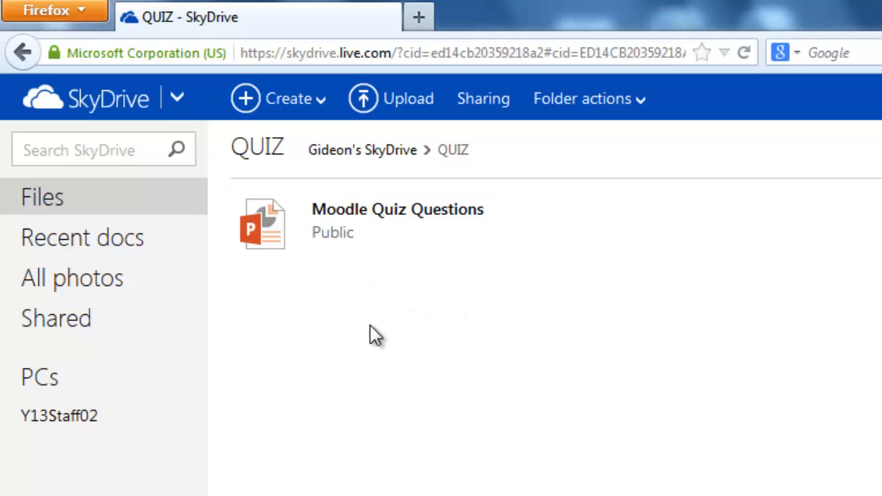
mouse_move(508, 214)
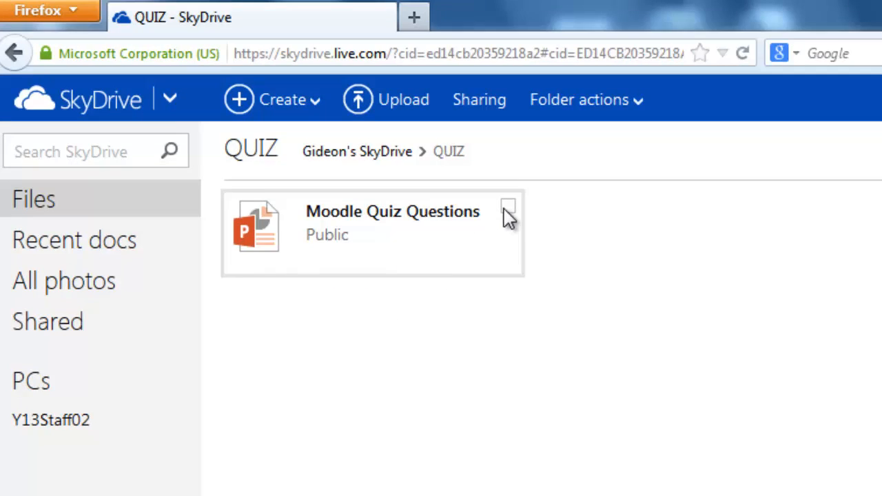
Tick the Moodle Quiz Questions presentation so its file actions toolbar appears.
left_click(507, 210)
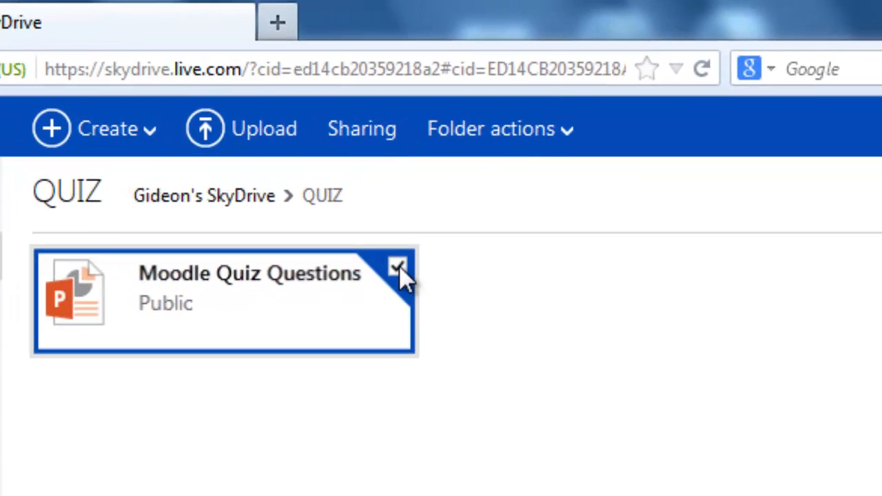
left_click(400, 267)
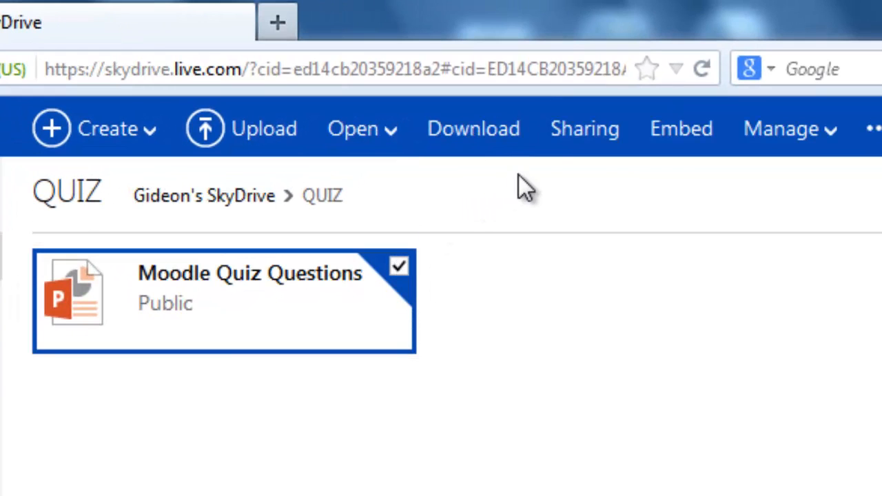
mouse_move(544, 138)
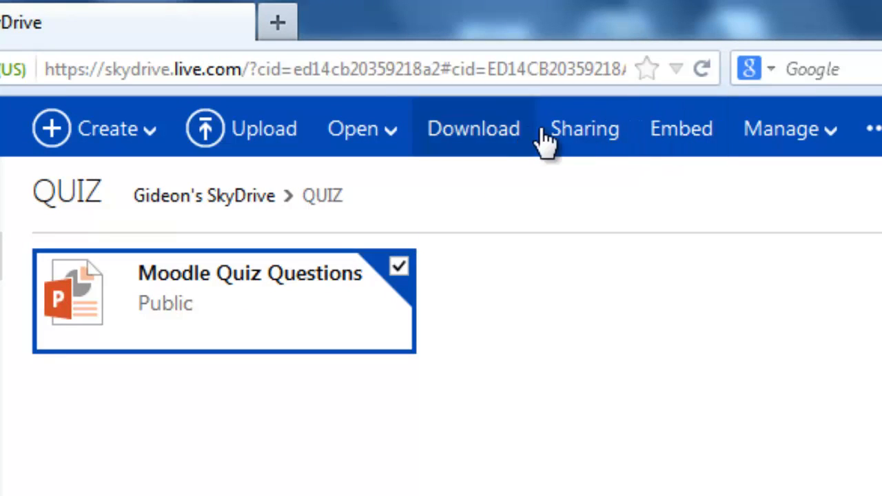
mouse_move(683, 179)
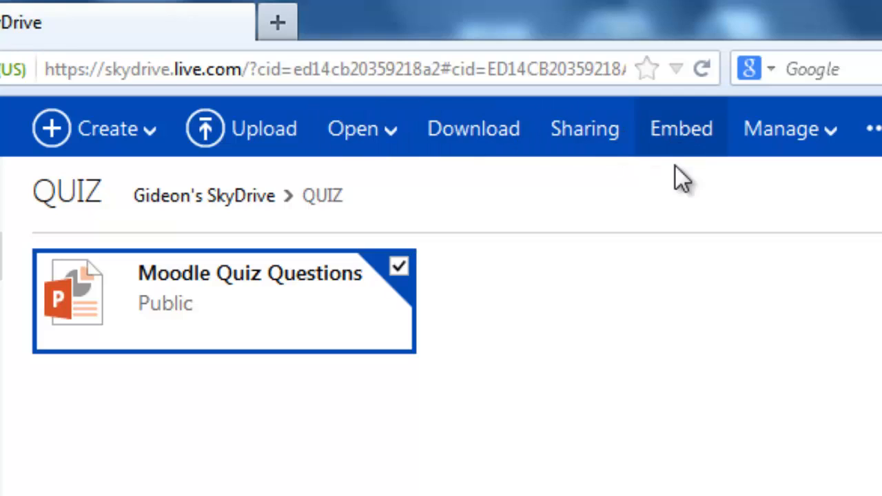
Generate the HTML embed code for the Moodle Quiz Questions presentation.
left_click(681, 128)
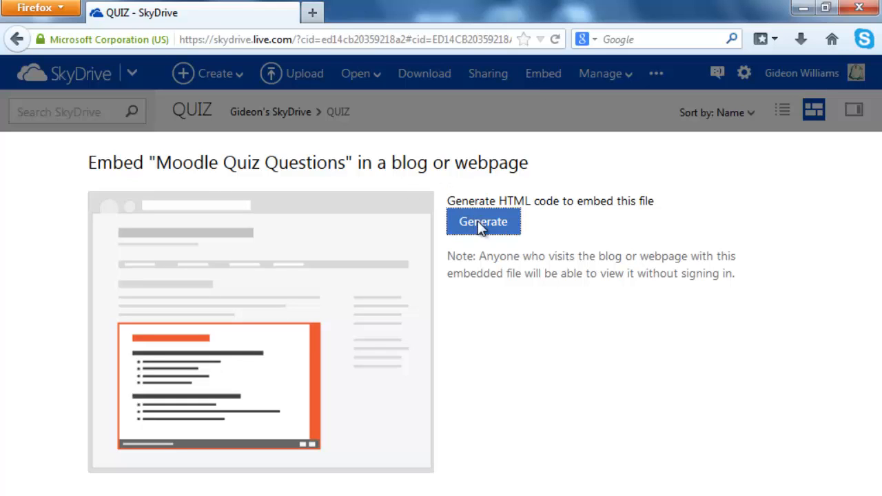
mouse_move(557, 253)
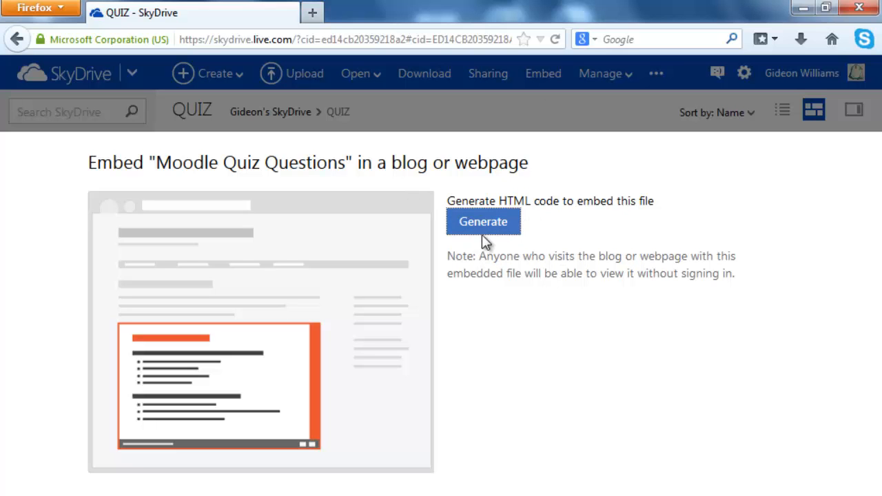
left_click(483, 220)
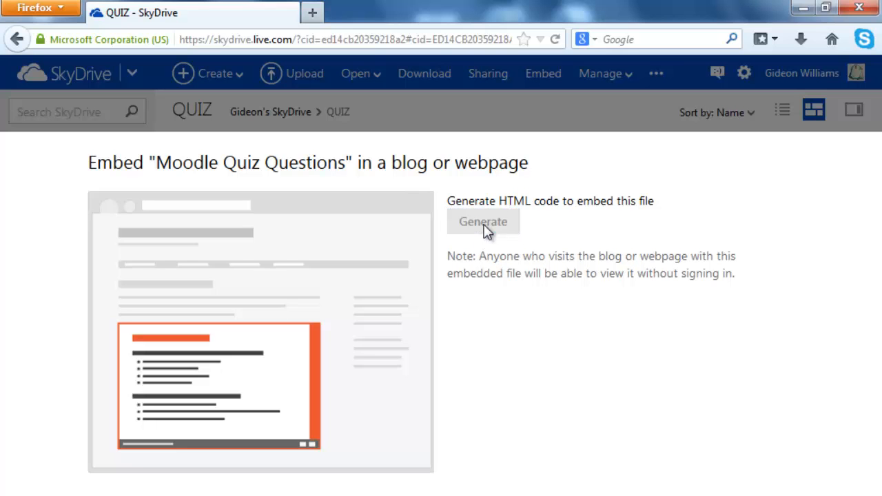
left_click(482, 221)
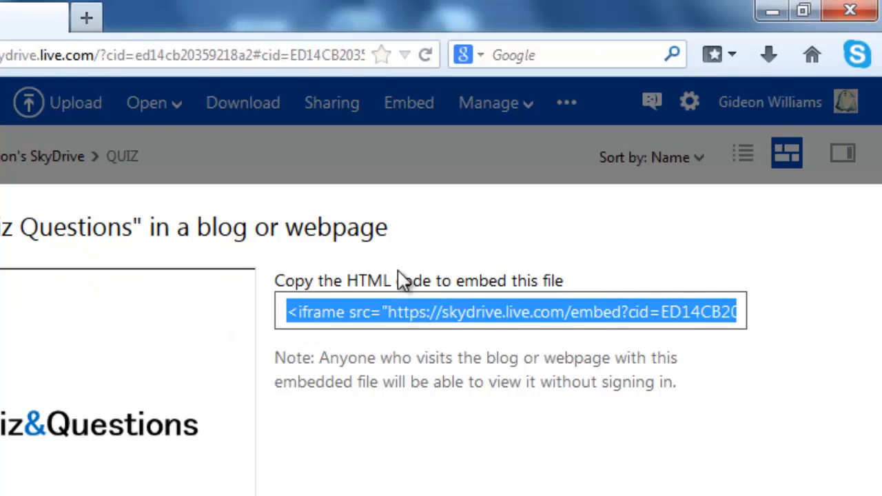
mouse_move(433, 311)
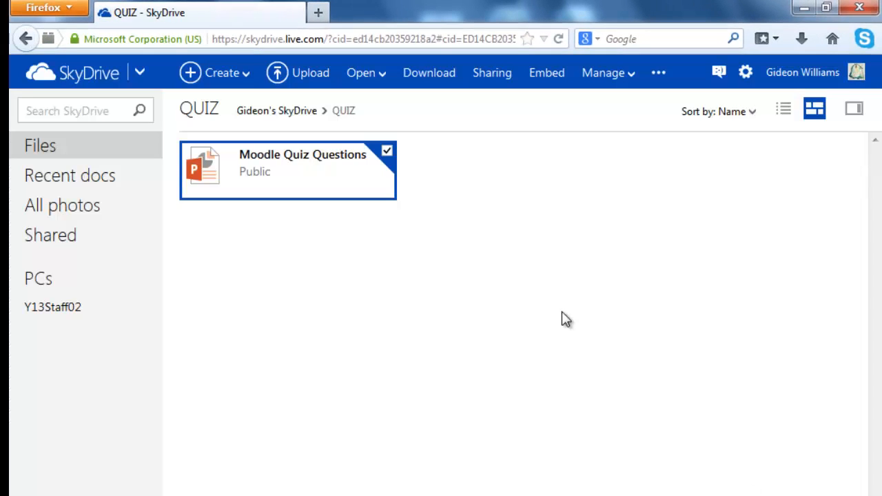
mouse_move(320, 179)
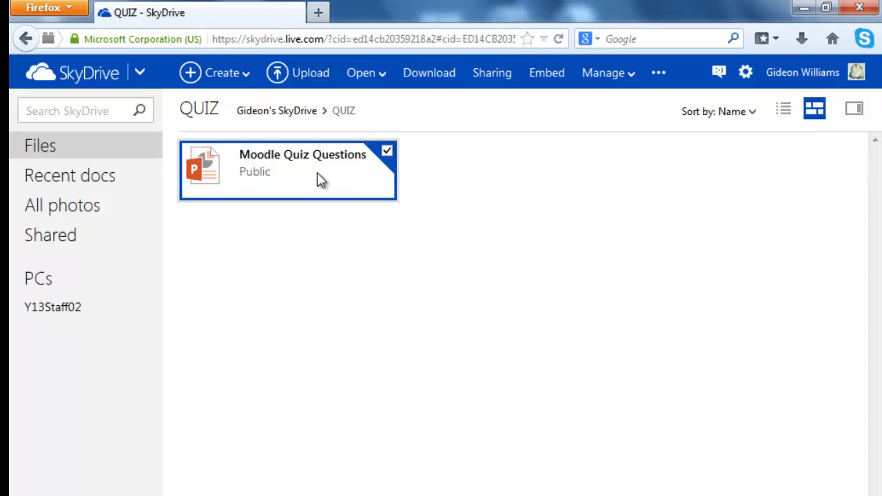
mouse_move(508, 303)
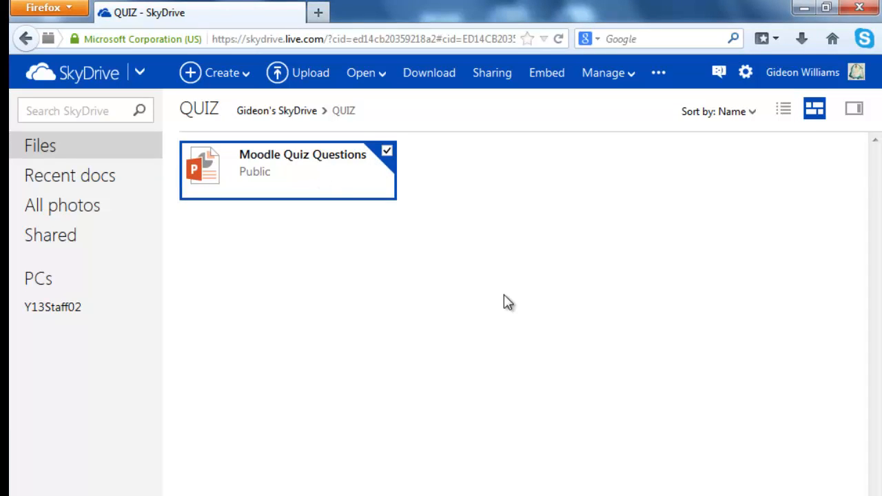
mouse_move(620, 451)
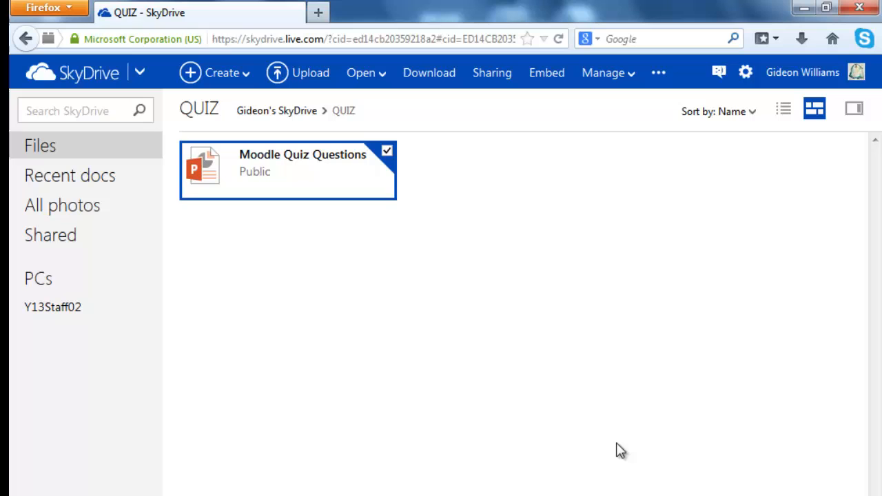
mouse_move(617, 452)
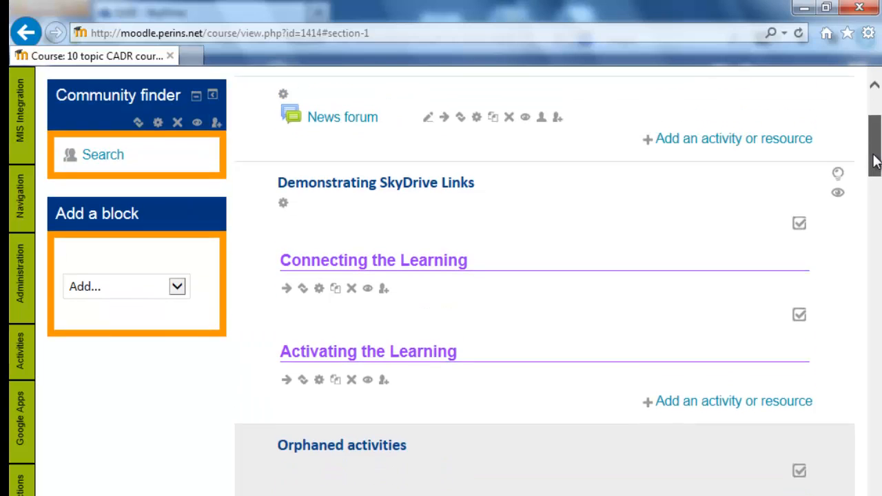
Bring up the activity chooser for the section and reach its Resources list.
scroll("down", 3)
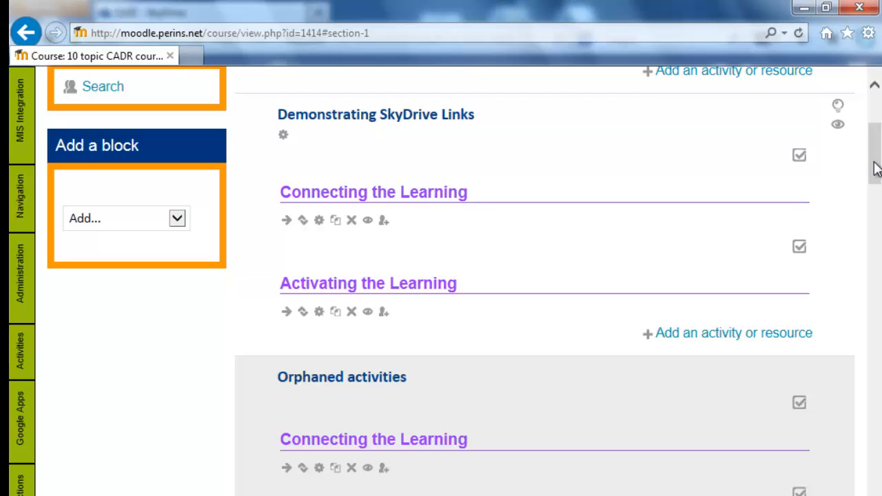
mouse_move(733, 332)
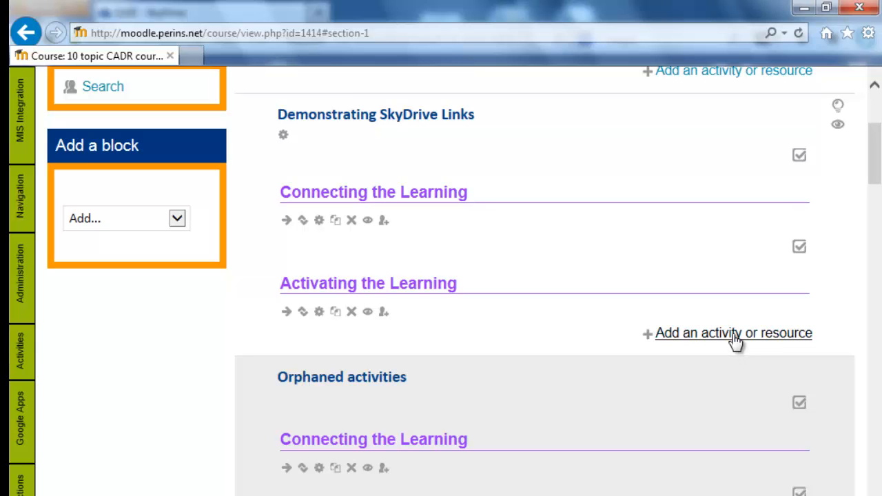
left_click(734, 333)
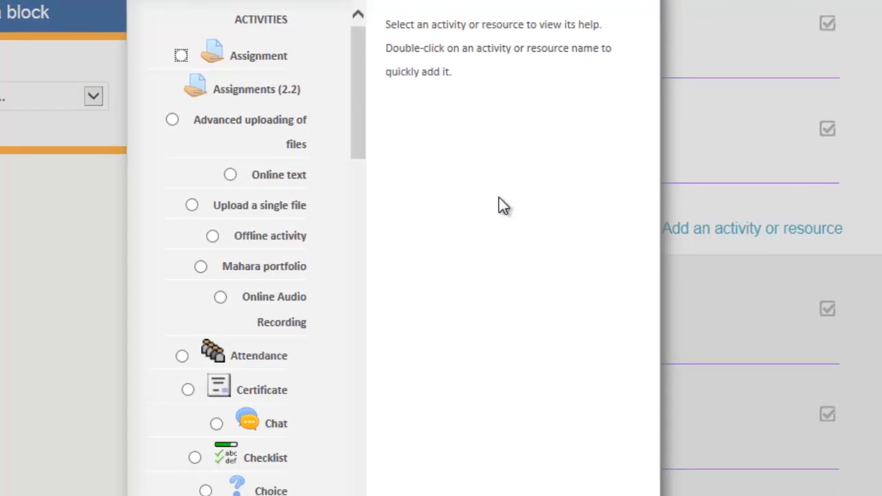
scroll("down", 3)
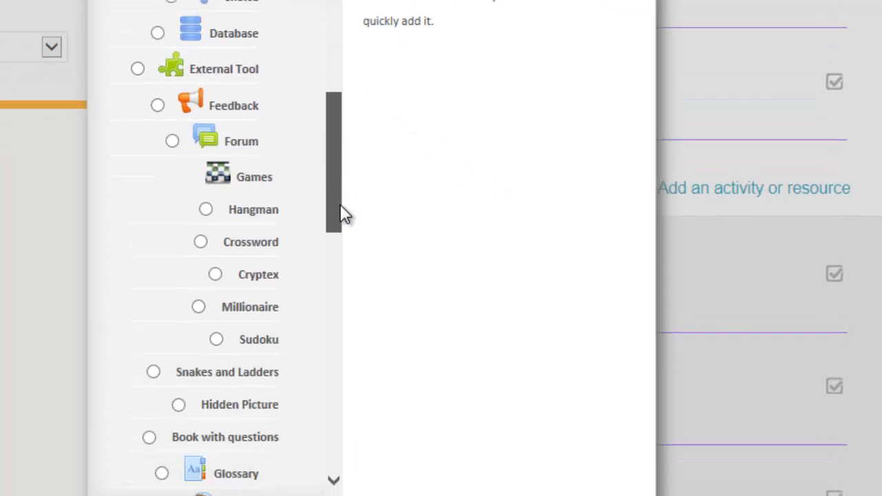
scroll("down", 3)
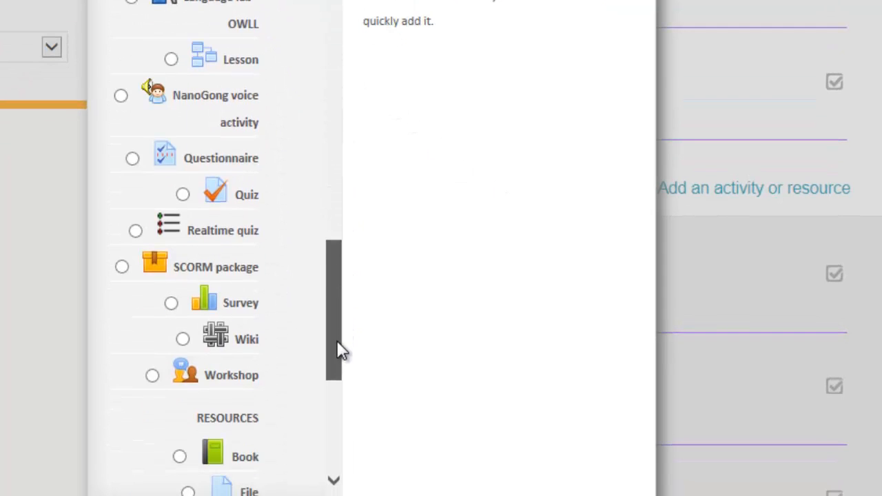
scroll("down", 3)
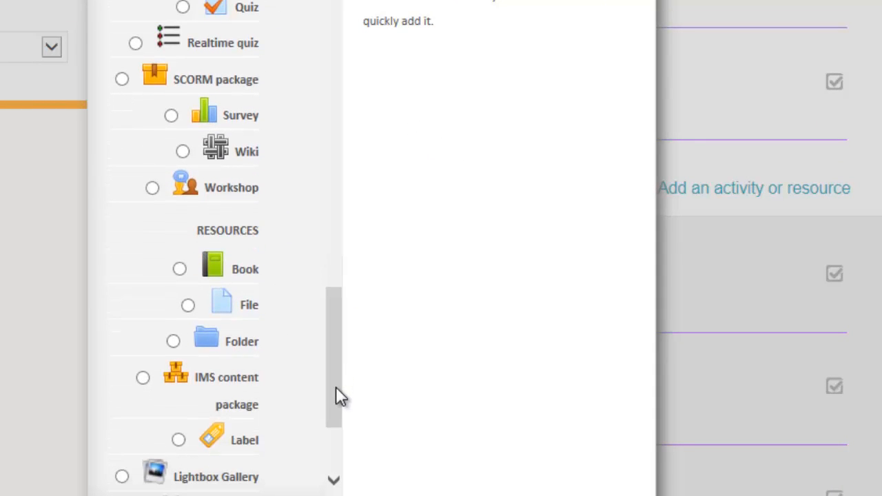
scroll("down", 3)
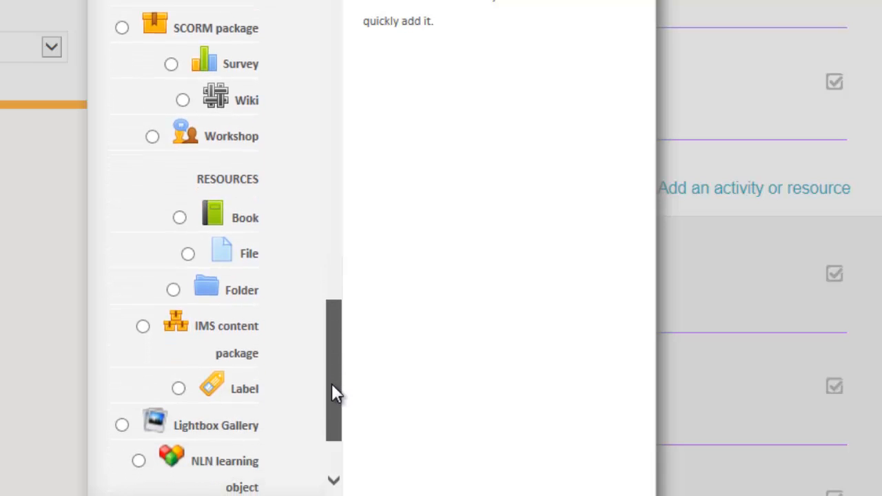
scroll("down", 3)
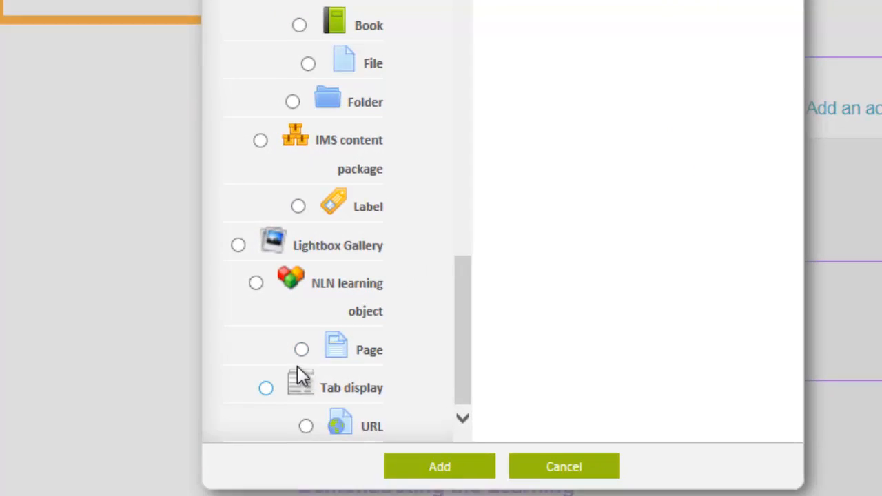
Add a new Page resource named 'What makes a quiz?' with its description.
left_click(300, 350)
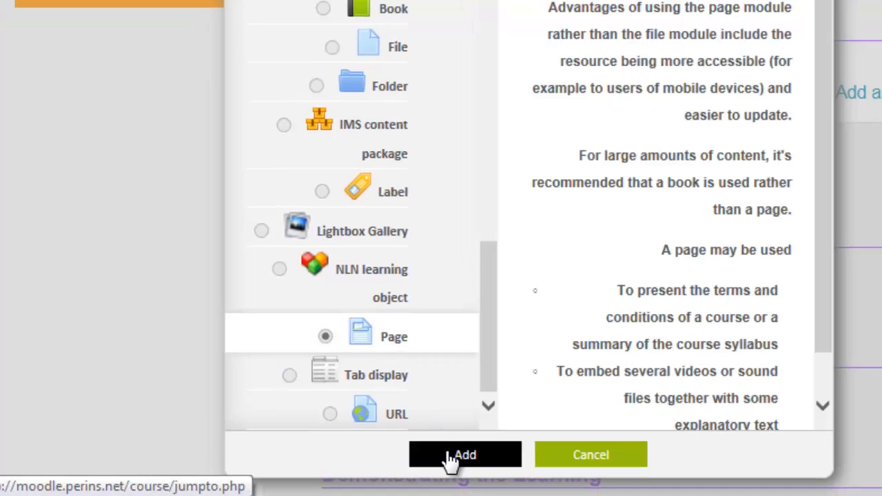
left_click(465, 455)
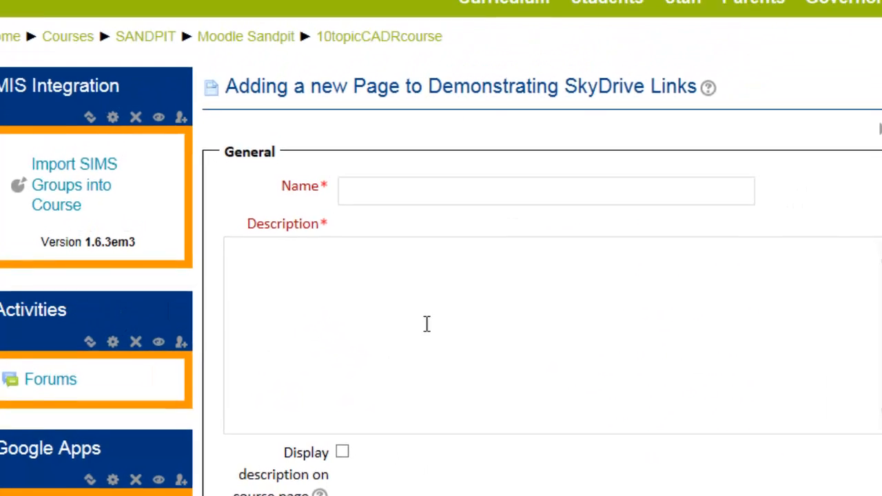
type("What makes a g")
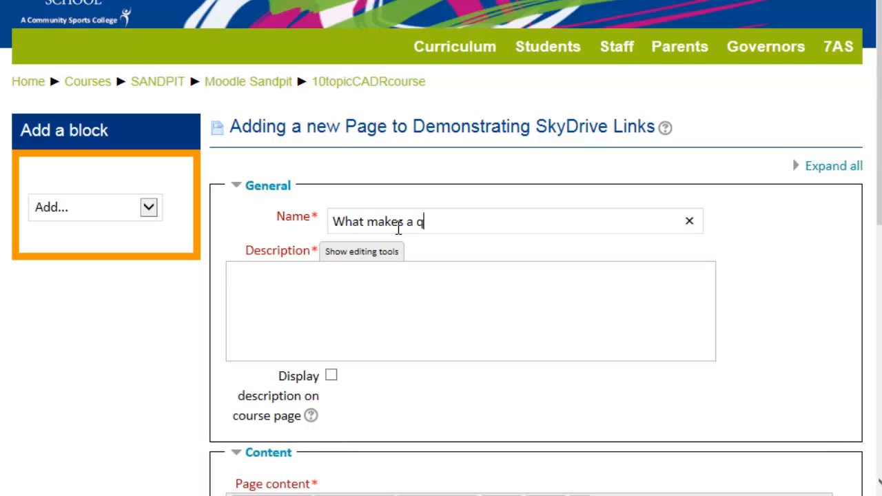
type("uiz?")
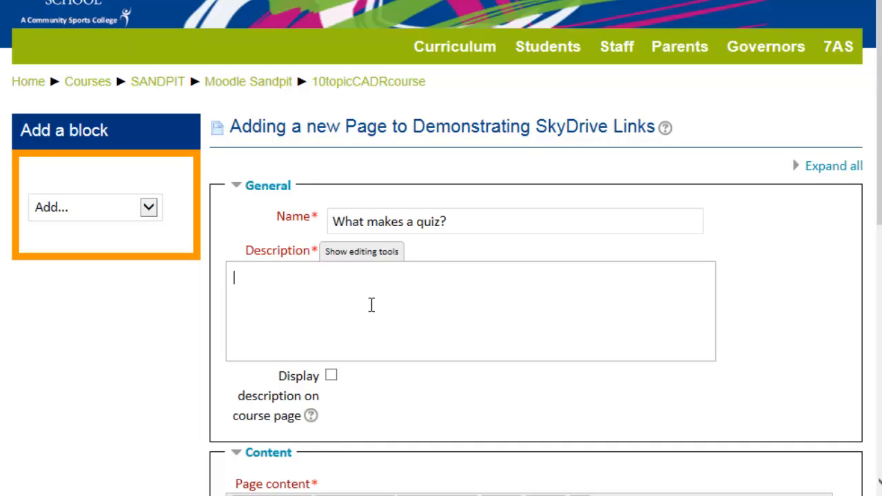
type("Quiz")
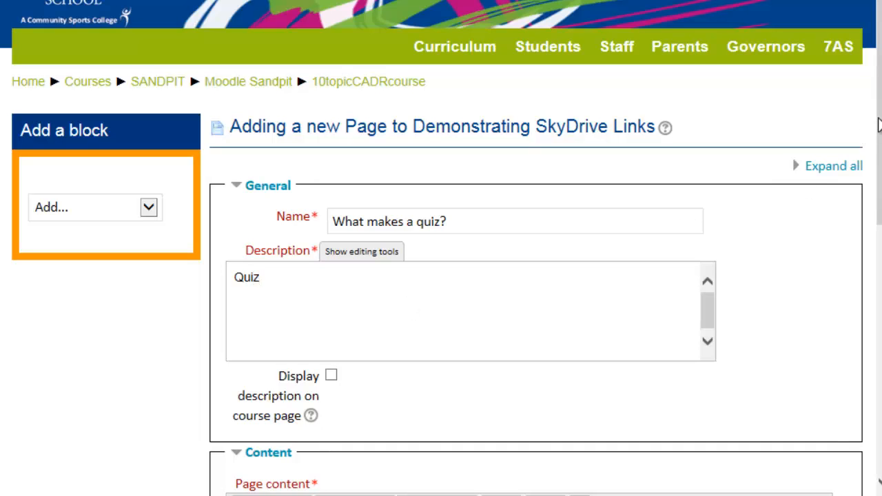
scroll("down", 3)
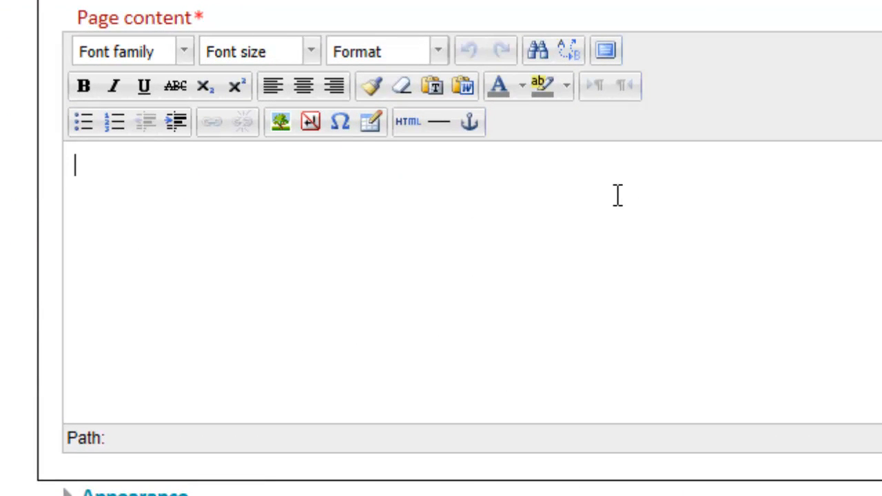
Enter 'Different Moodle Quiz Features' in the page content as a Heading 1 title.
type("Di")
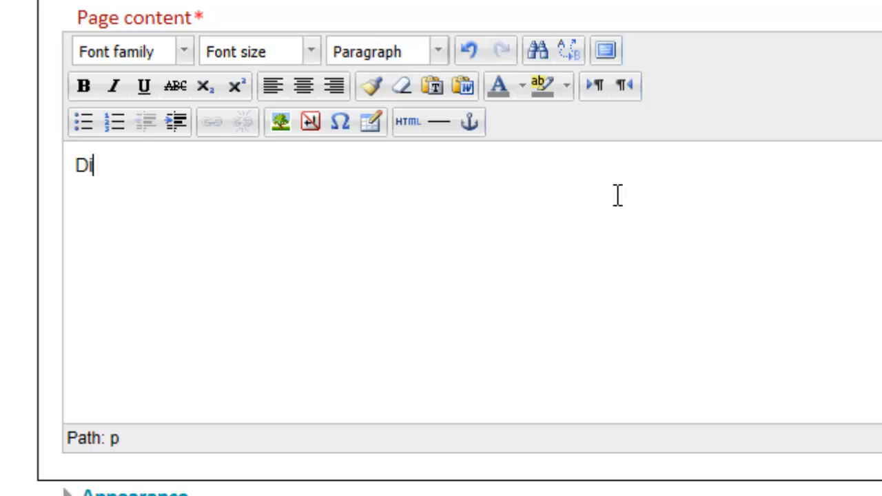
type("fferent")
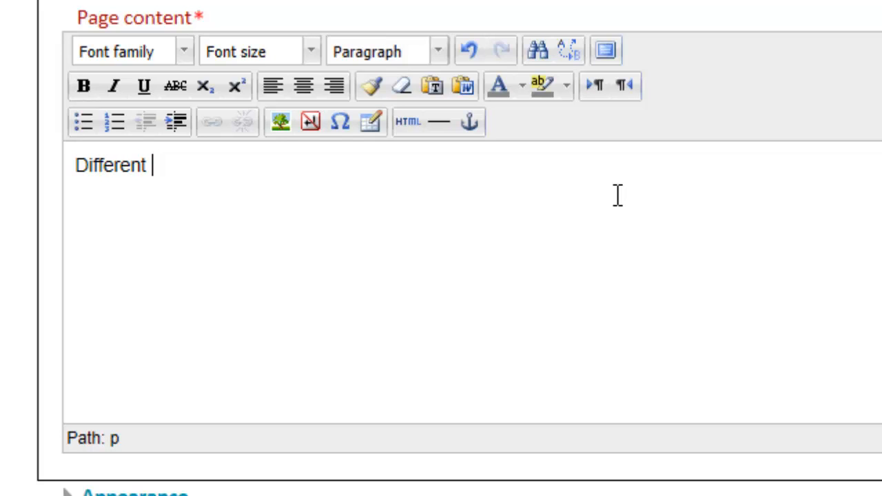
type("Moodle Quiz")
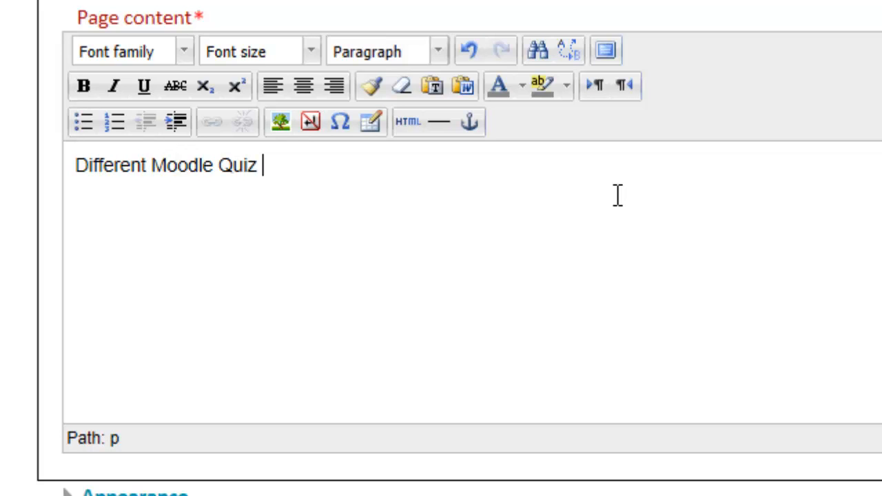
type("Features")
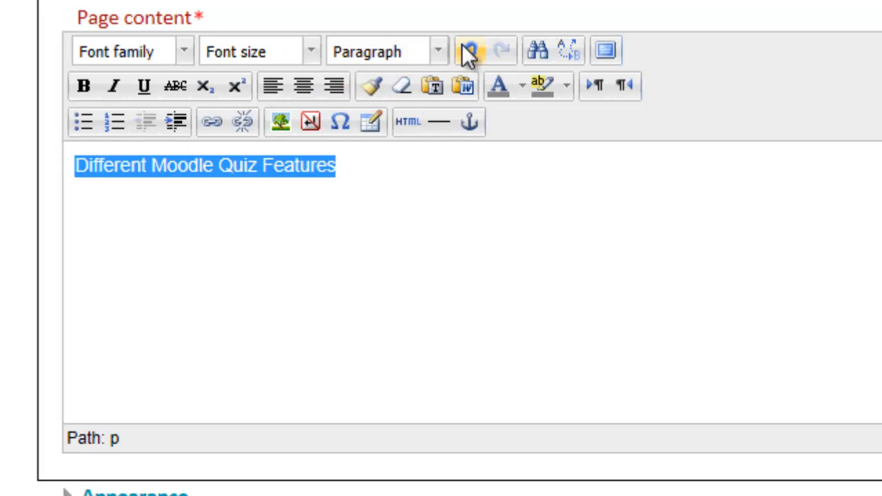
left_click(438, 51)
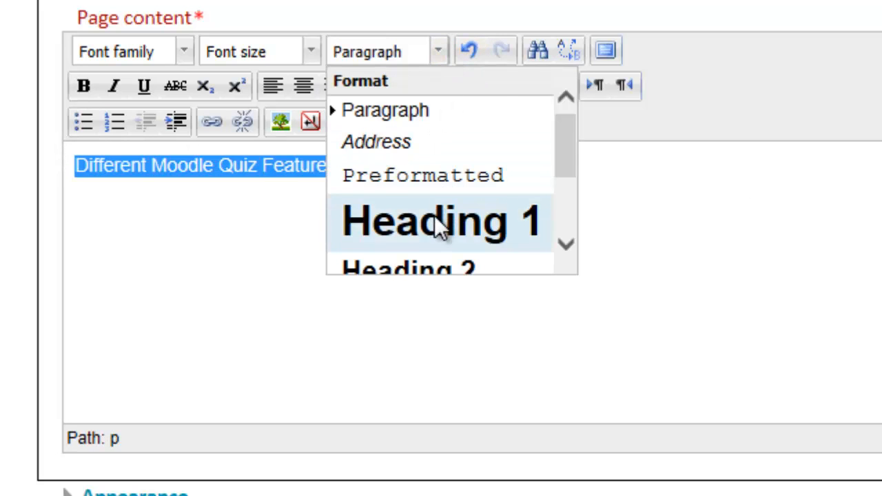
left_click(442, 221)
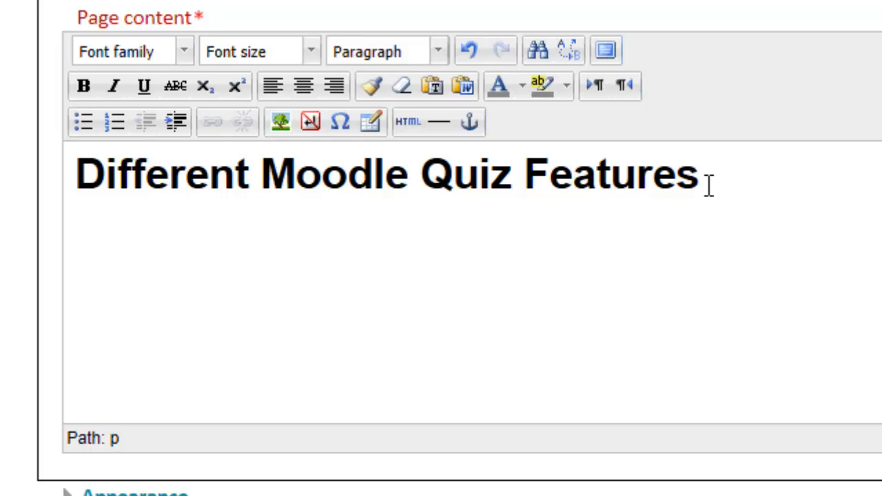
key("Return")
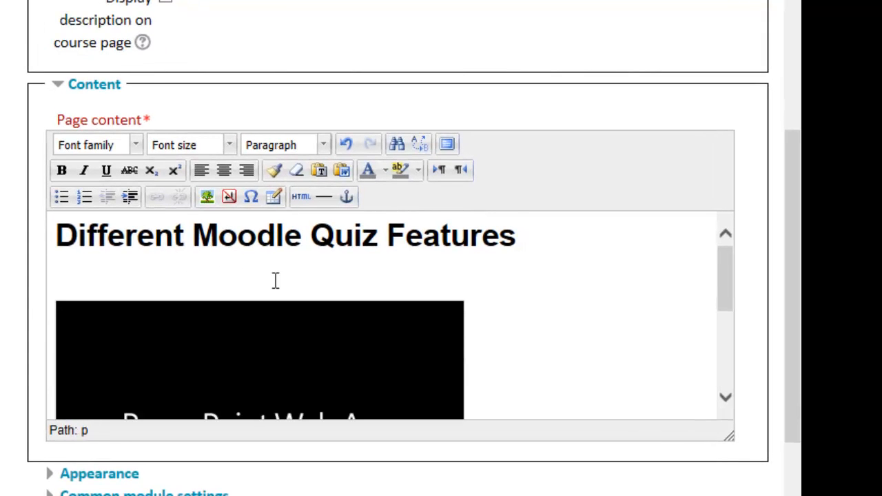
Paste the SkyDrive embed code below the heading and save the page to the course.
left_click(514, 234)
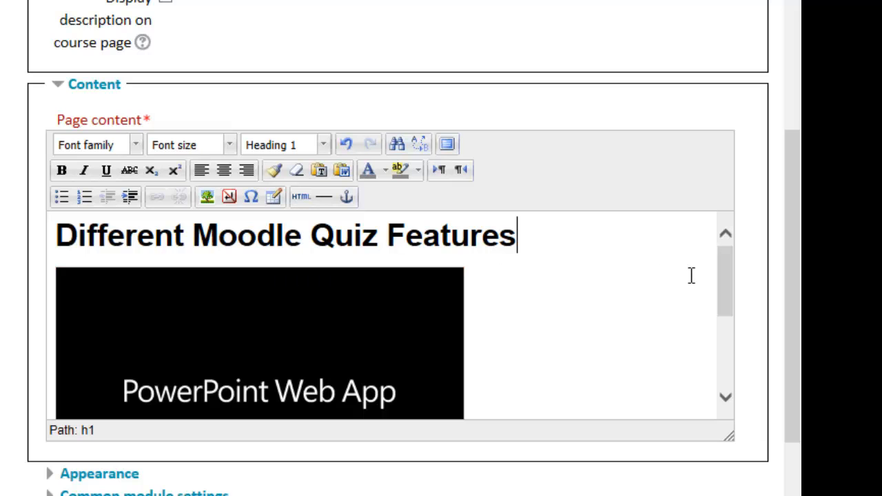
scroll("down", 3)
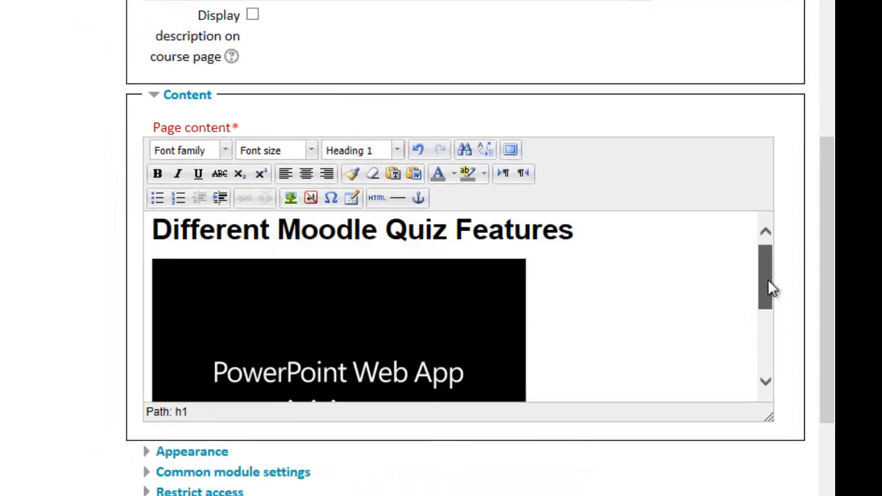
scroll("down", 3)
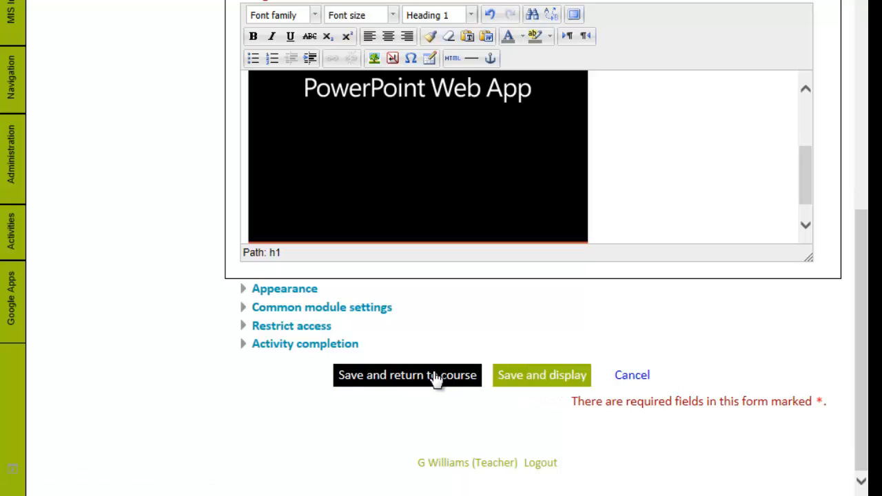
left_click(407, 375)
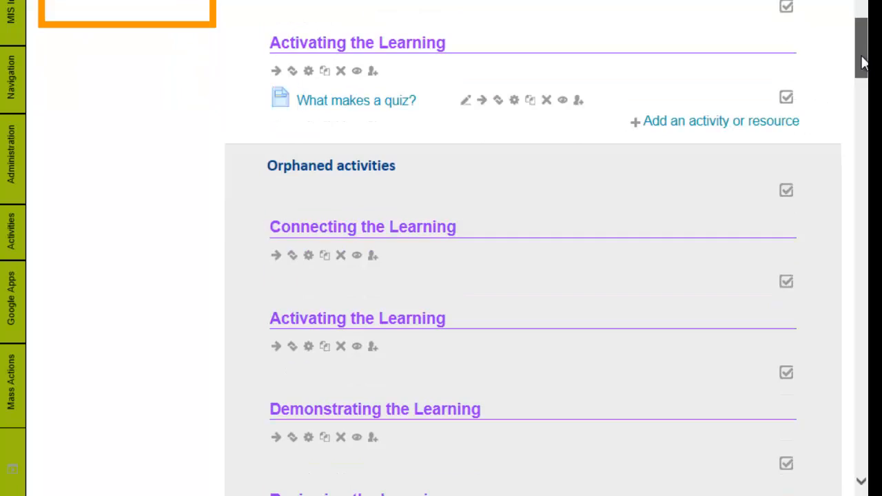
View the 'What makes a quiz?' page and load its embedded PowerPoint slides.
scroll("up", 3)
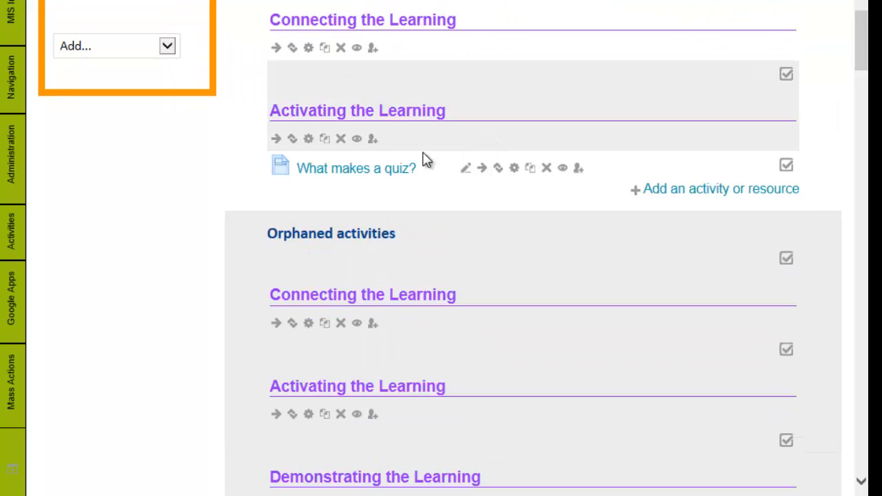
left_click(356, 169)
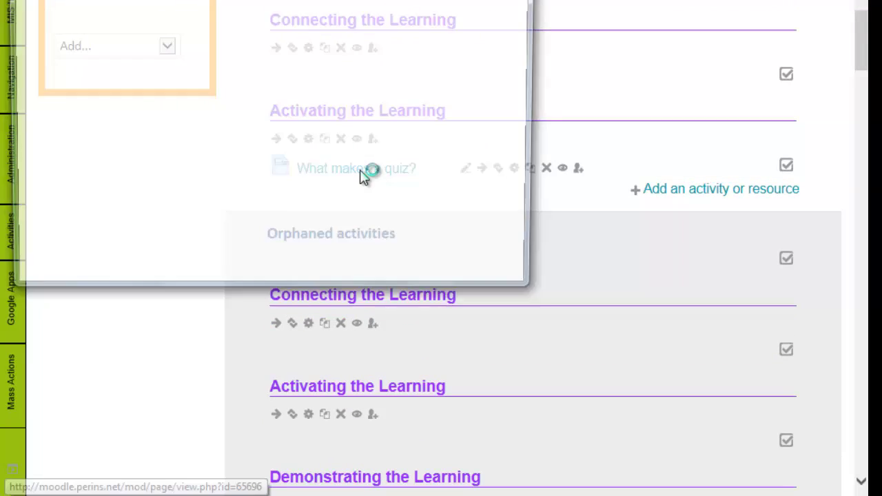
left_click(356, 168)
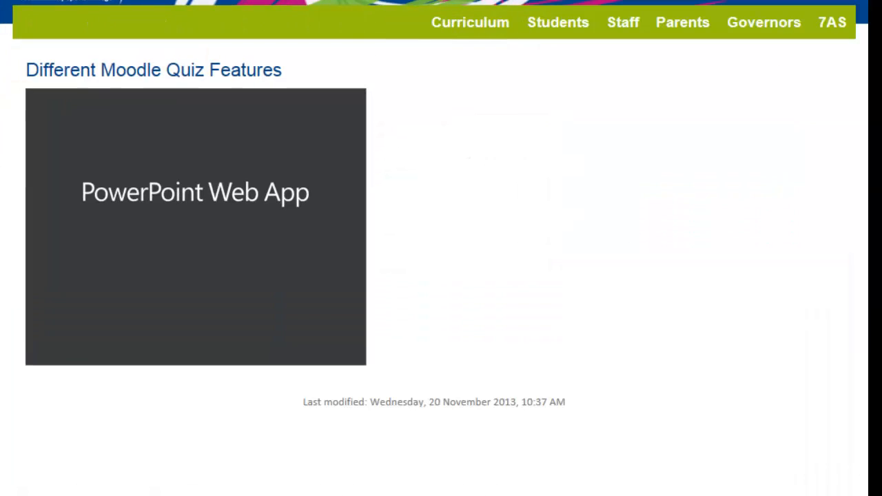
left_click(196, 226)
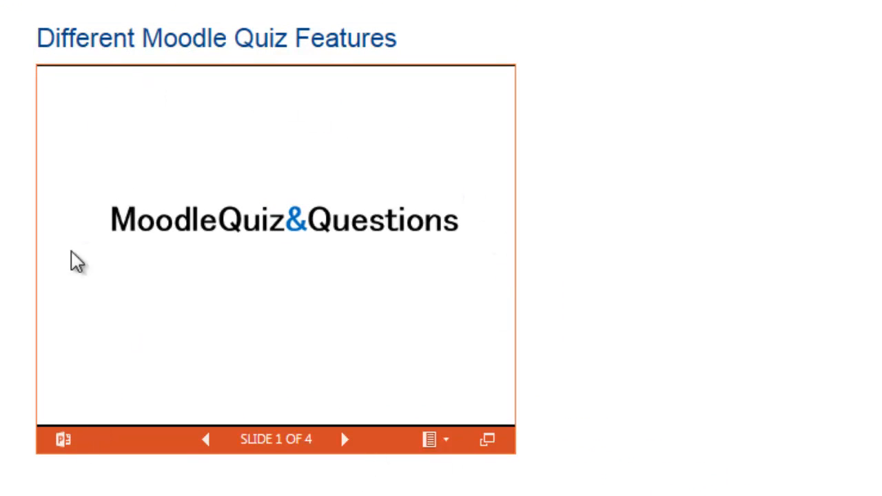
mouse_move(345, 440)
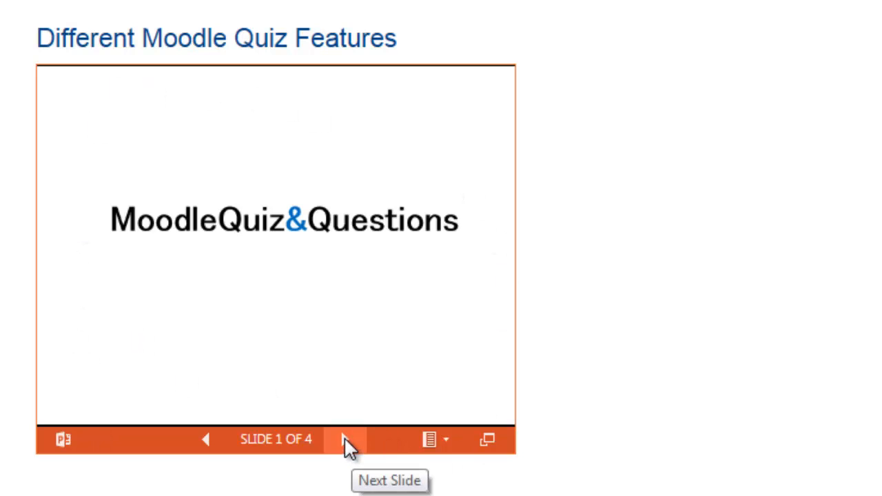
Advance the embedded presentation to slide 4 and open it in its own window.
left_click(344, 440)
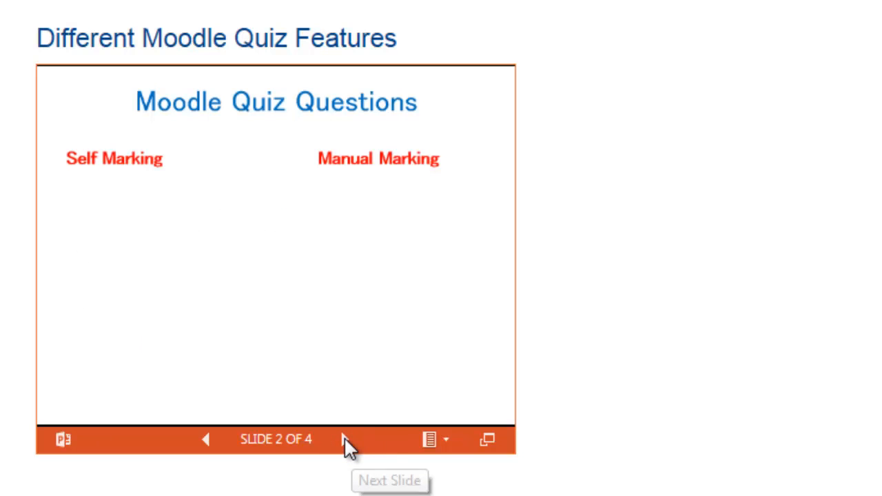
left_click(345, 440)
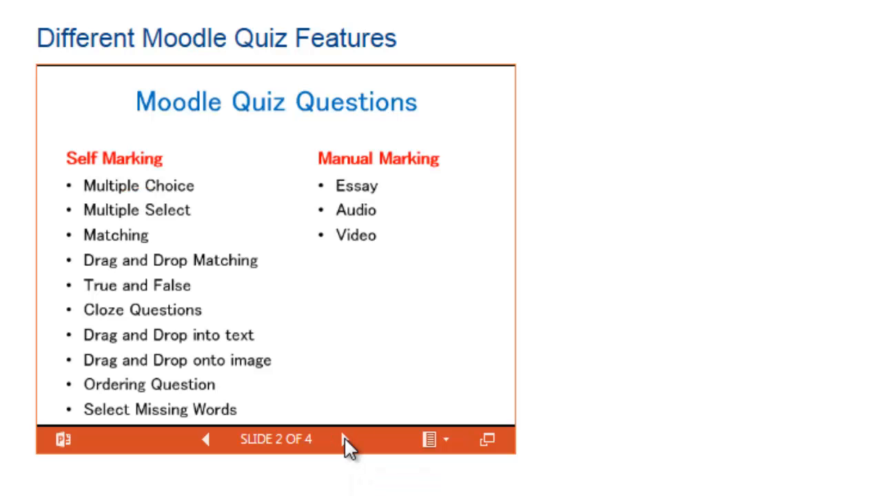
left_click(346, 440)
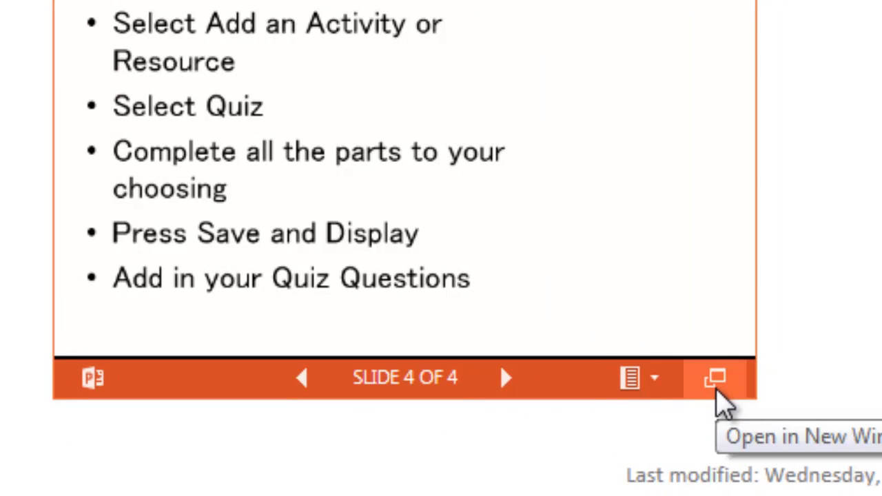
left_click(714, 378)
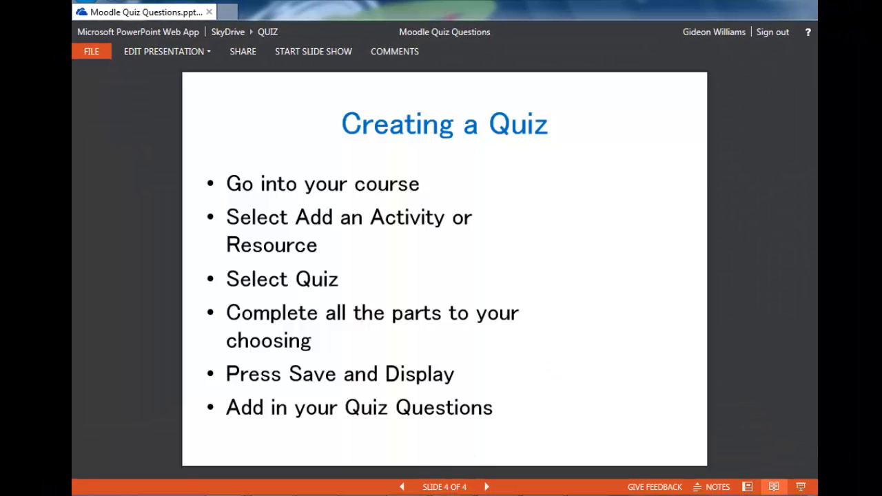
Return to slide 1, advance to the Moodle Quiz Questions slide, and refocus the presentation window.
left_click(403, 487)
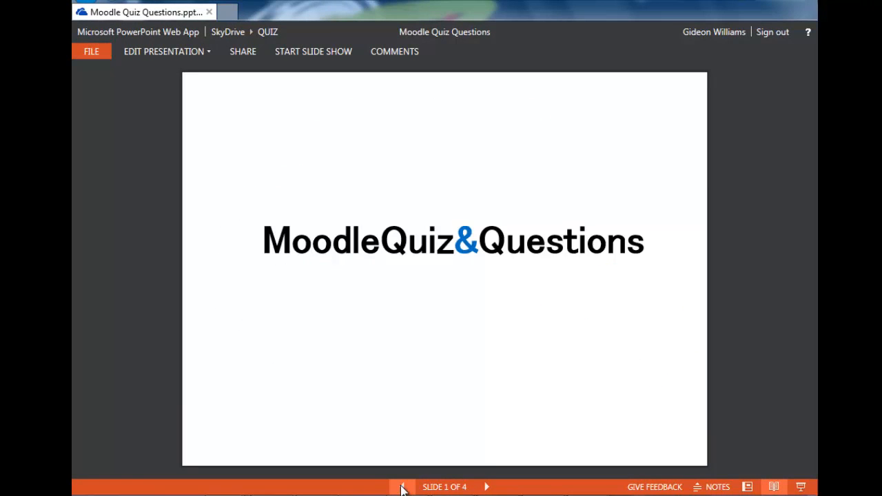
left_click(486, 487)
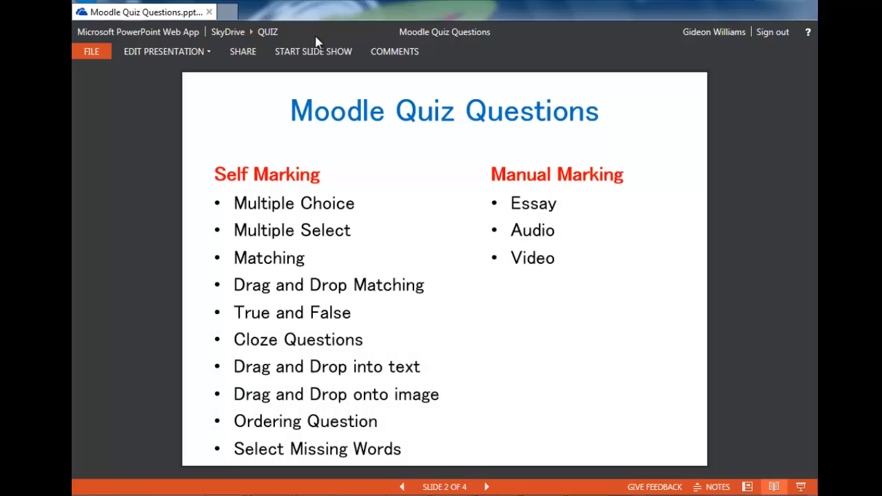
mouse_move(314, 51)
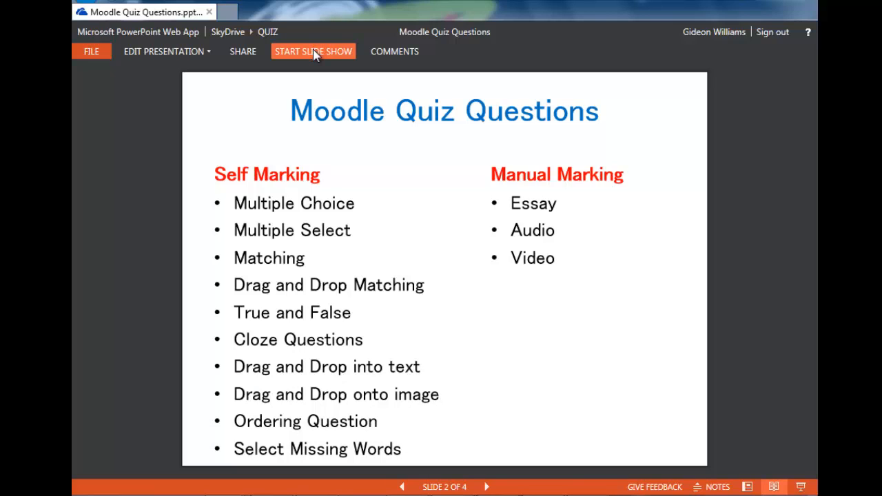
mouse_move(572, 29)
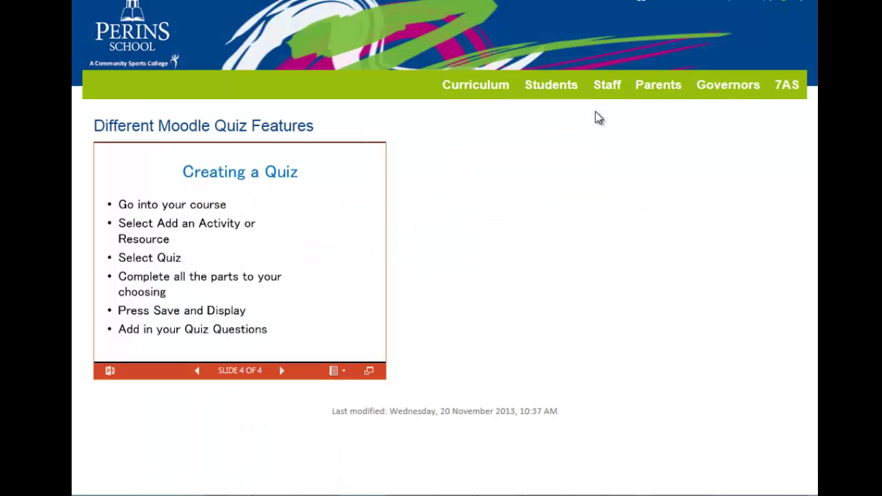
mouse_move(80, 200)
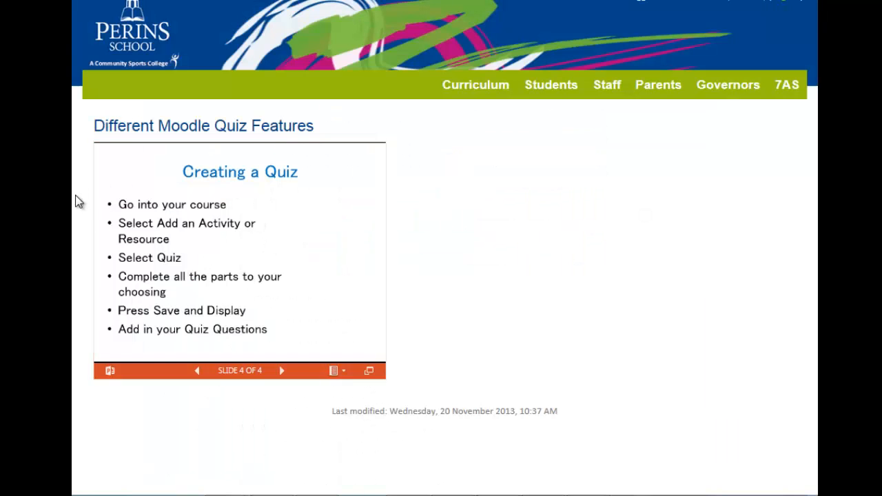
mouse_move(430, 292)
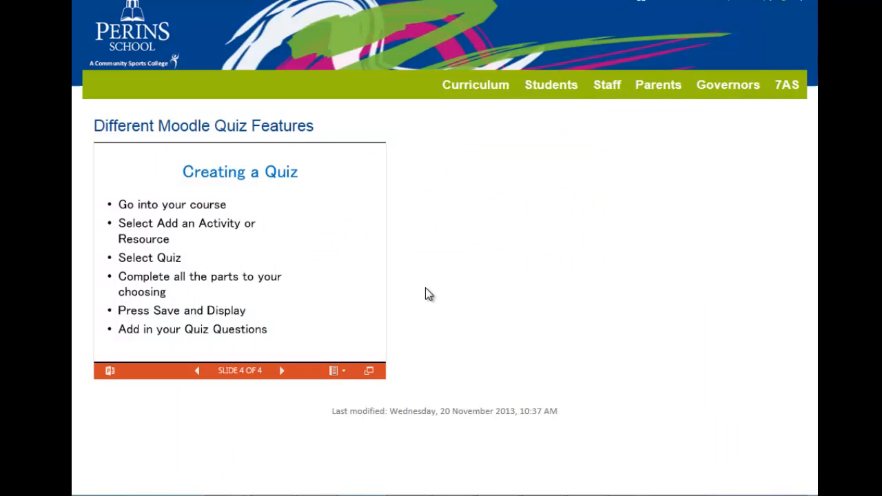
left_click(369, 371)
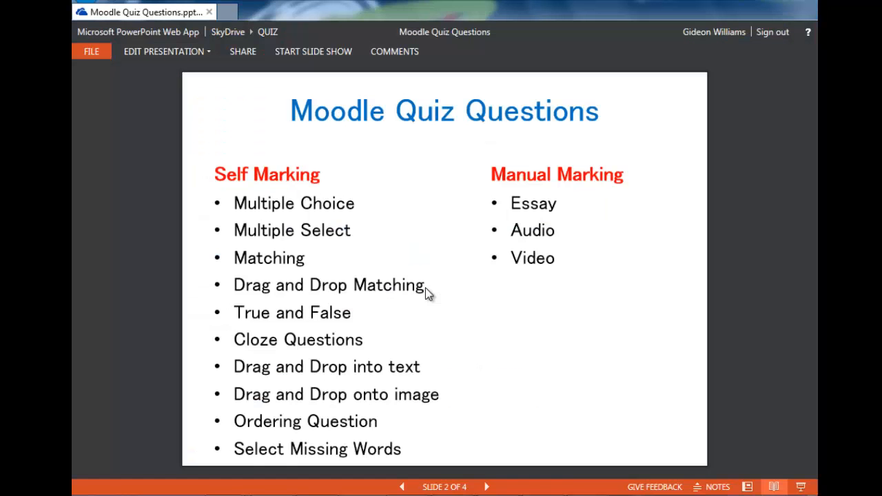
mouse_move(471, 136)
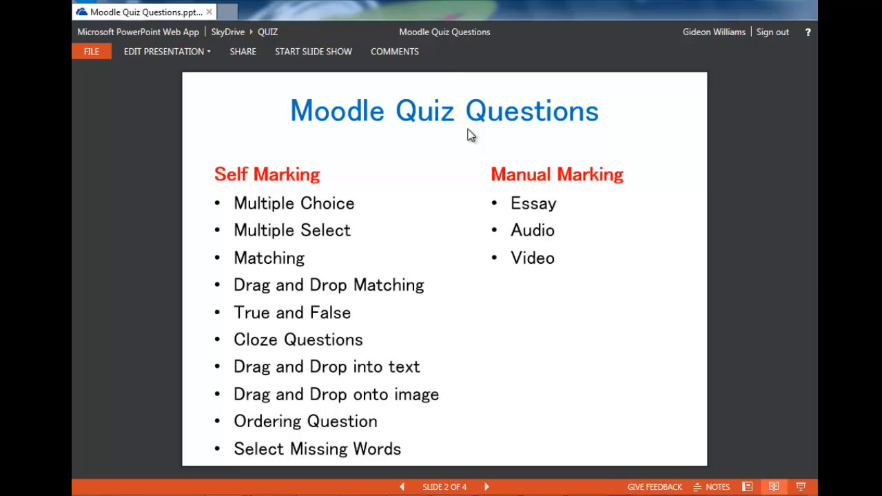
mouse_move(464, 345)
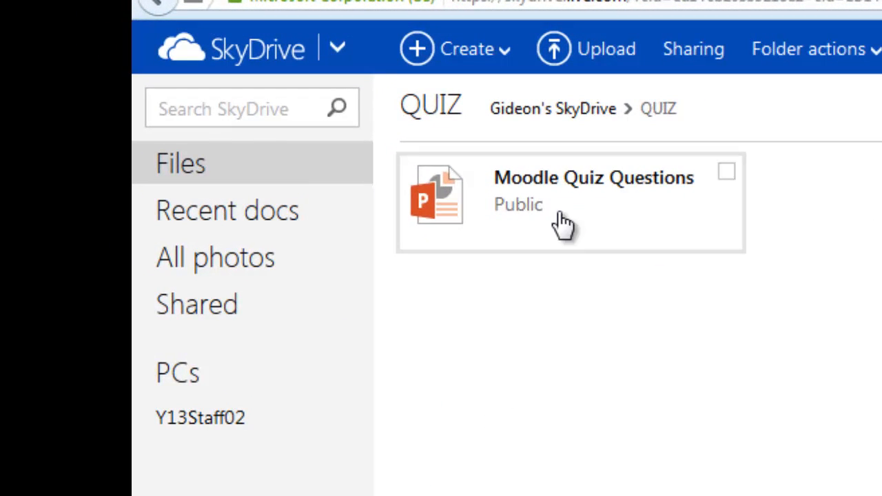
mouse_move(728, 181)
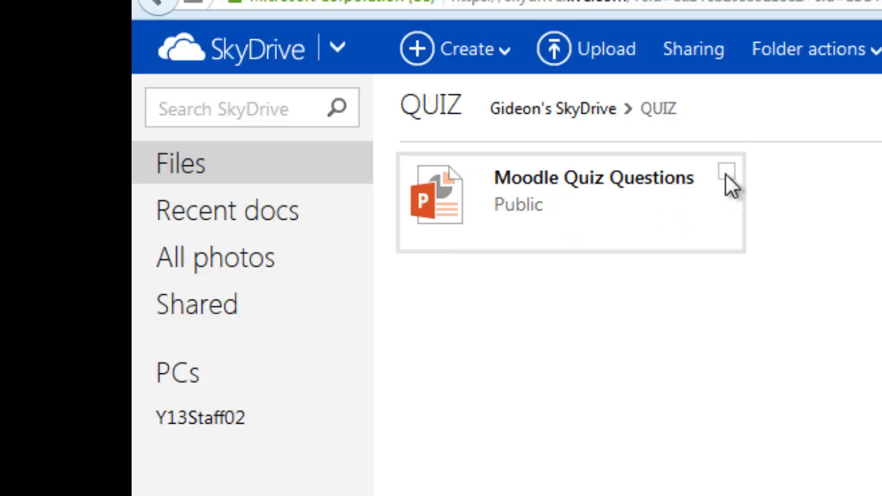
Select the Moodle Quiz Questions file in the shared QUIZ folder and show its sharing options.
left_click(726, 171)
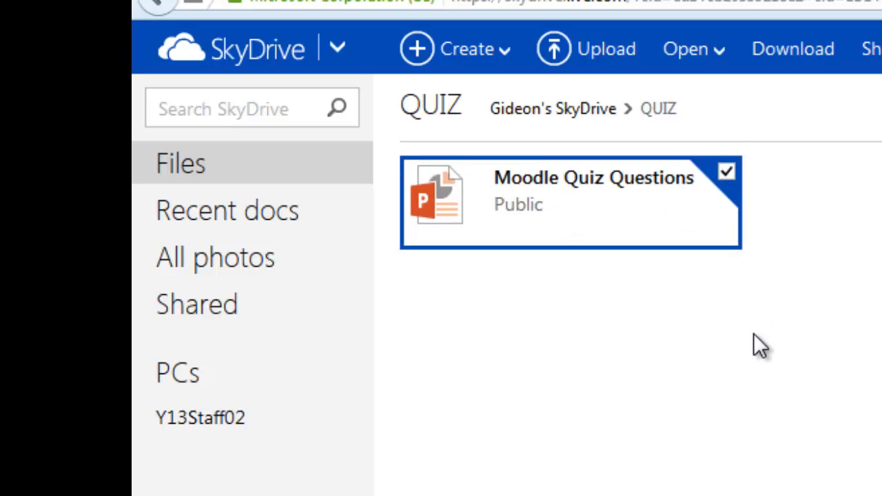
mouse_move(585, 268)
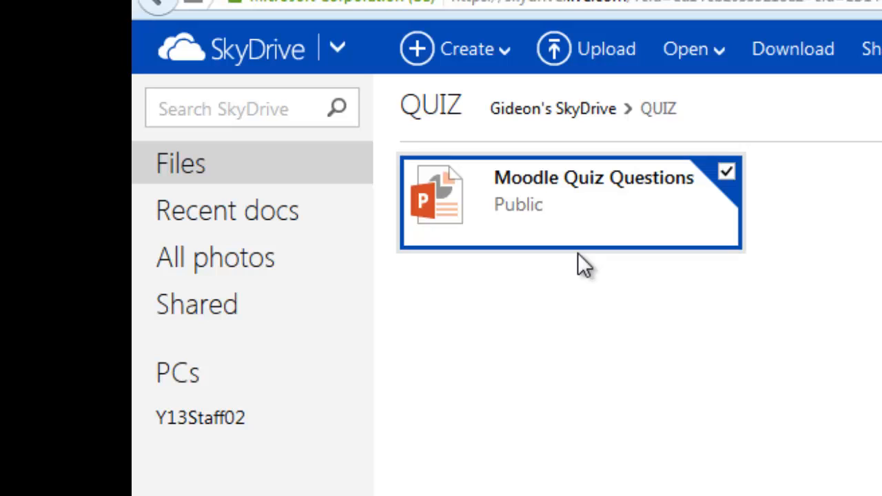
mouse_move(406, 324)
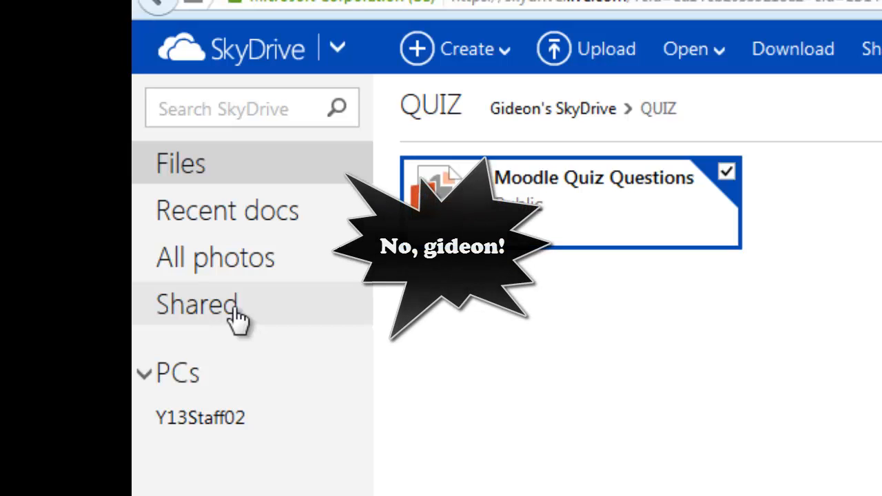
left_click(198, 305)
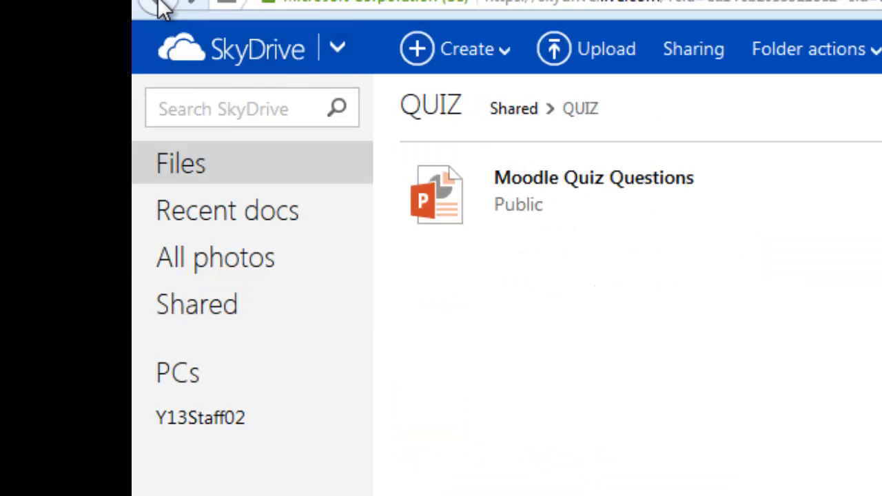
left_click(551, 190)
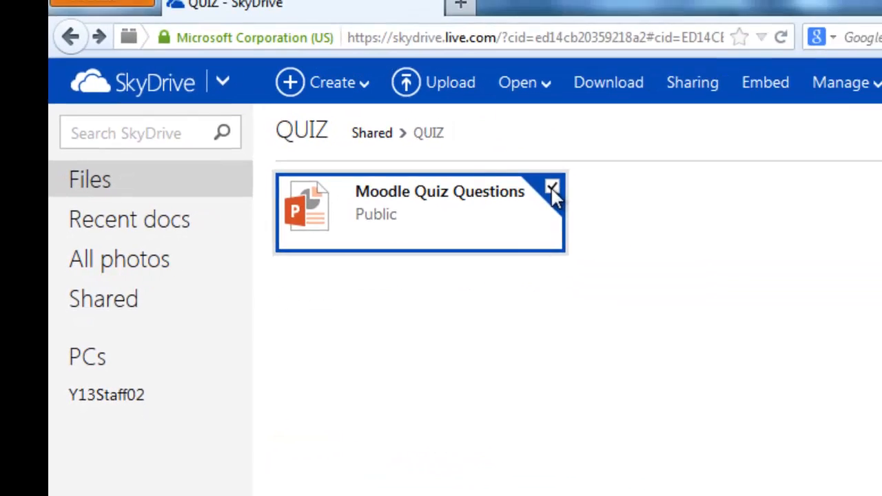
left_click(692, 83)
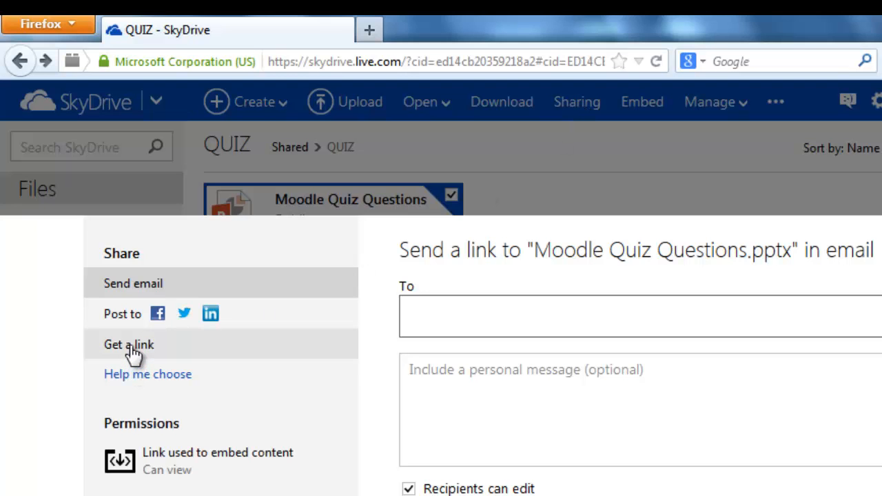
Get a link to the presentation, make it public to Everyone, and shorten it to an sdrv.ms URL.
left_click(129, 345)
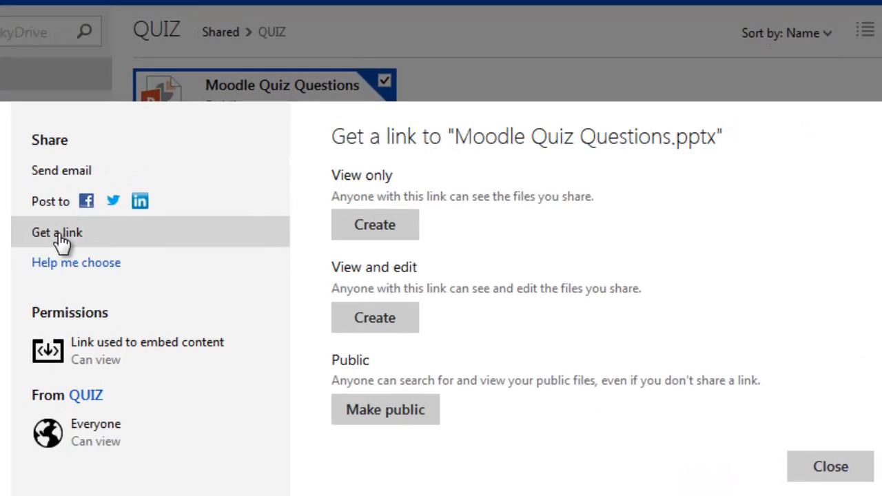
mouse_move(370, 261)
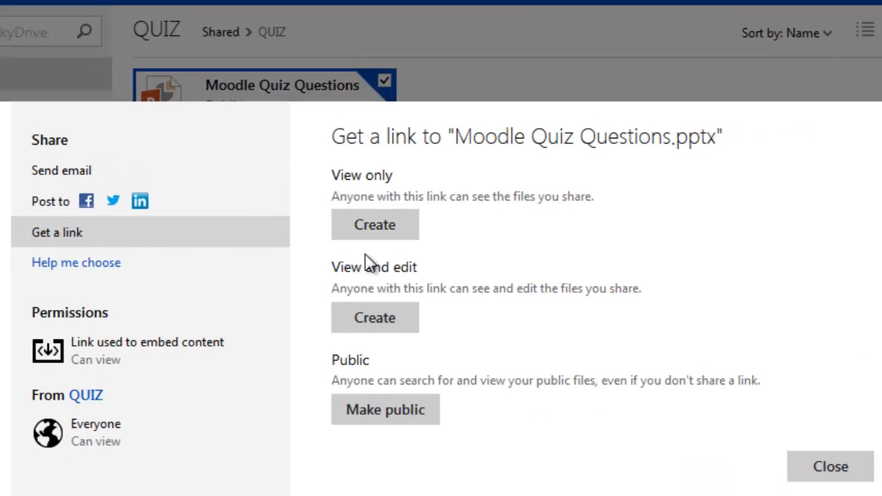
mouse_move(383, 400)
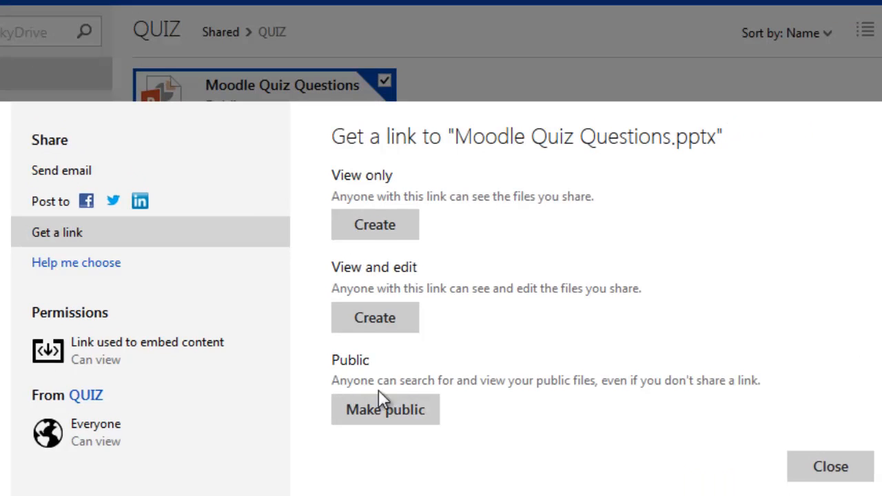
mouse_move(612, 402)
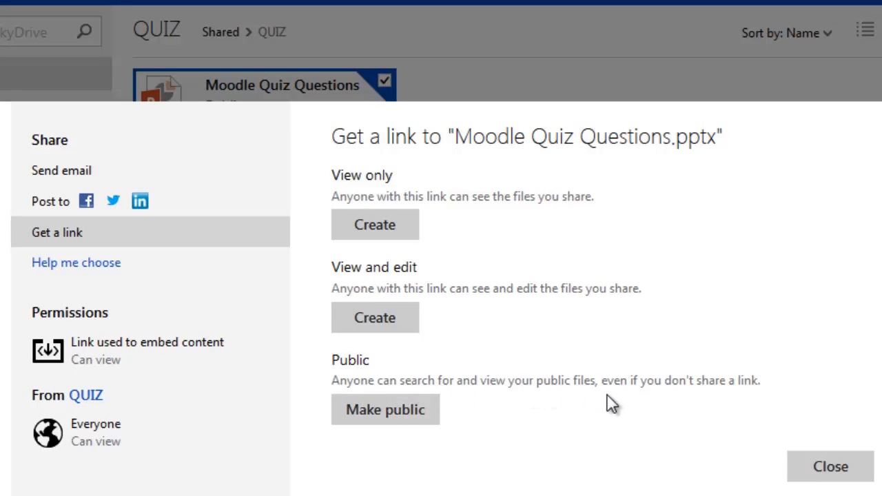
mouse_move(384, 410)
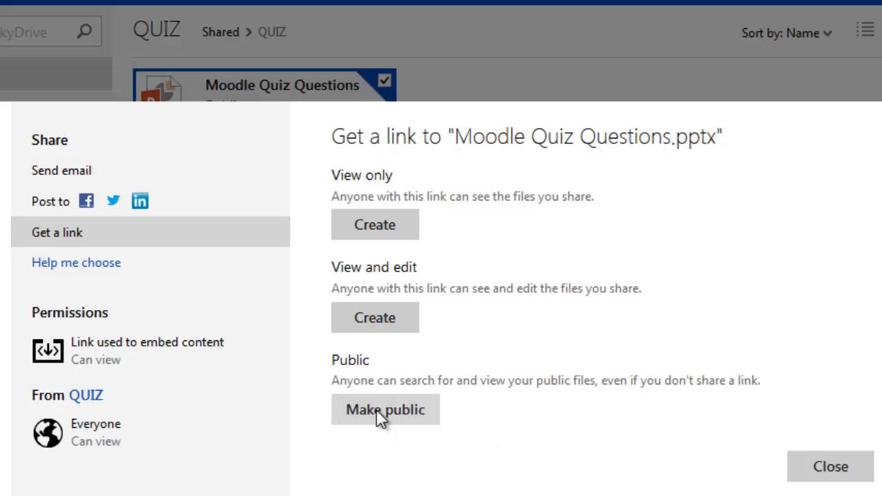
left_click(386, 409)
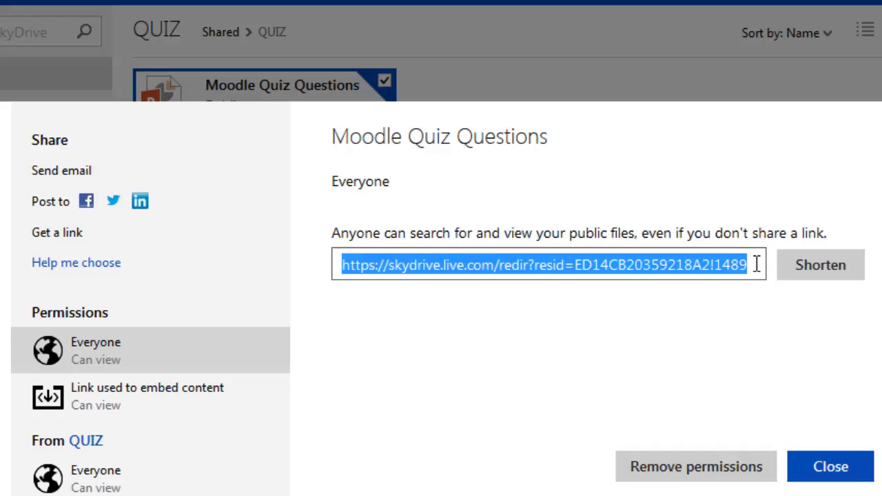
mouse_move(820, 269)
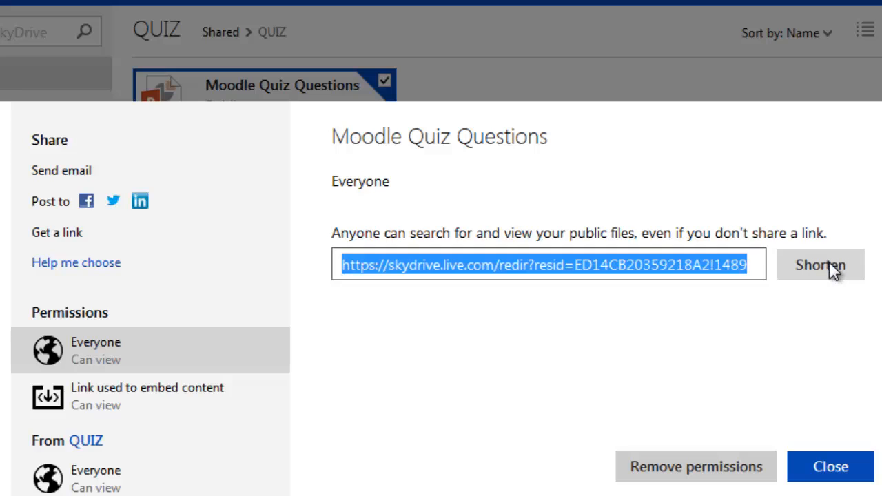
left_click(820, 265)
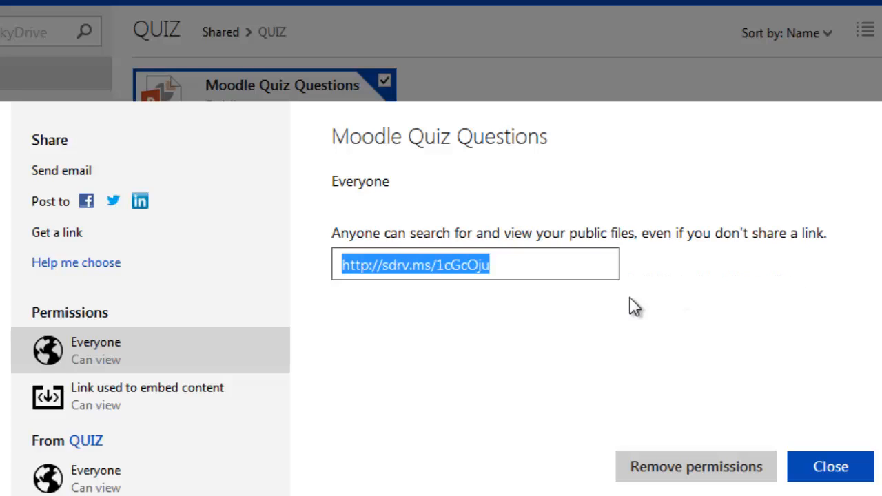
mouse_move(531, 269)
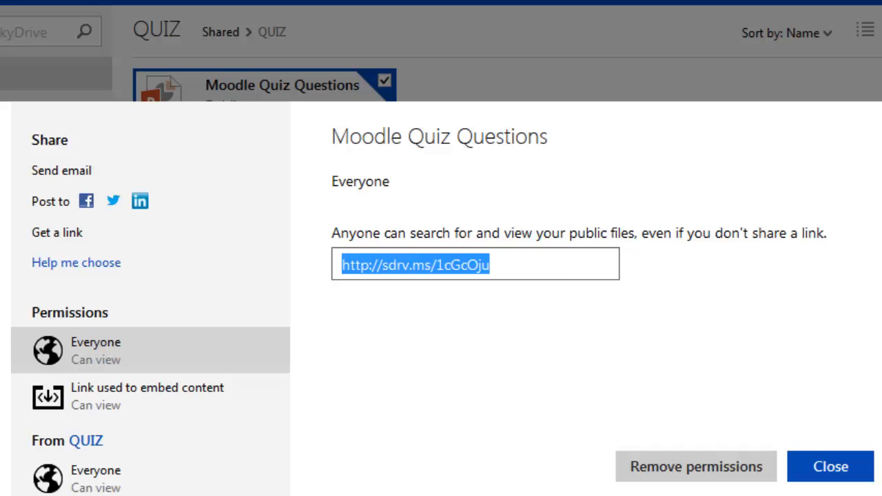
Back in the course, add an activity to Activating the Learning and choose the URL resource type.
left_click(830, 466)
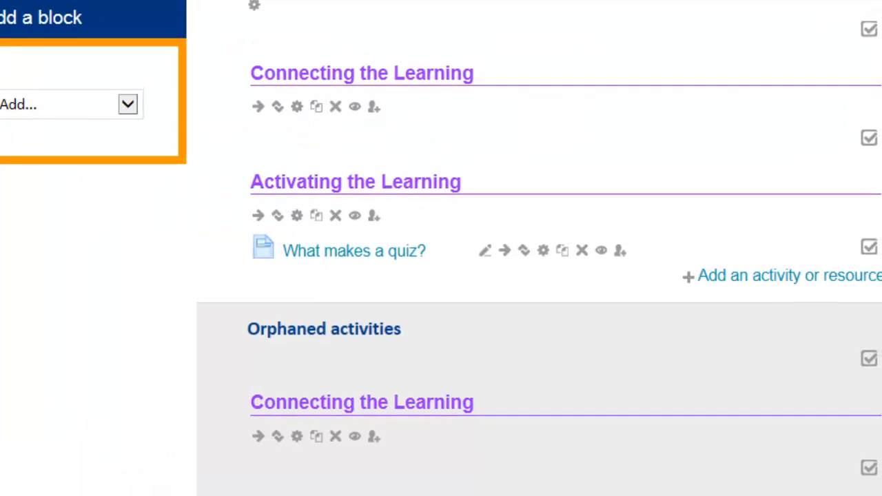
scroll("up", 3)
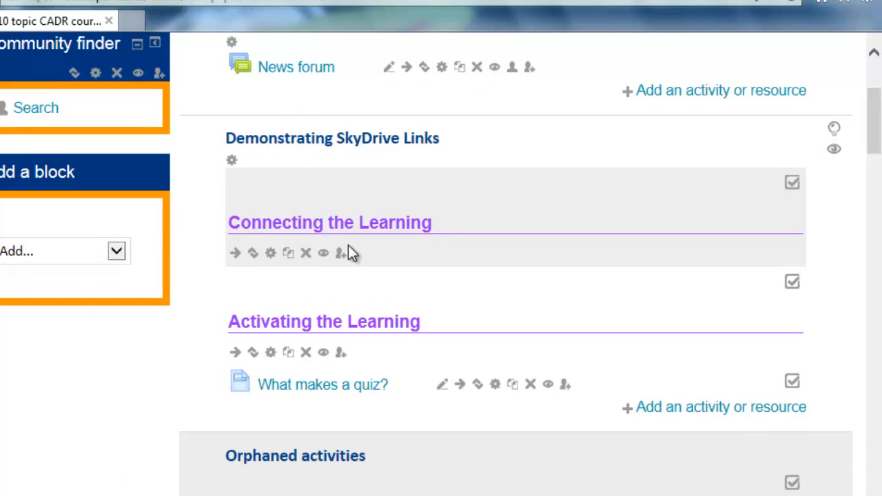
mouse_move(290, 262)
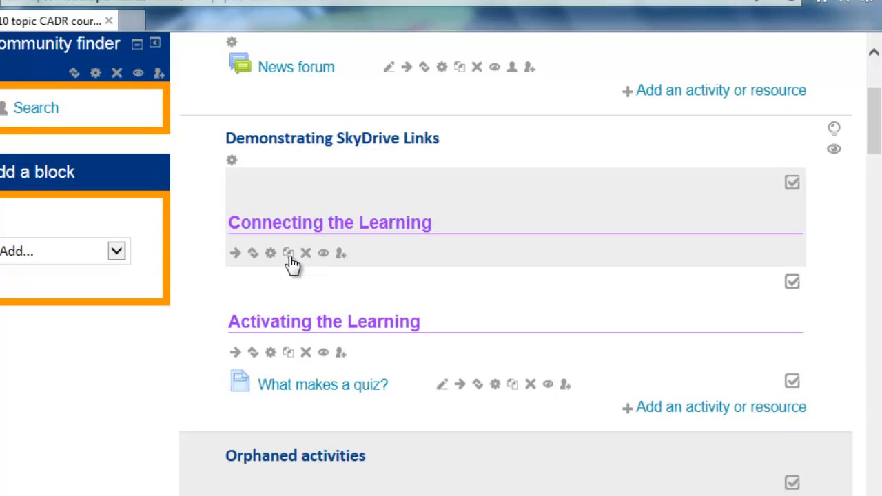
mouse_move(290, 253)
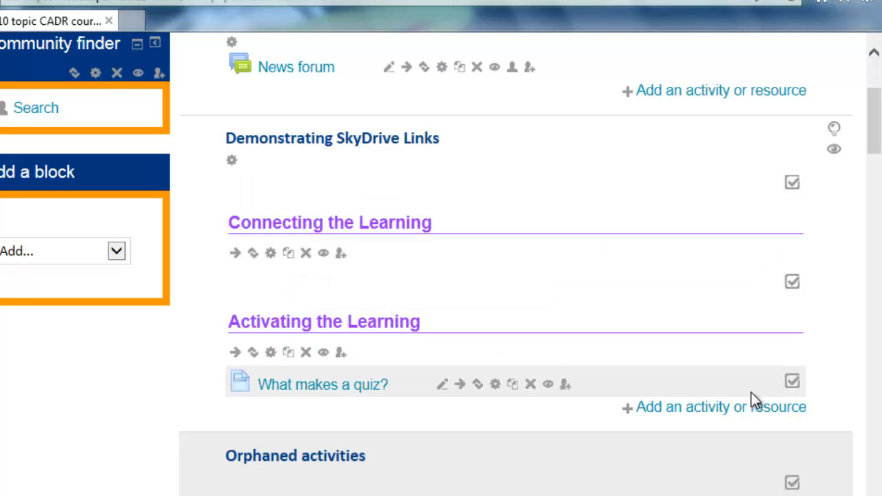
left_click(721, 407)
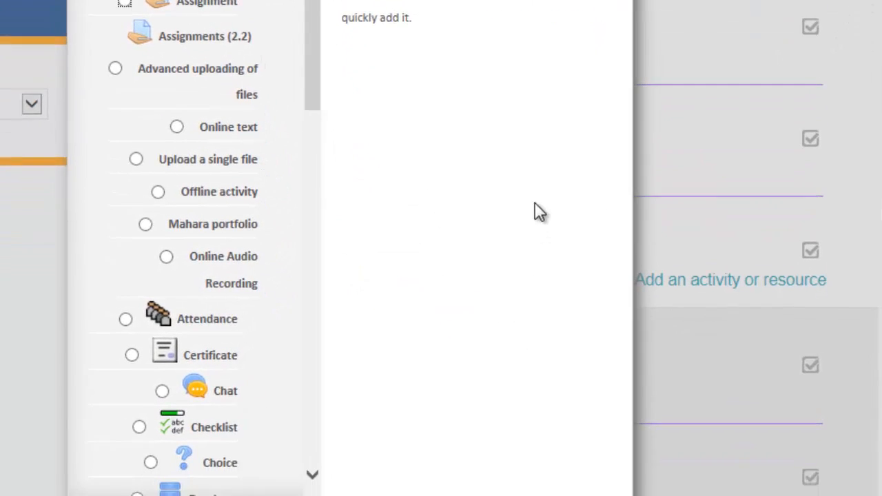
scroll("down", 3)
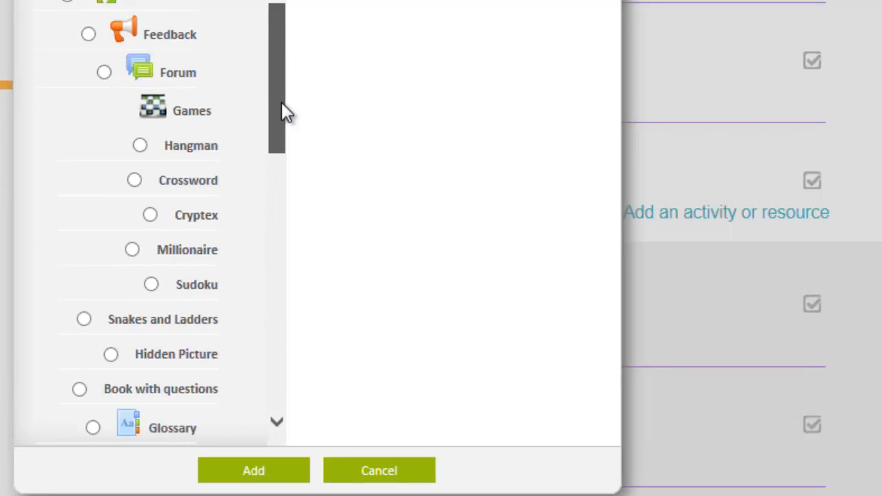
scroll("down", 3)
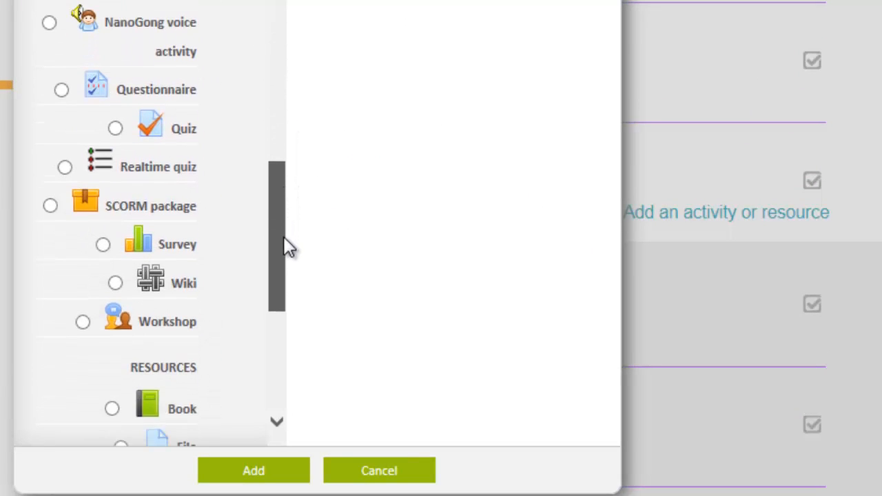
scroll("down", 3)
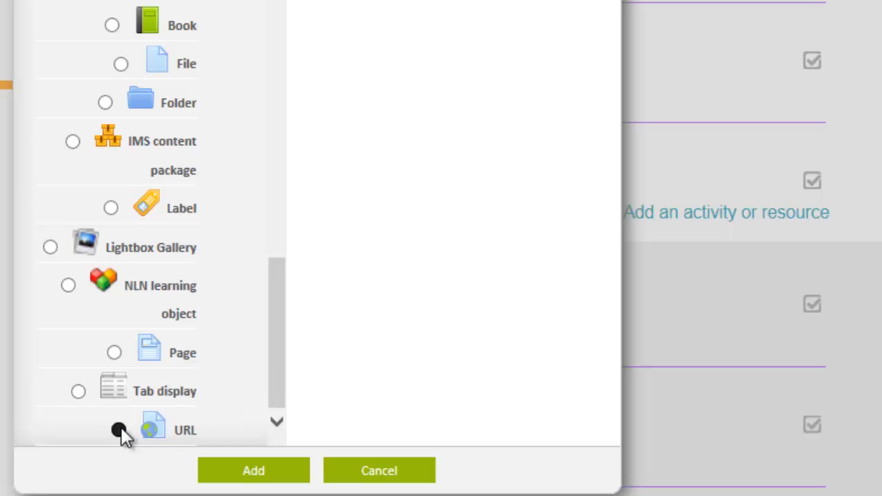
left_click(119, 430)
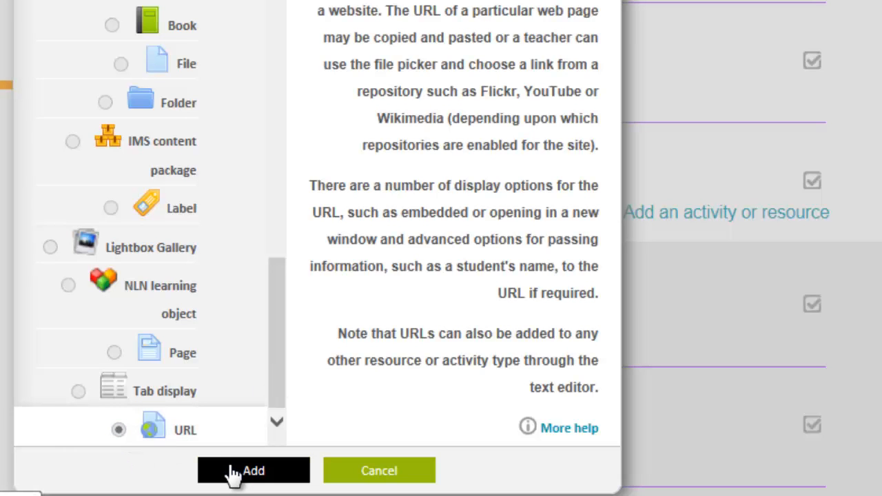
left_click(254, 471)
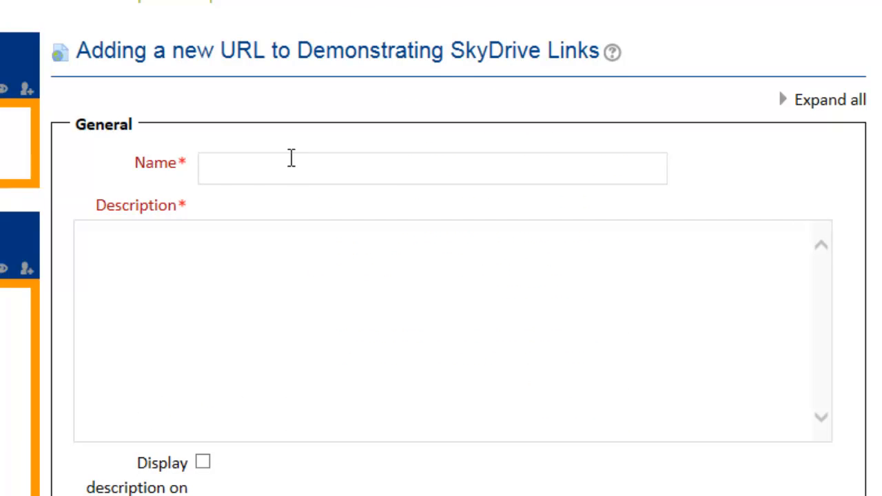
type("W")
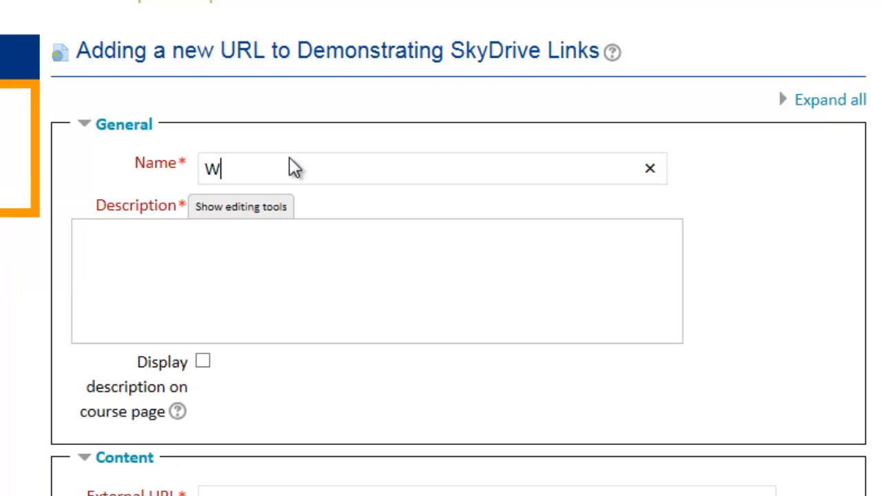
type("atch this")
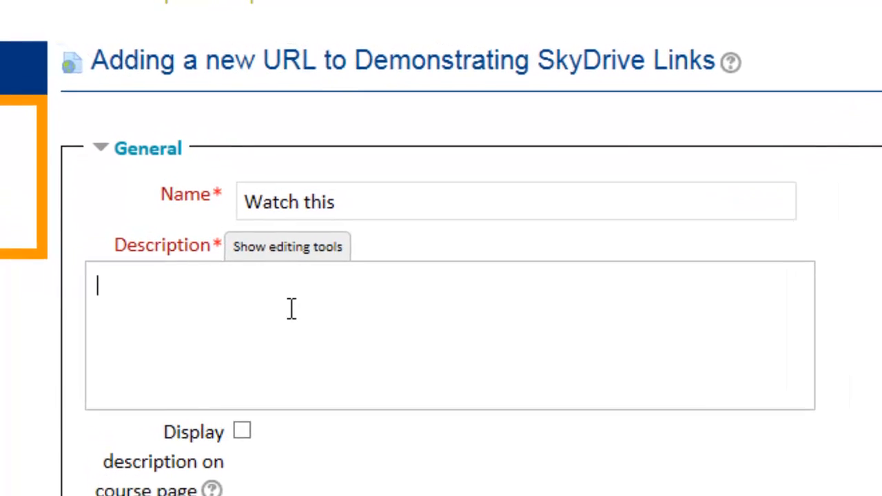
type("Watch")
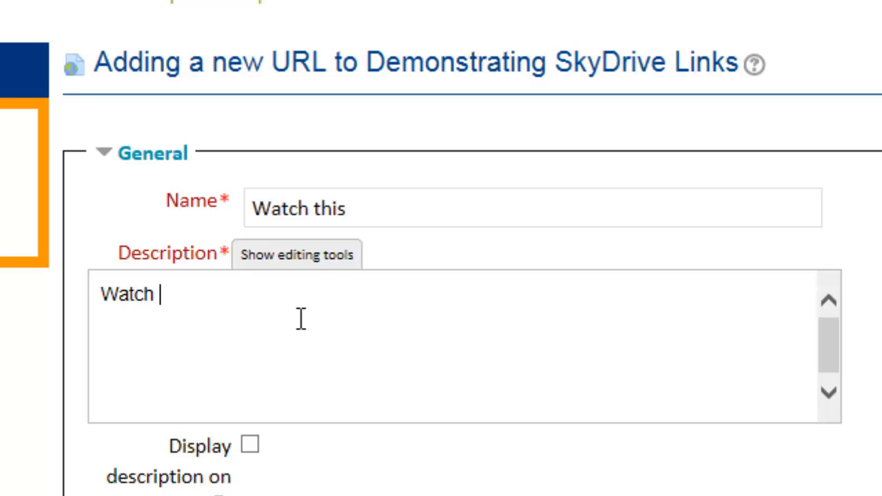
type("this")
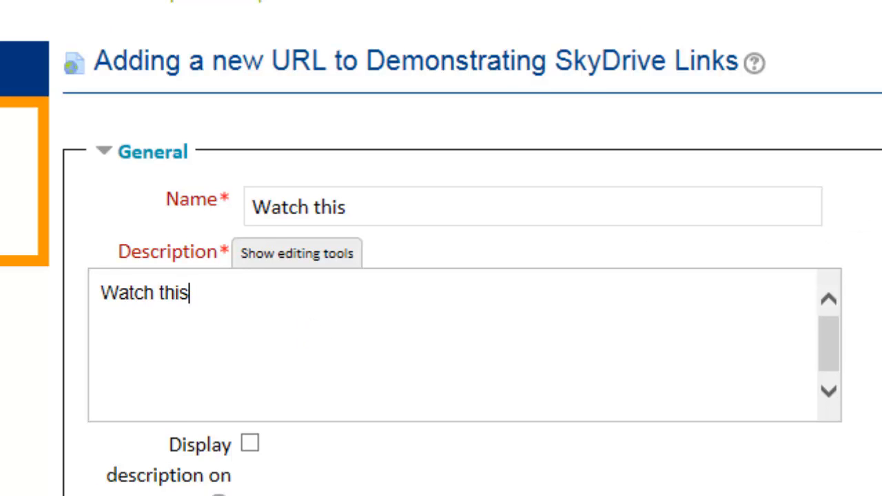
scroll("down", 3)
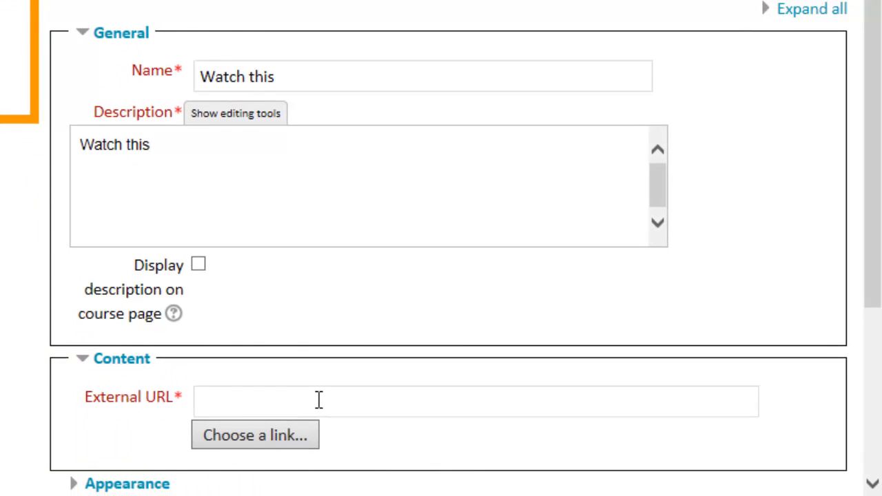
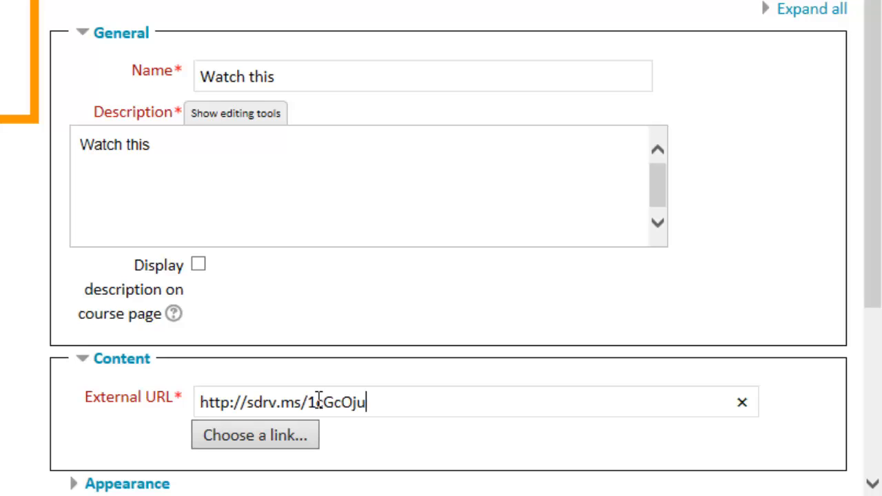
Set the link's Appearance to display In pop-up and save it to the course.
scroll("down", 3)
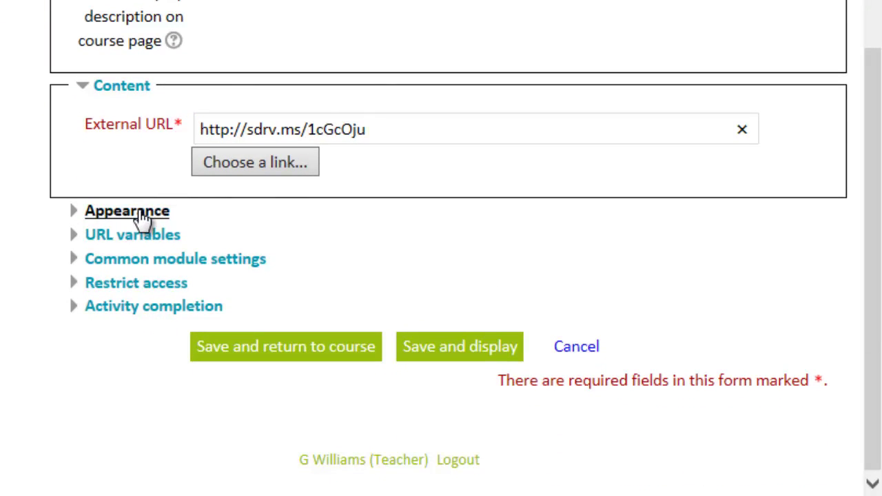
left_click(127, 211)
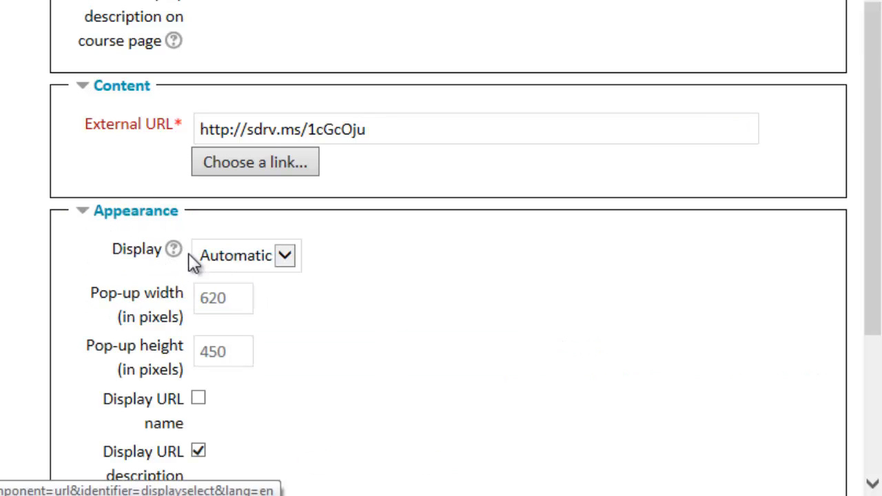
left_click(246, 255)
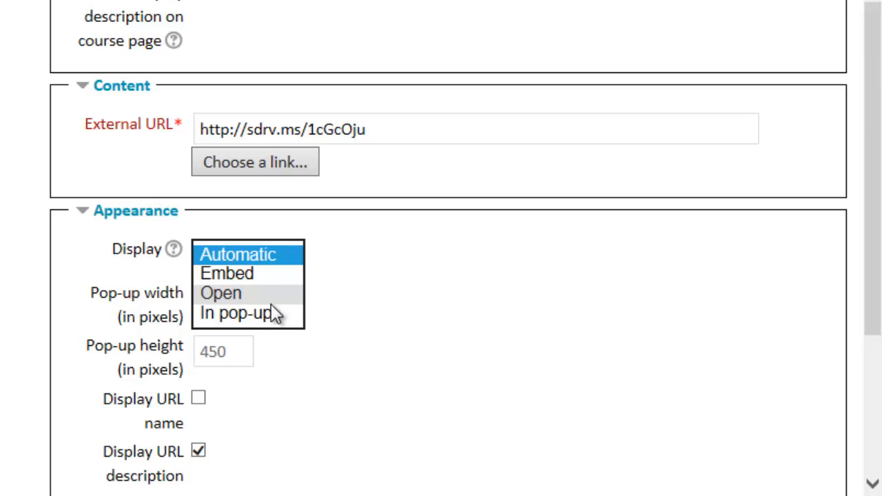
mouse_move(237, 314)
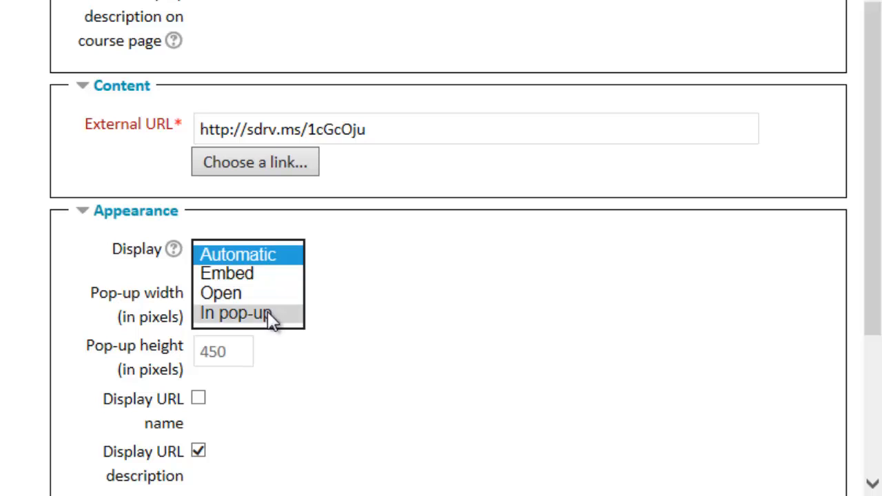
left_click(238, 313)
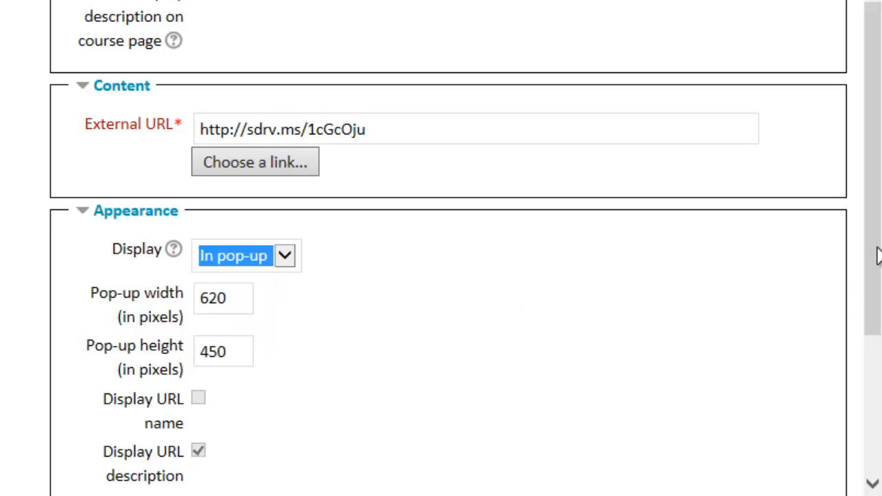
scroll("down", 3)
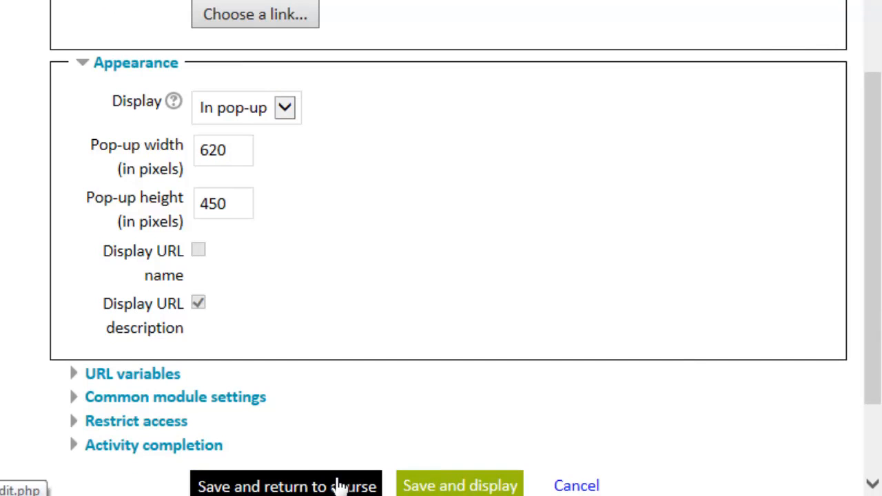
left_click(287, 485)
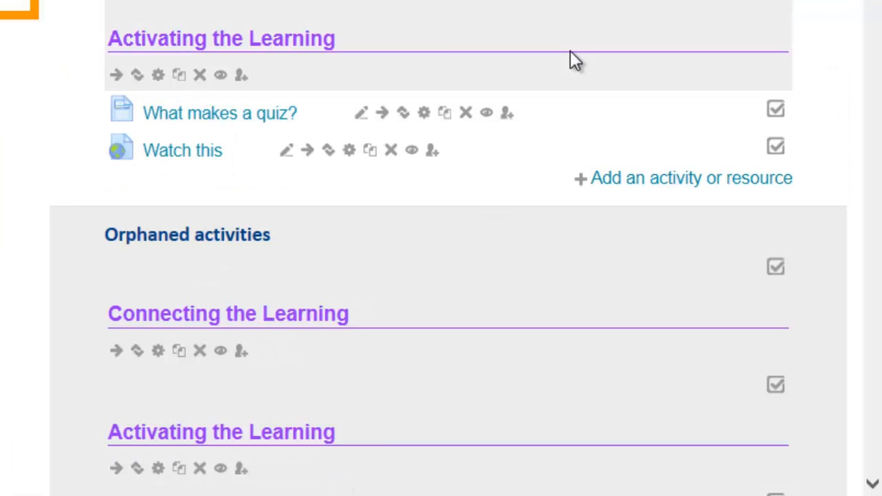
mouse_move(328, 150)
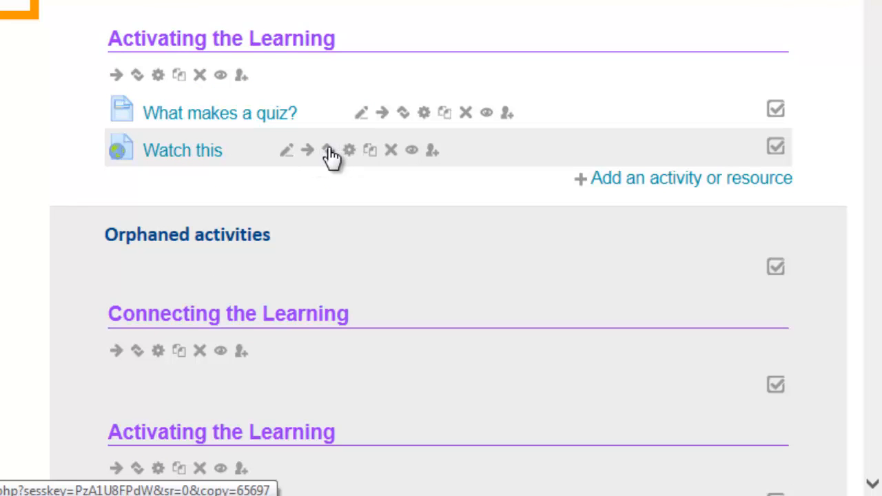
mouse_move(329, 151)
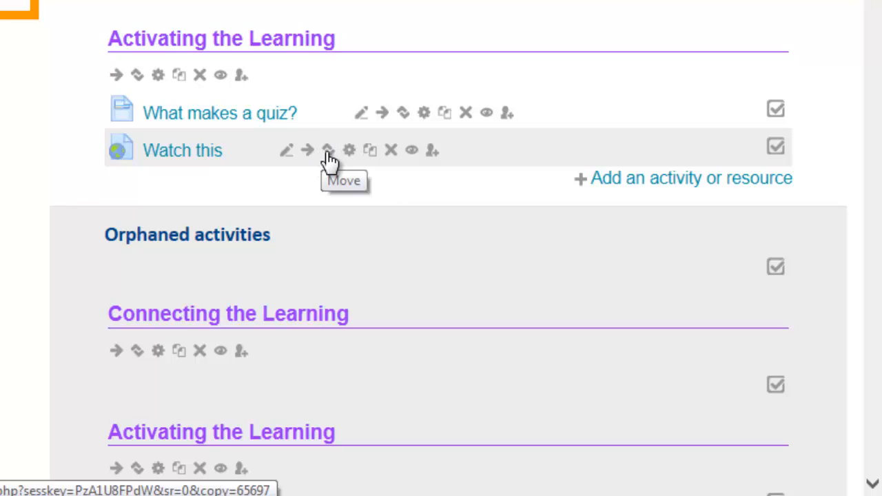
Move the 'Watch this' link into the Connecting the Learning section.
left_click(328, 149)
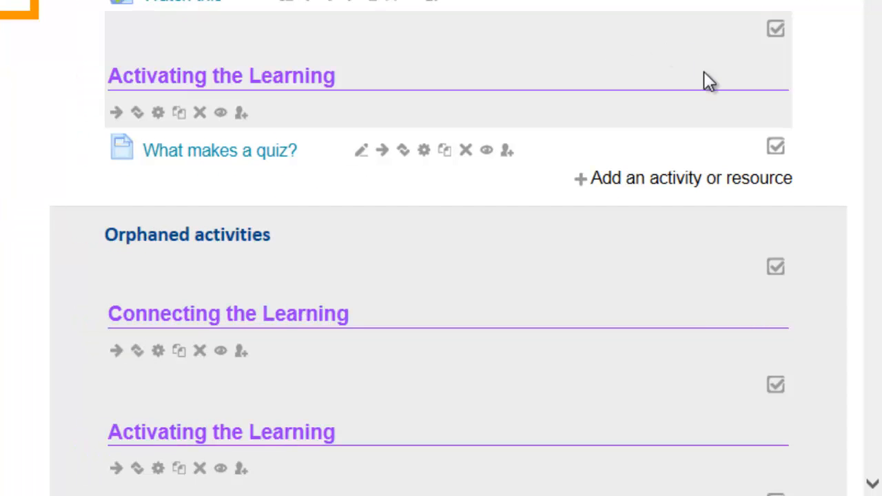
scroll("up", 3)
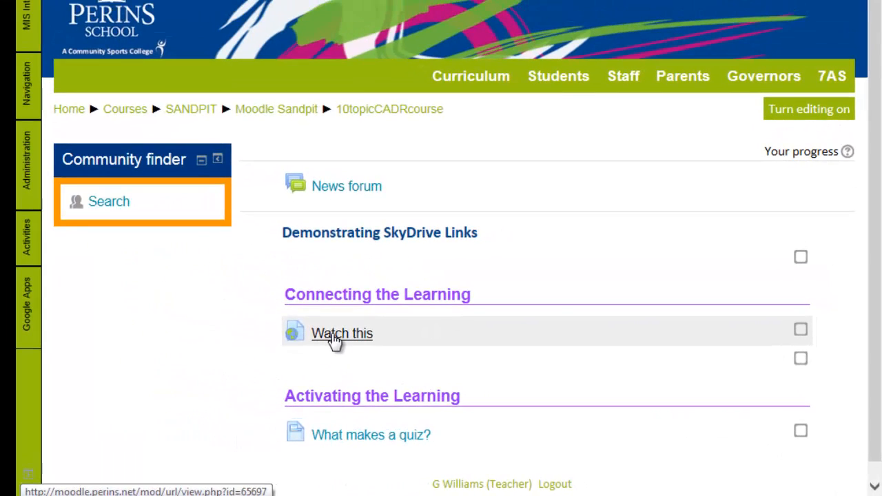
Launch the Watch this link and enlarge the PowerPoint Web App pop-up window.
left_click(342, 332)
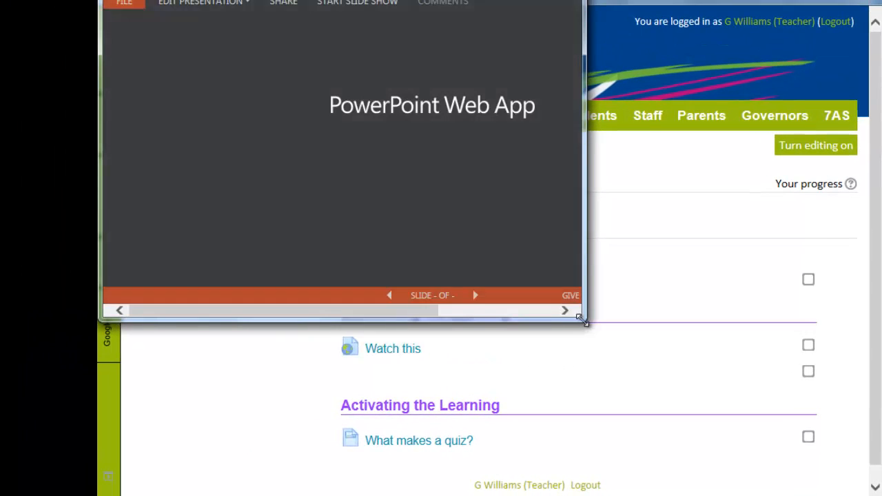
left_click_drag(581, 320, 775, 420)
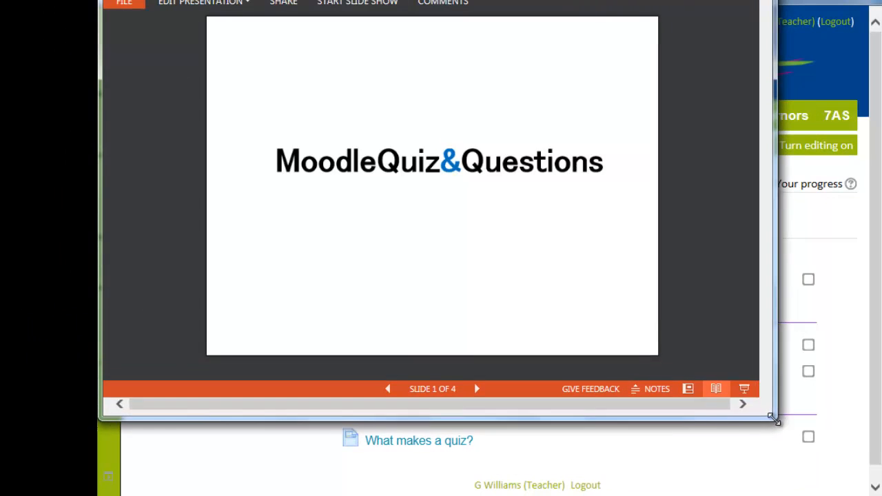
left_click_drag(773, 419, 816, 462)
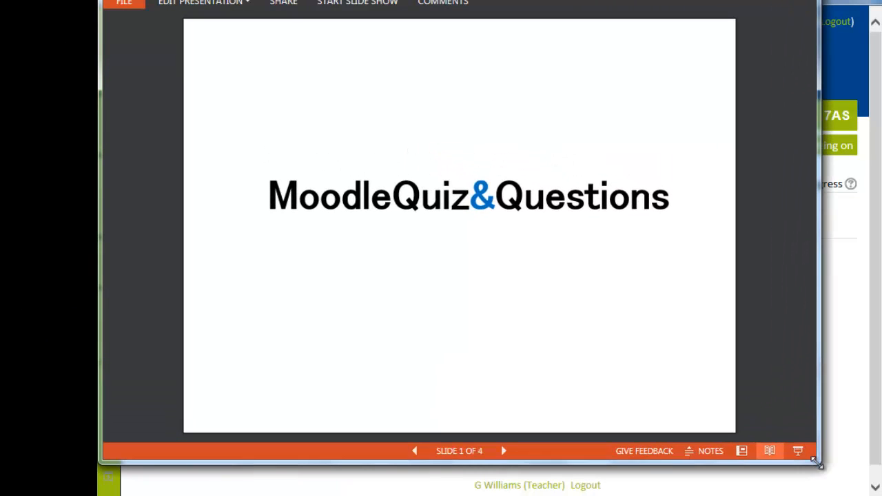
Advance through the slides to slide 3, Creating Questions.
left_click(503, 451)
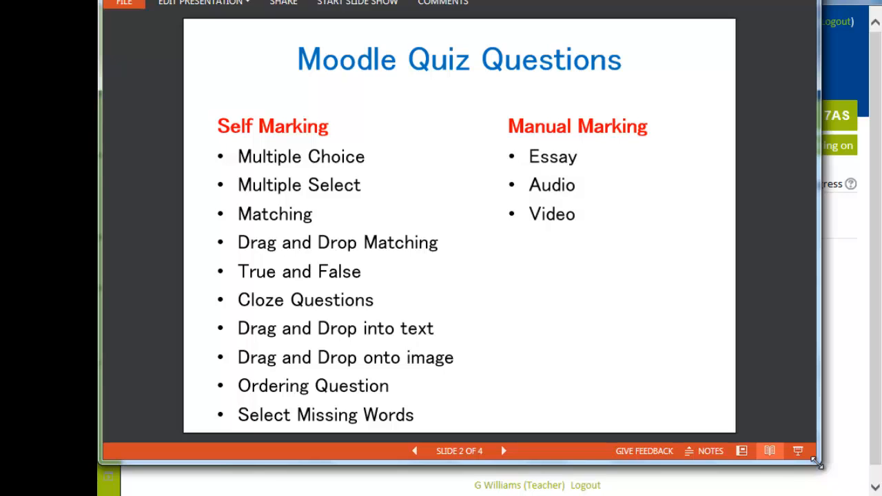
left_click(505, 451)
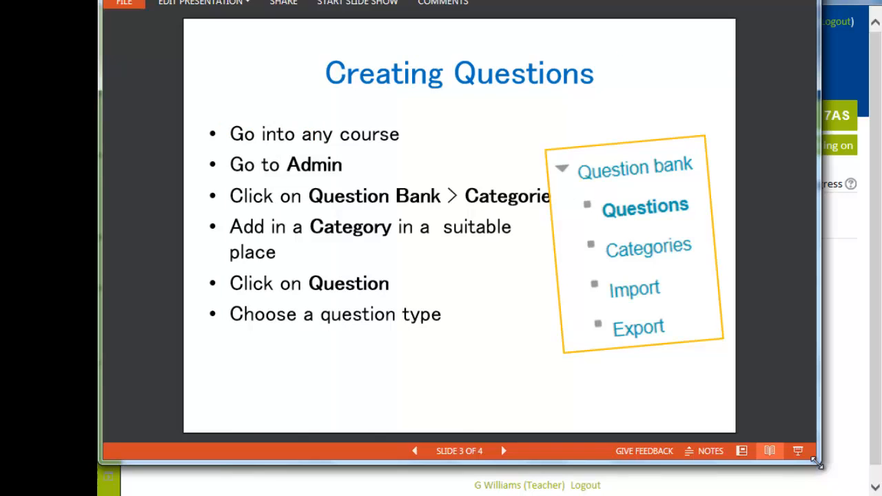
mouse_move(720, 488)
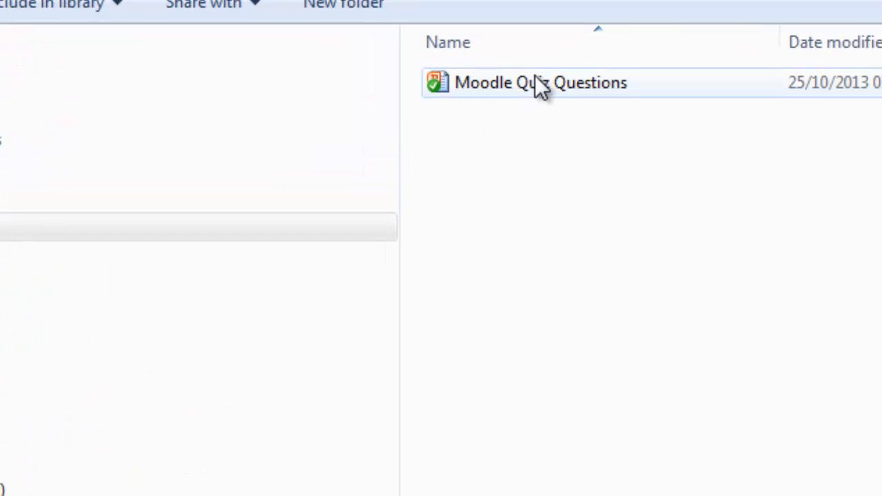
Load the Moodle Quiz Questions deck and break the title before '&Questions' onto a second line.
double_click(541, 83)
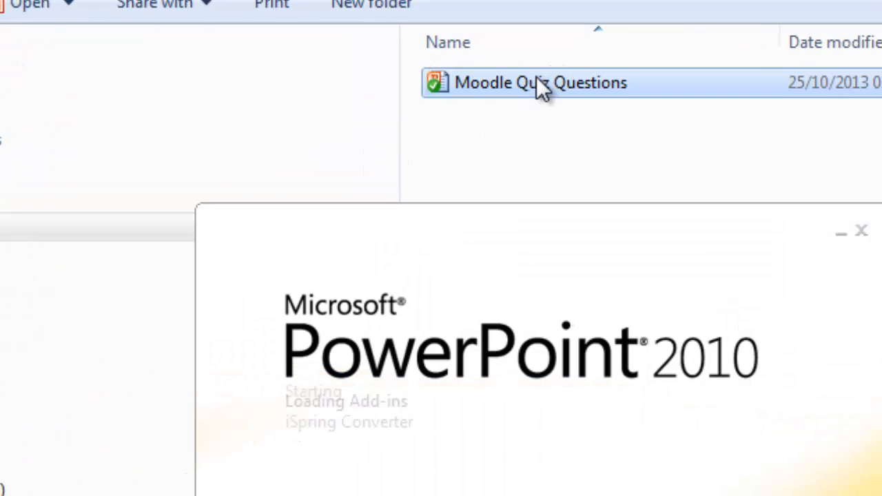
double_click(540, 83)
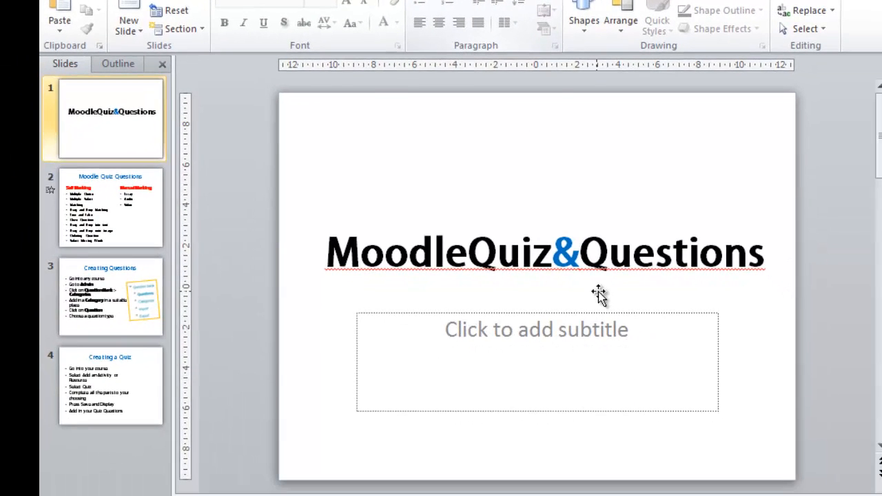
left_click(565, 250)
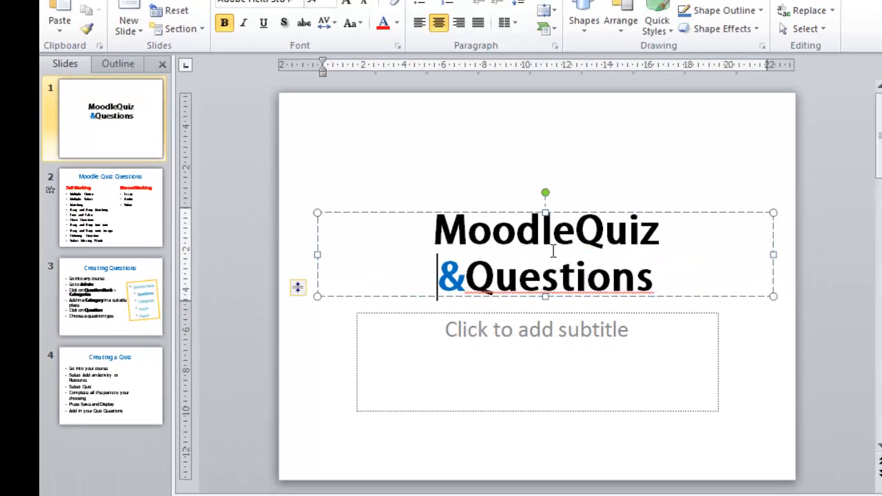
left_click(489, 144)
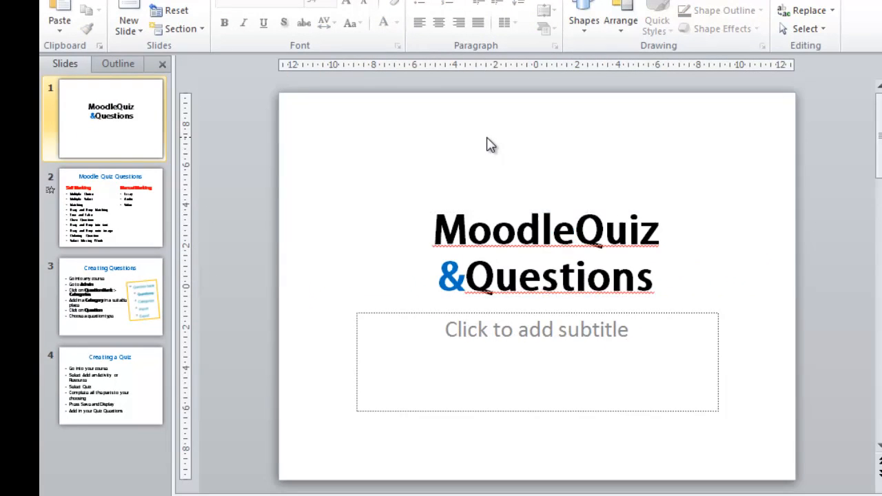
mouse_move(537, 329)
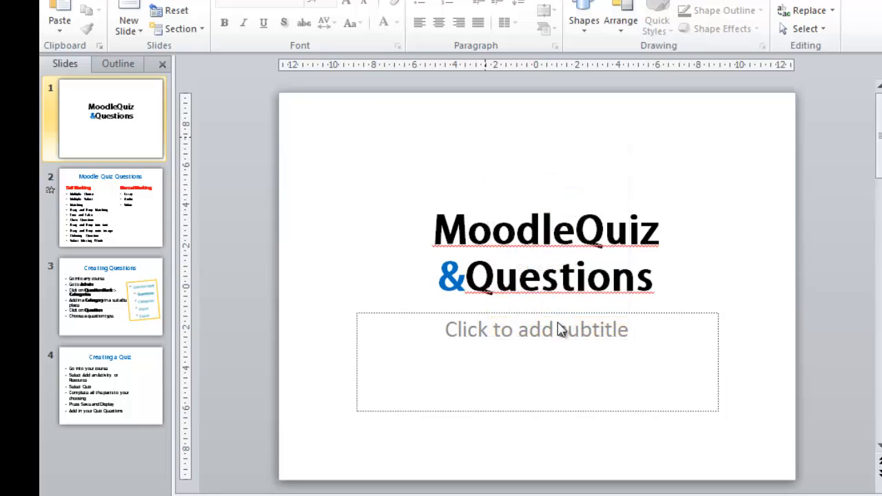
Fill the title slide background with solid yellow via Format Background.
left_click(457, 212)
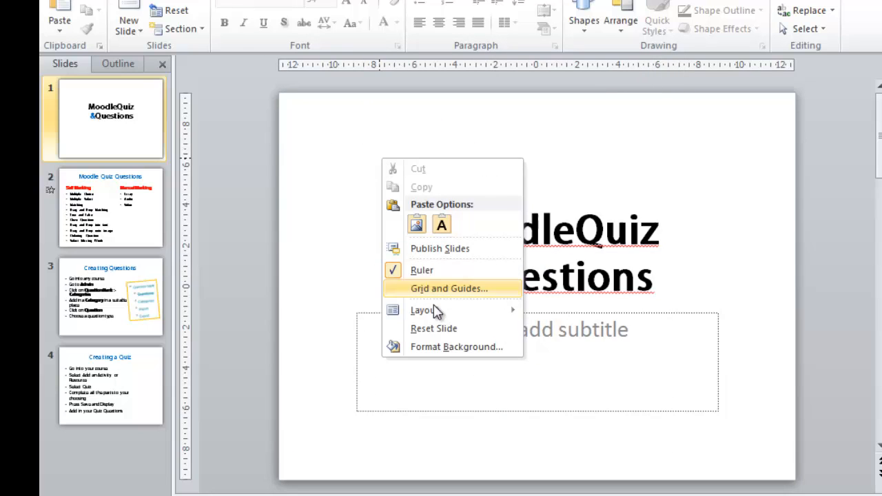
left_click(457, 347)
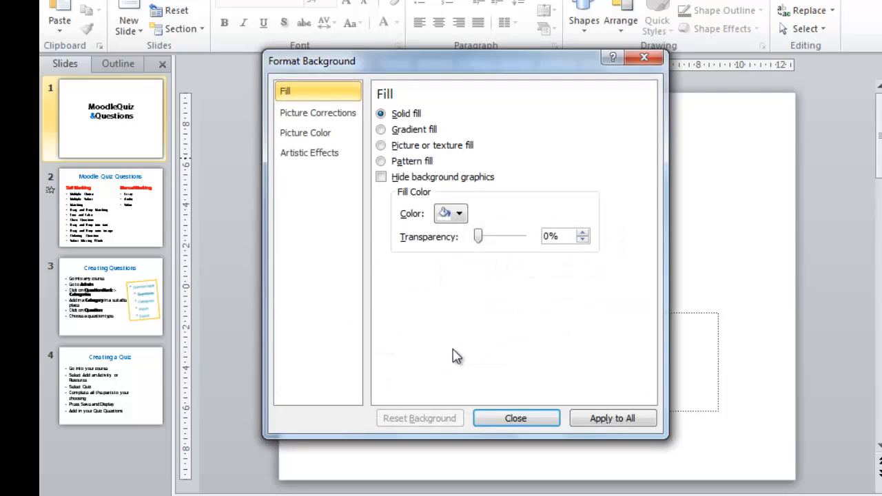
left_click(459, 213)
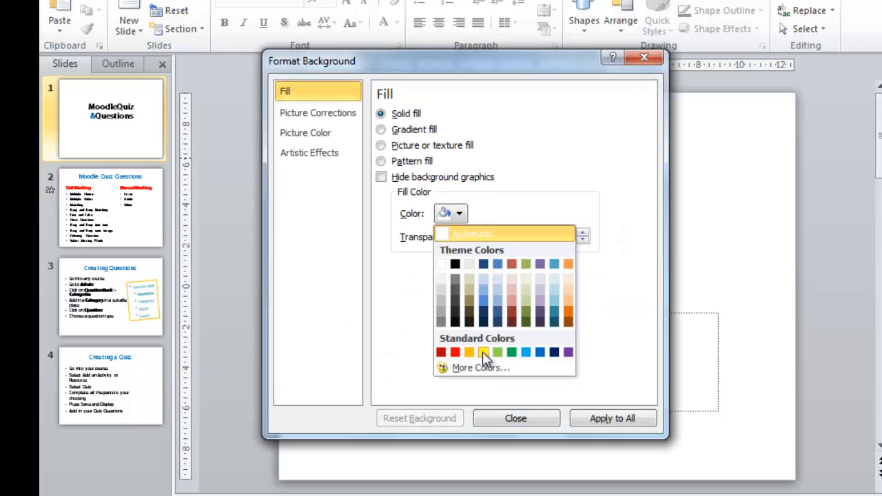
left_click(469, 353)
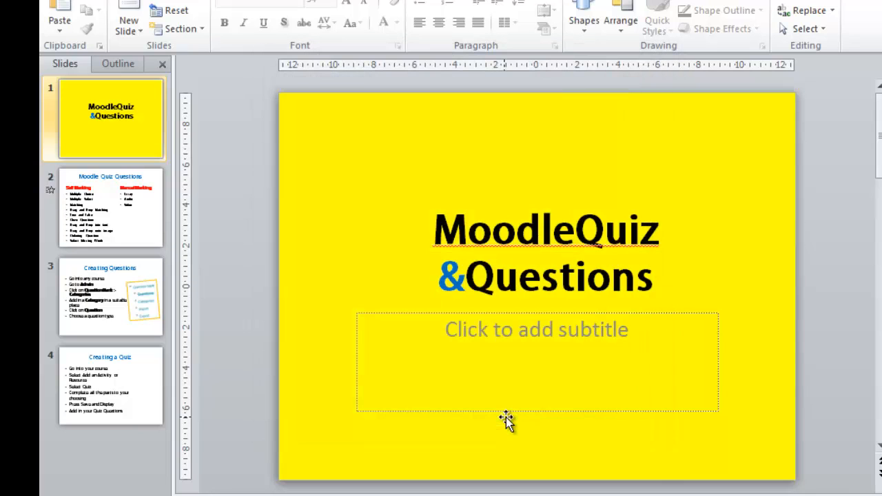
mouse_move(508, 420)
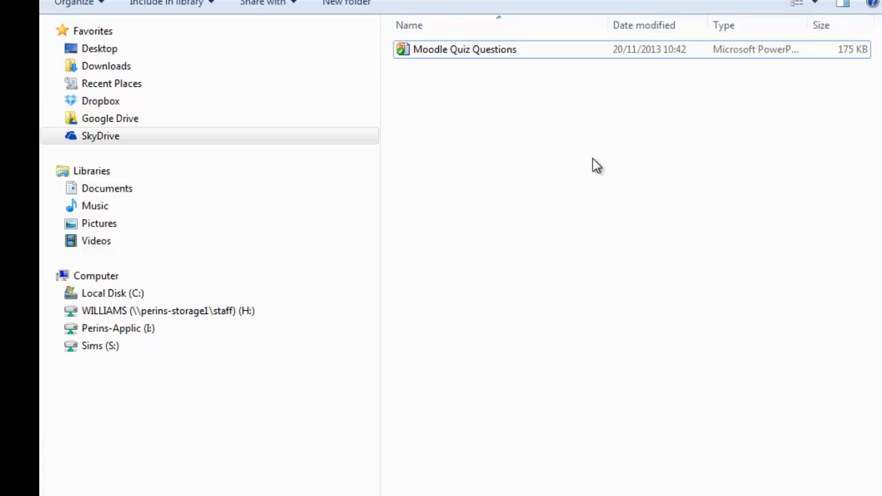
Relaunch Watch this to show the yellow two-line title slide and enlarge the pop-up.
double_click(463, 50)
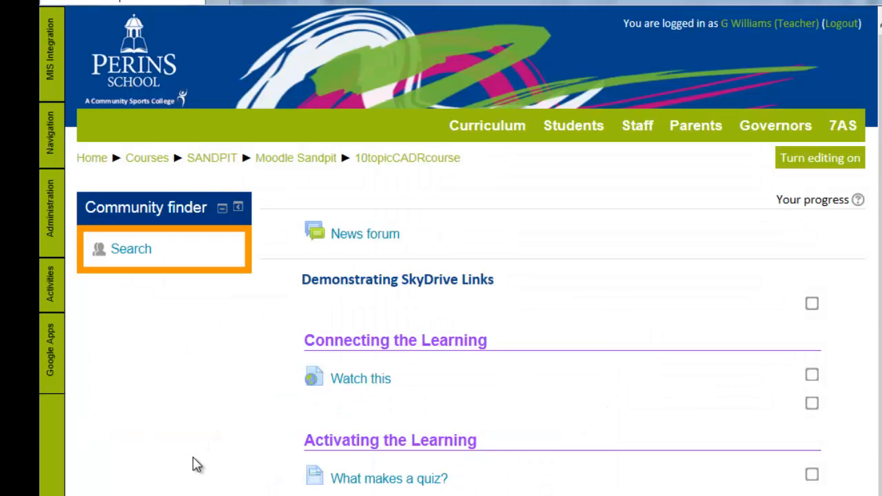
mouse_move(466, 383)
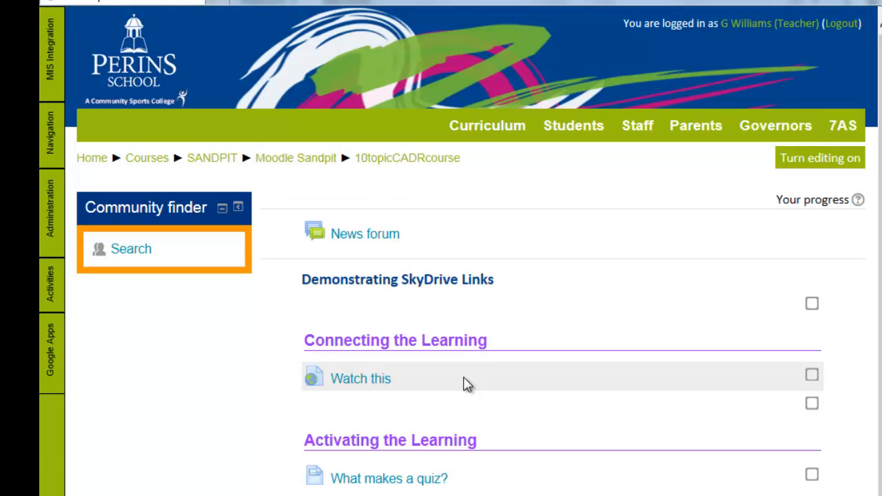
mouse_move(375, 385)
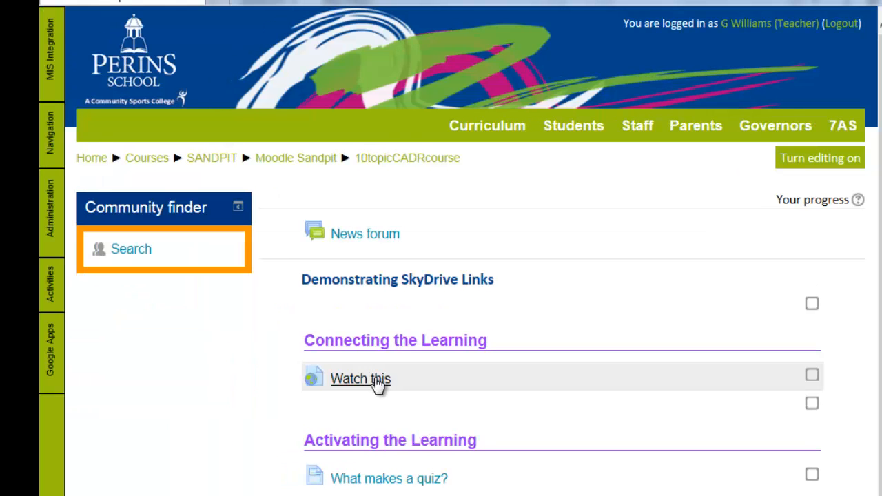
left_click(361, 378)
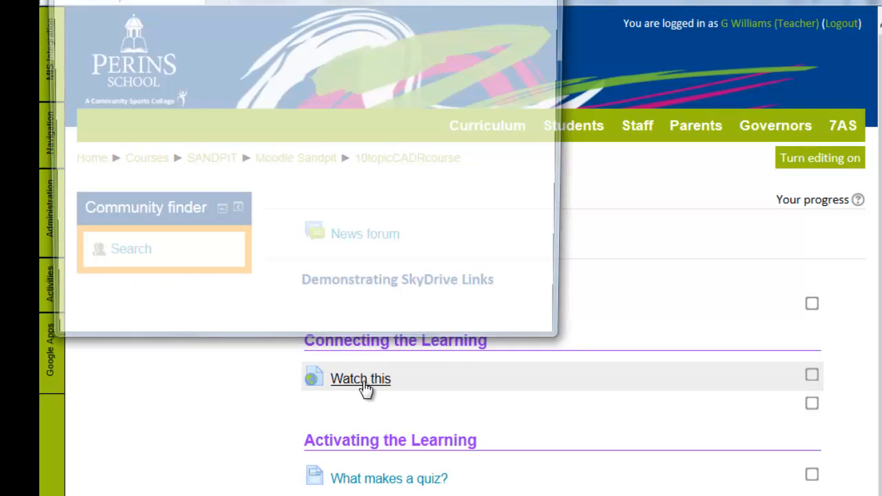
left_click(360, 378)
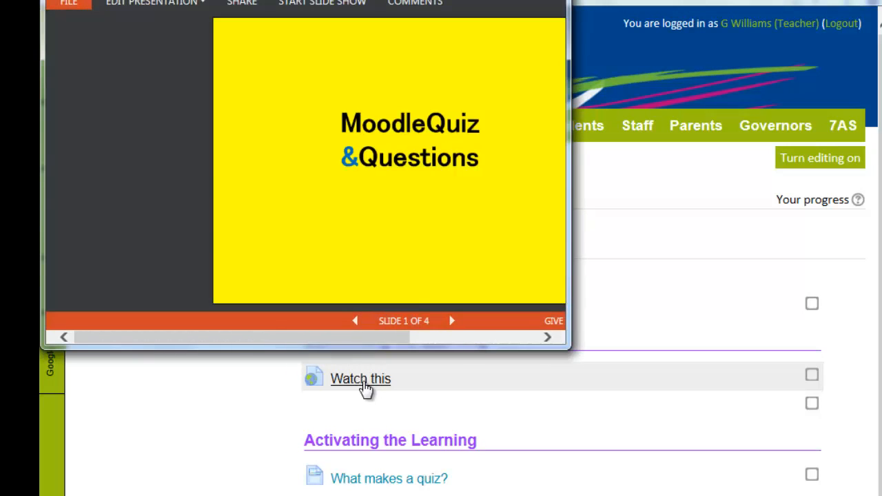
left_click_drag(568, 347, 700, 403)
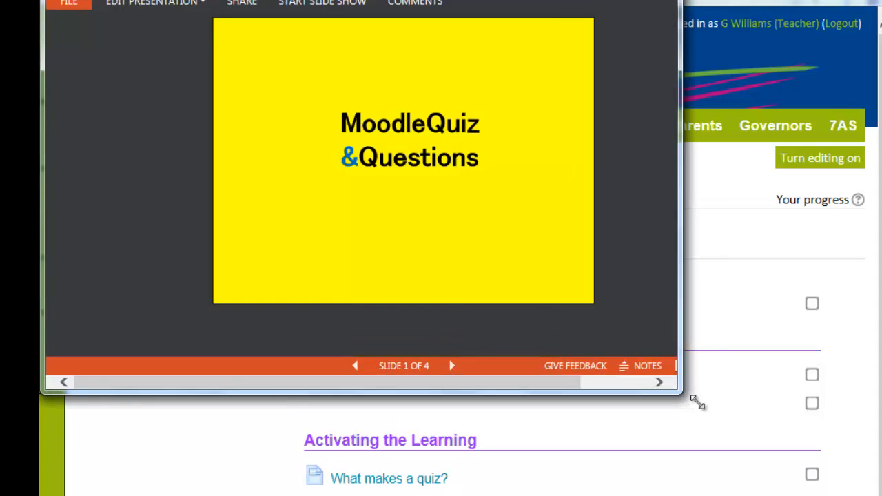
left_click_drag(697, 402, 756, 433)
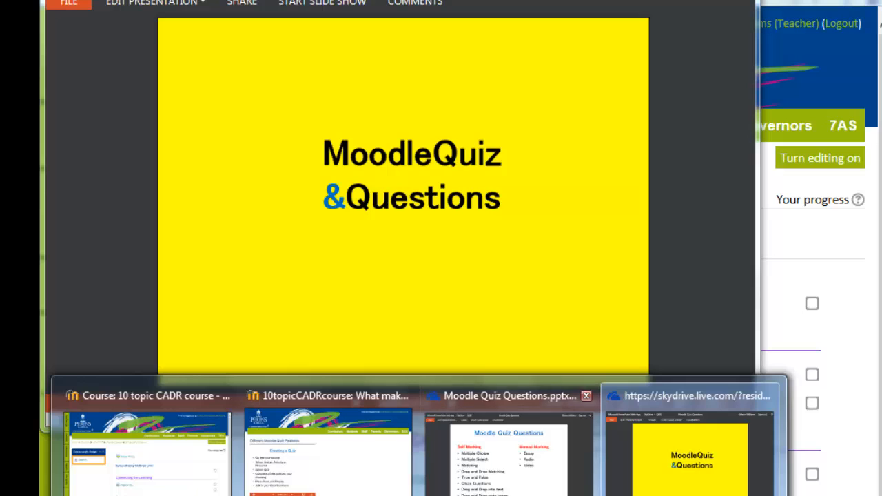
Check the Moodle Quiz Questions sharing and Get a link options, returning to the QUIZ folder.
left_click(692, 395)
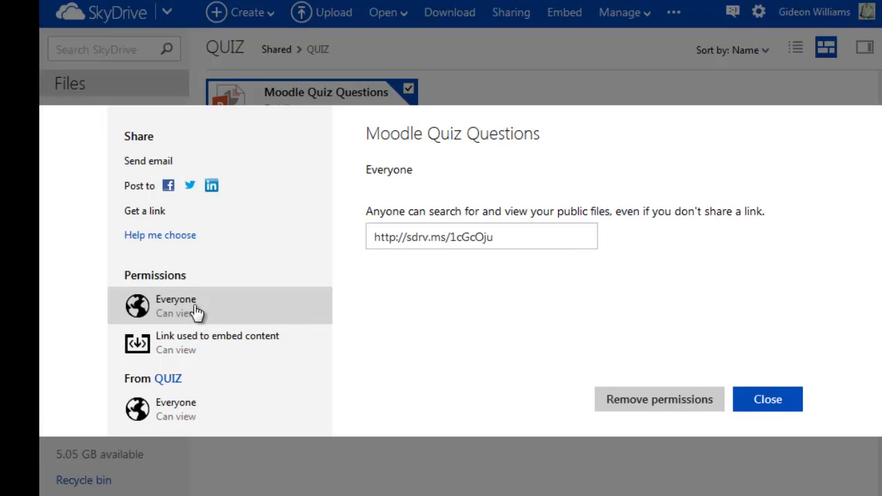
mouse_move(716, 328)
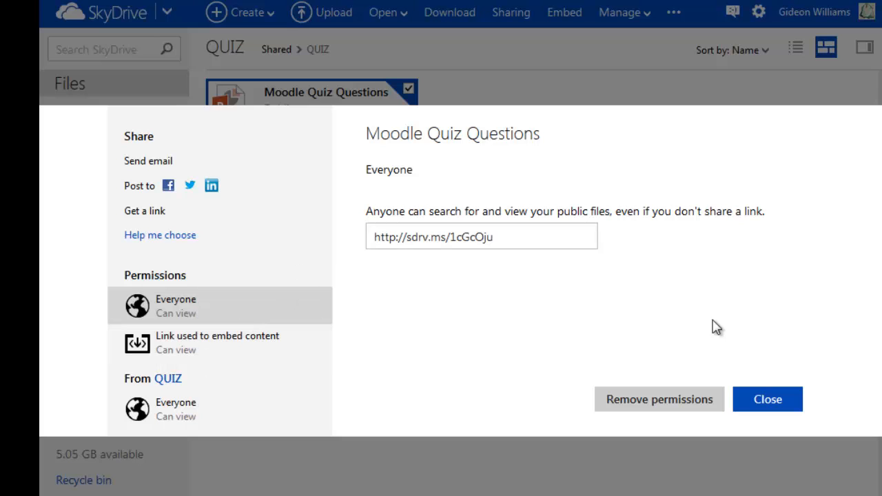
left_click(767, 400)
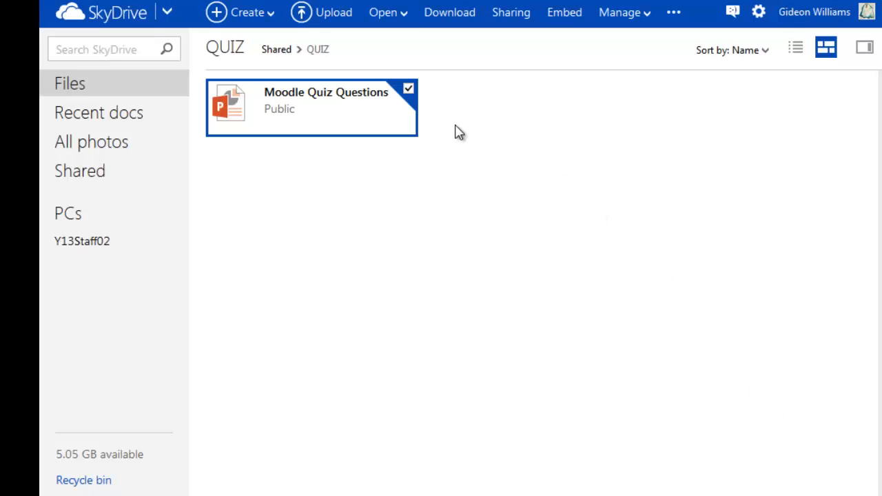
mouse_move(510, 12)
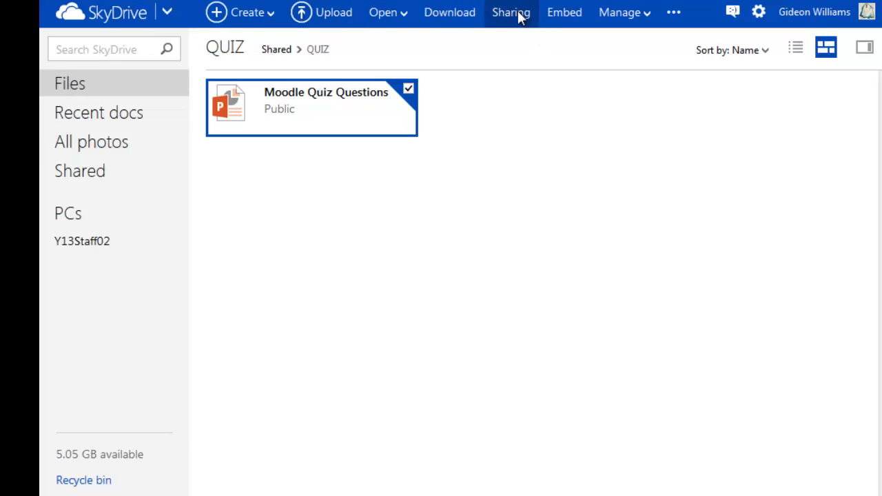
left_click(510, 13)
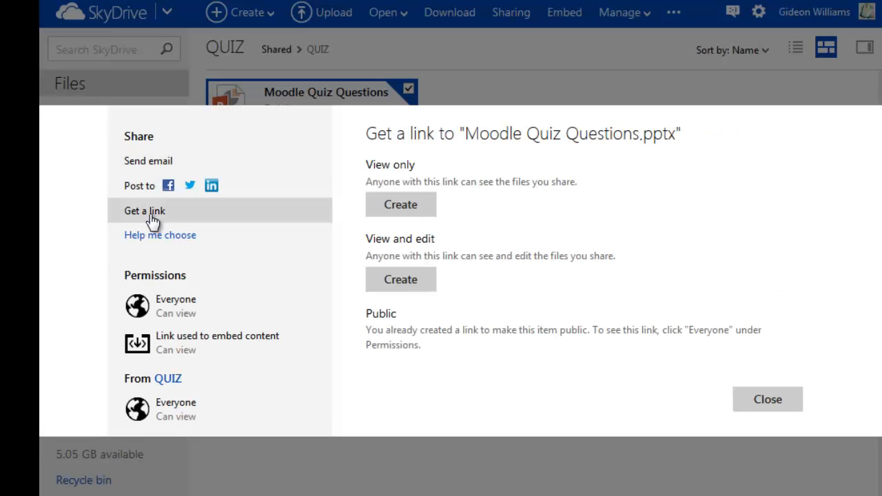
mouse_move(507, 198)
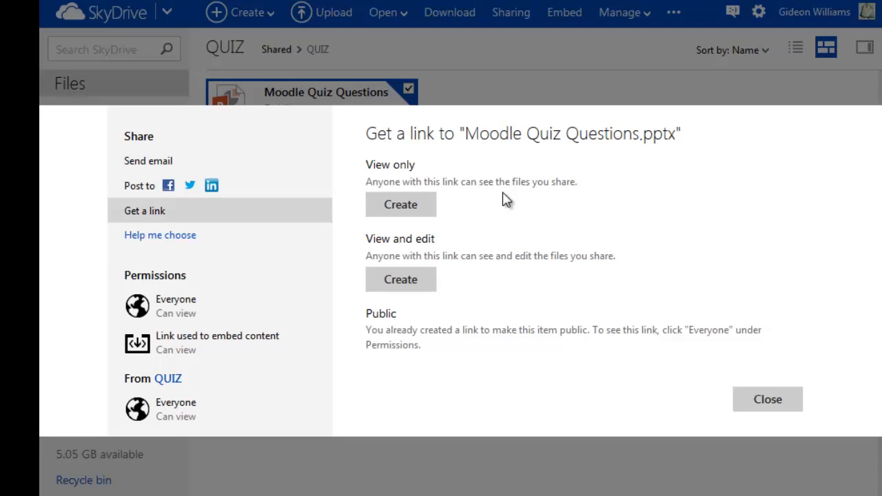
mouse_move(400, 278)
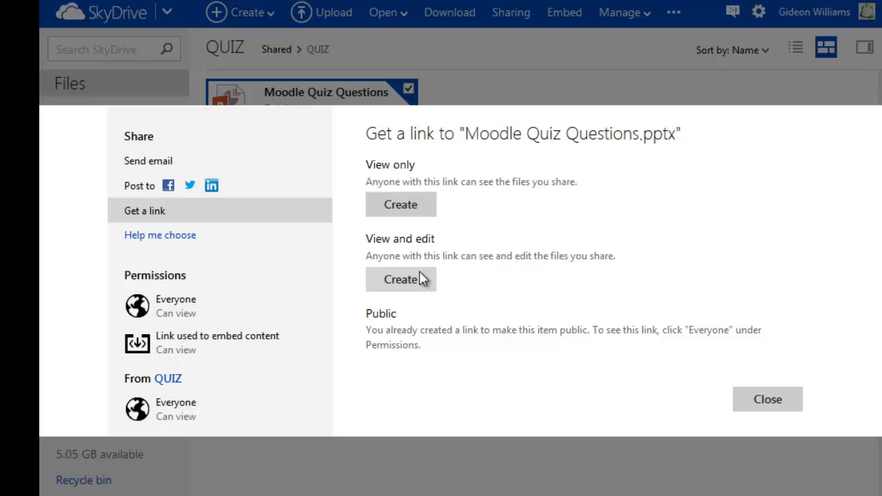
mouse_move(641, 276)
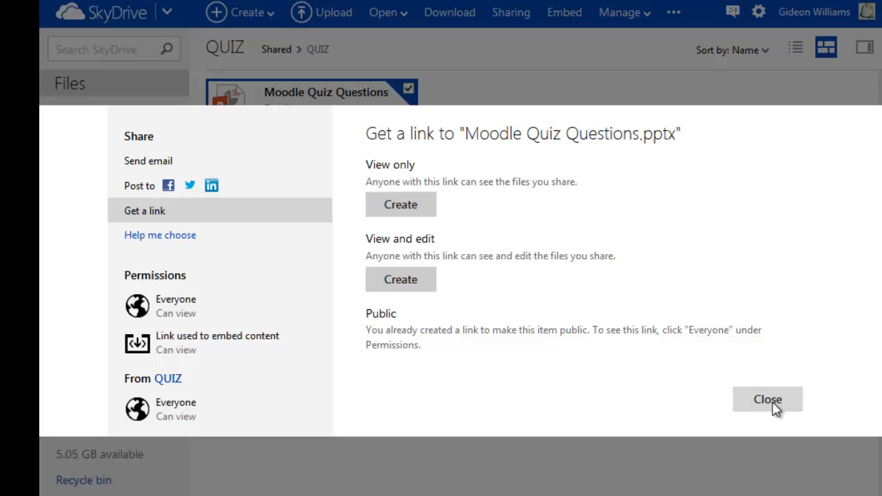
left_click(766, 400)
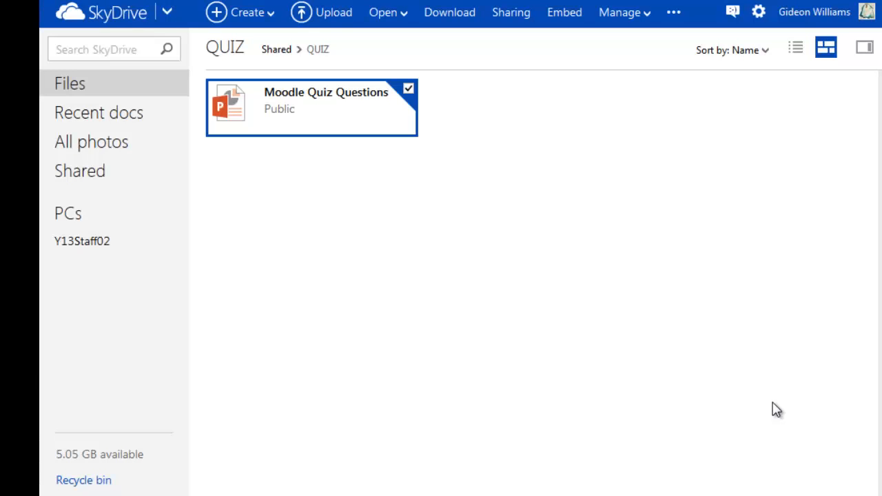
mouse_move(717, 350)
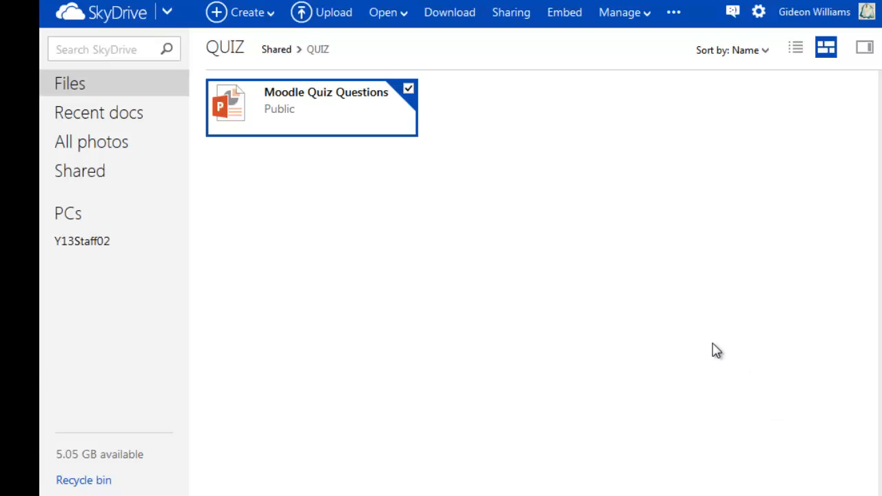
mouse_move(444, 182)
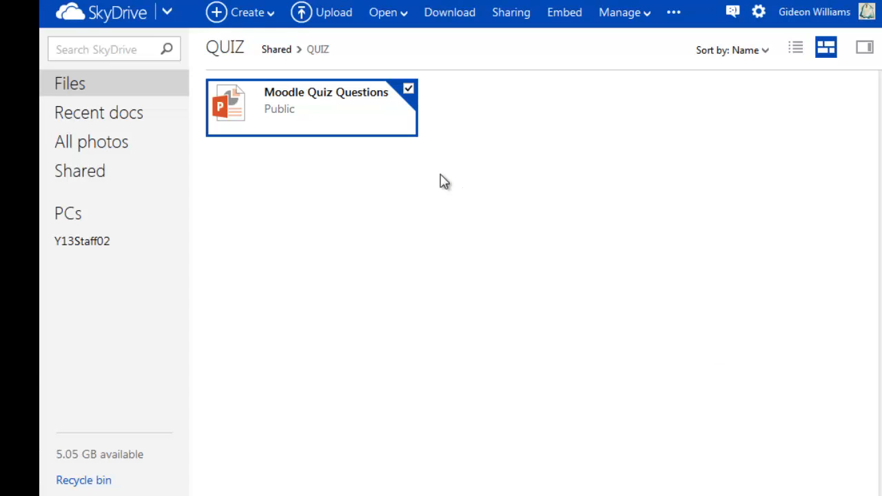
mouse_move(397, 168)
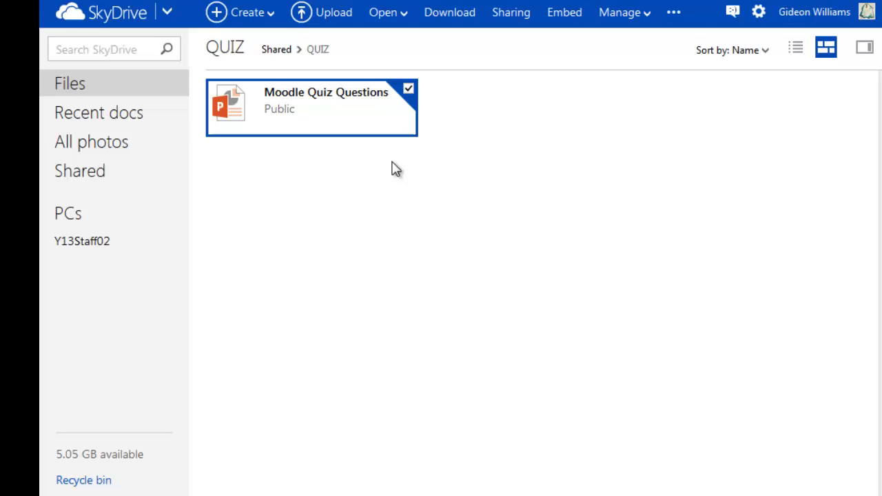
mouse_move(667, 201)
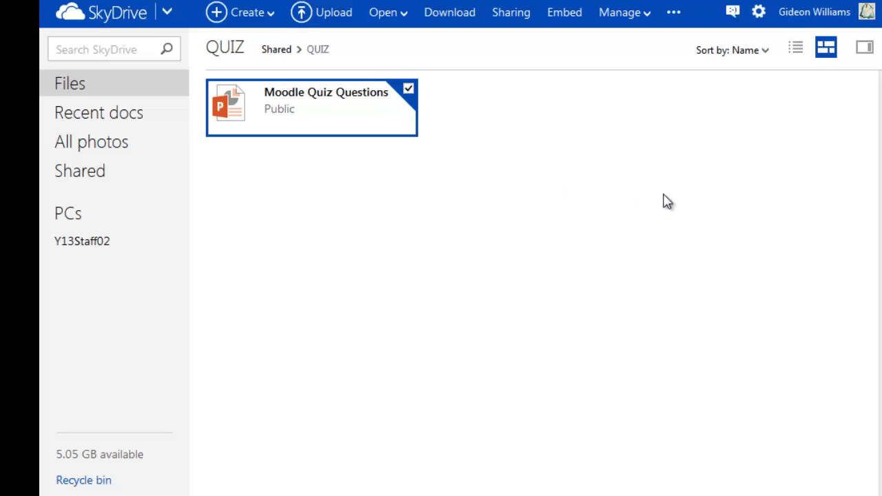